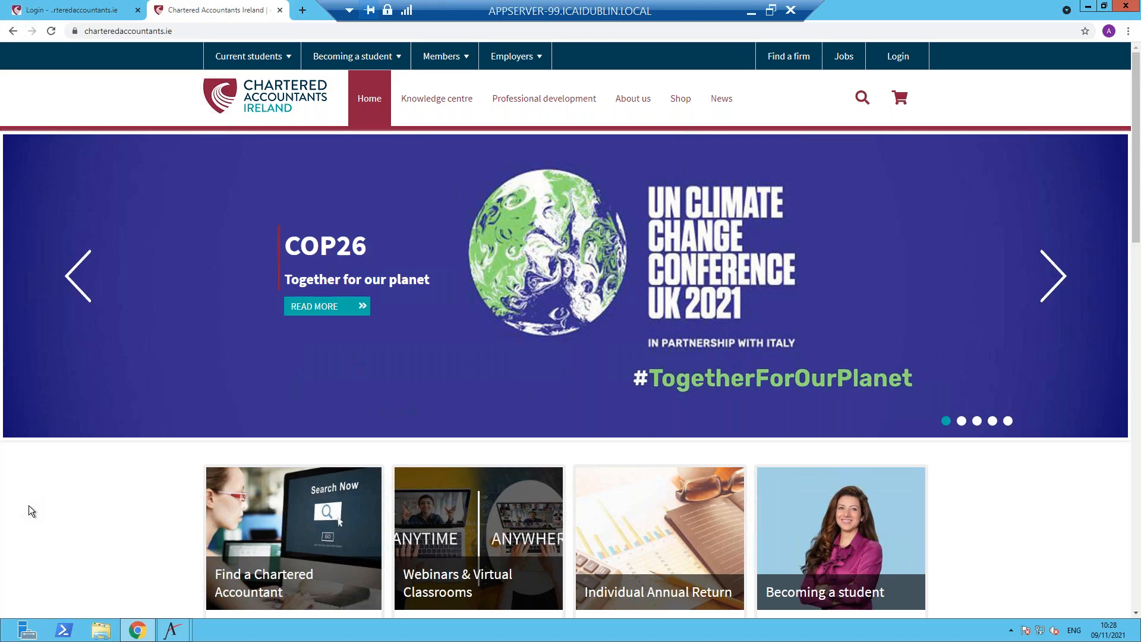
mouse_move(154, 222)
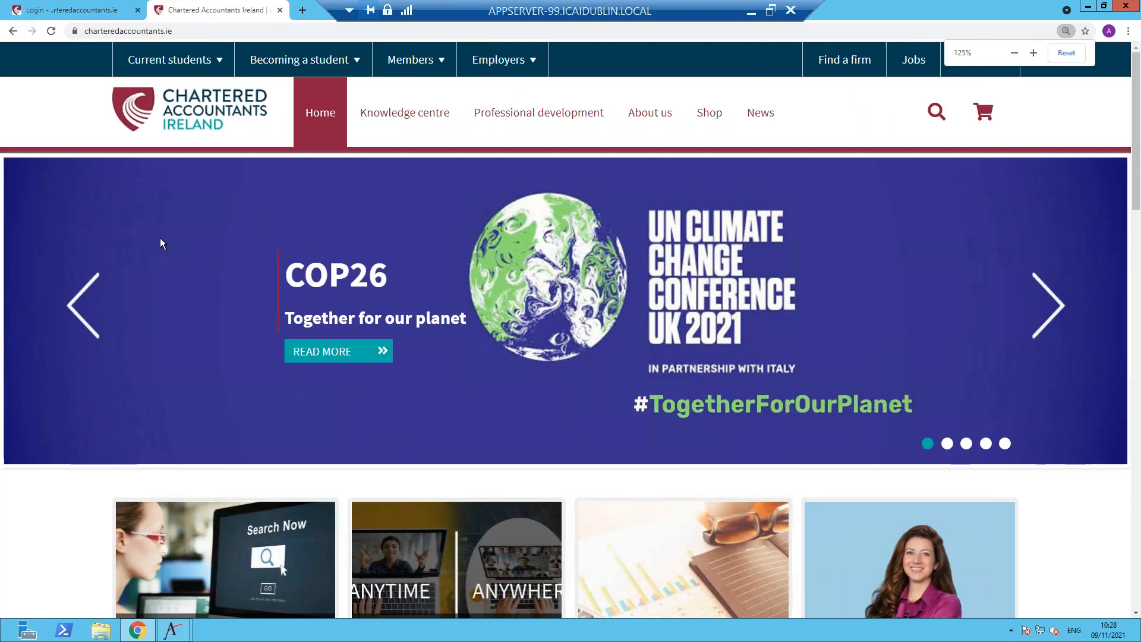
Zoom the charteredaccountants.ie homepage in beyond 125% so banner and navigation text appear larger.
left_click(1065, 52)
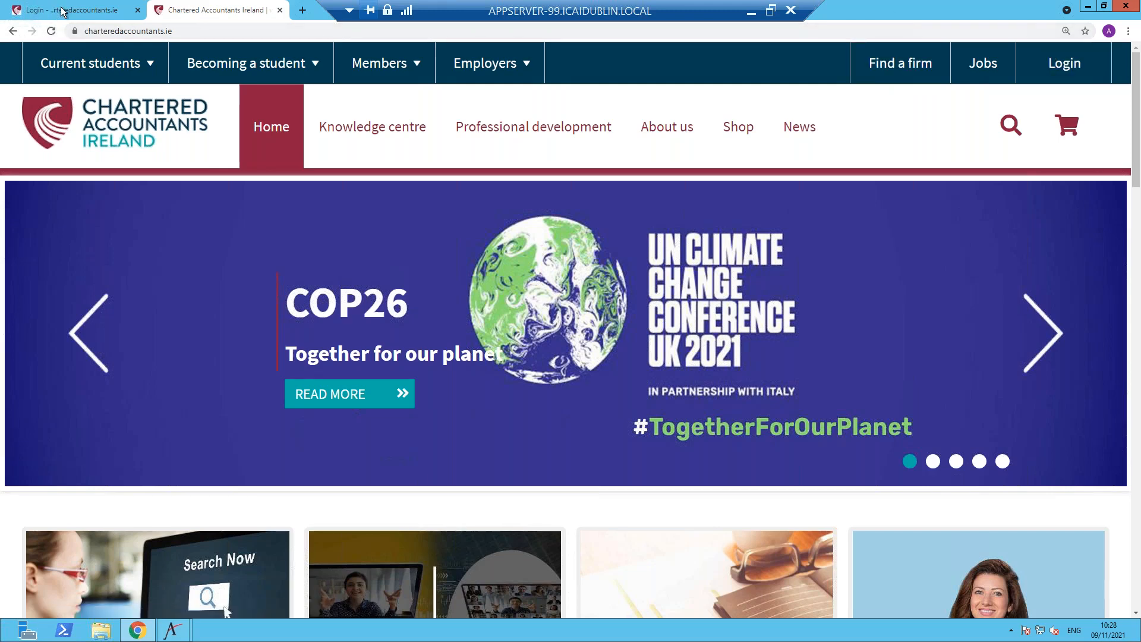
Log in with the student number and password to reach the welcome page of popular links.
left_click(68, 9)
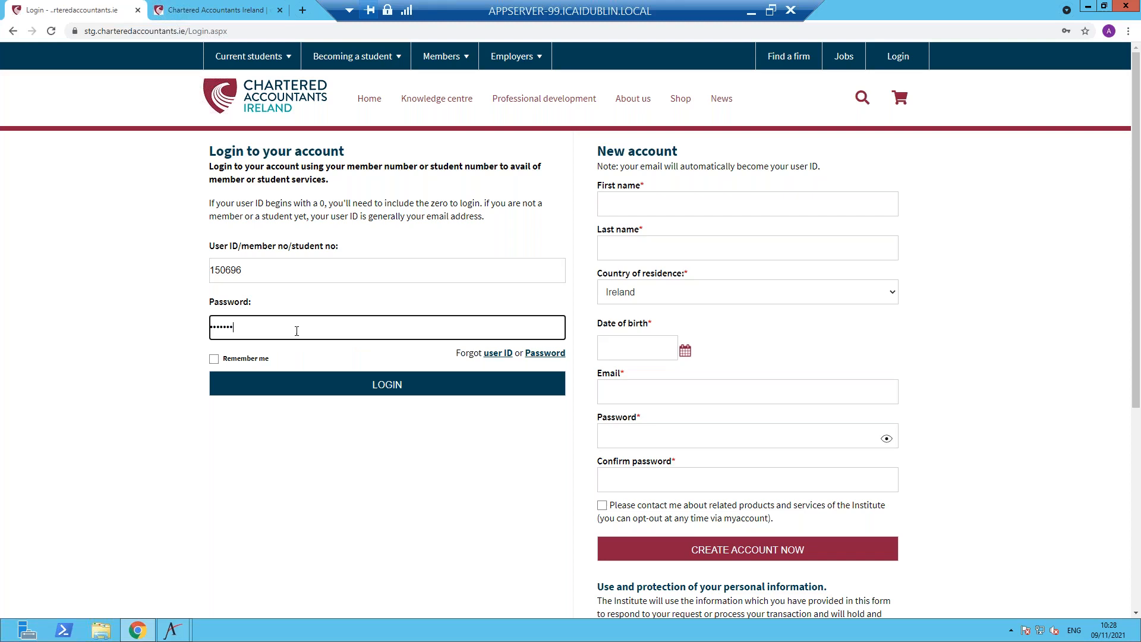
left_click(386, 384)
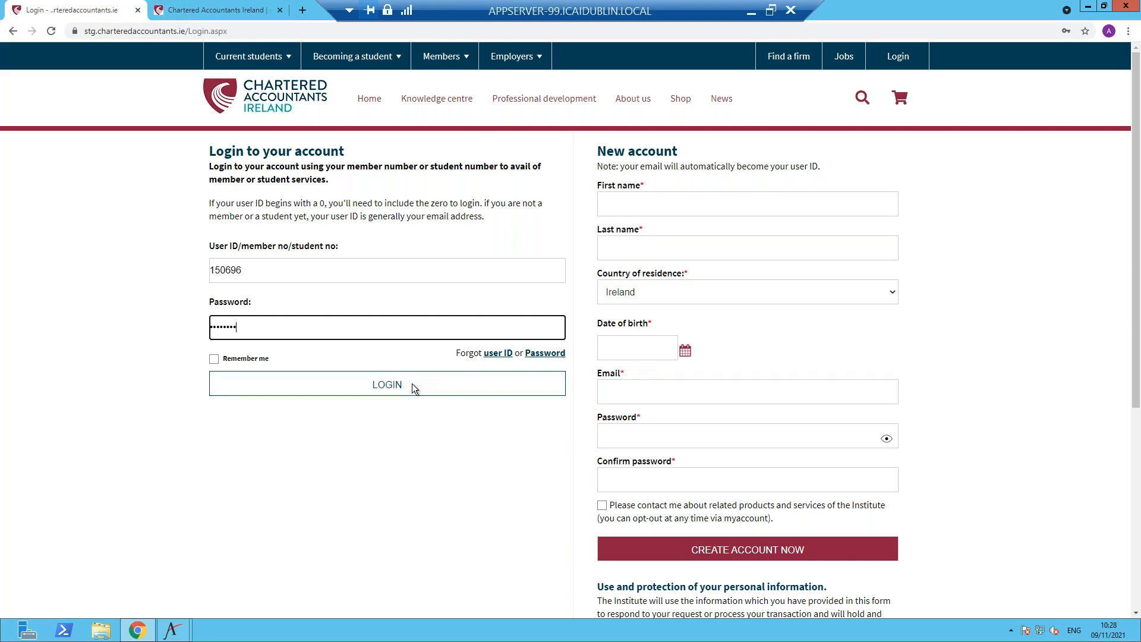
left_click(386, 384)
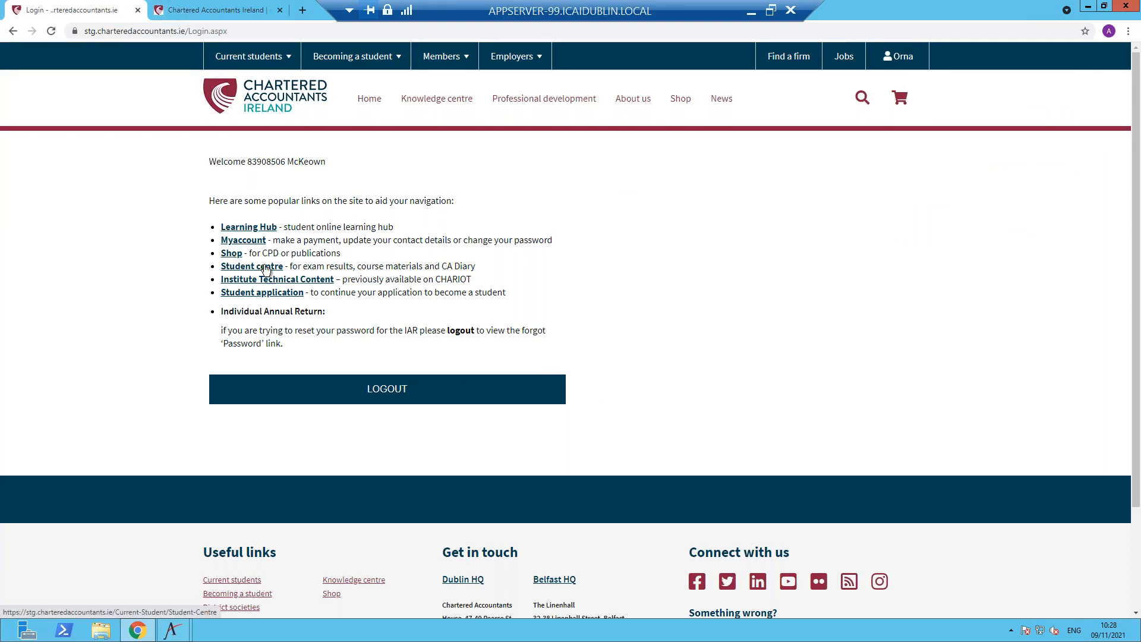
Go to the Student centre page and bring its list of student links into view.
left_click(252, 266)
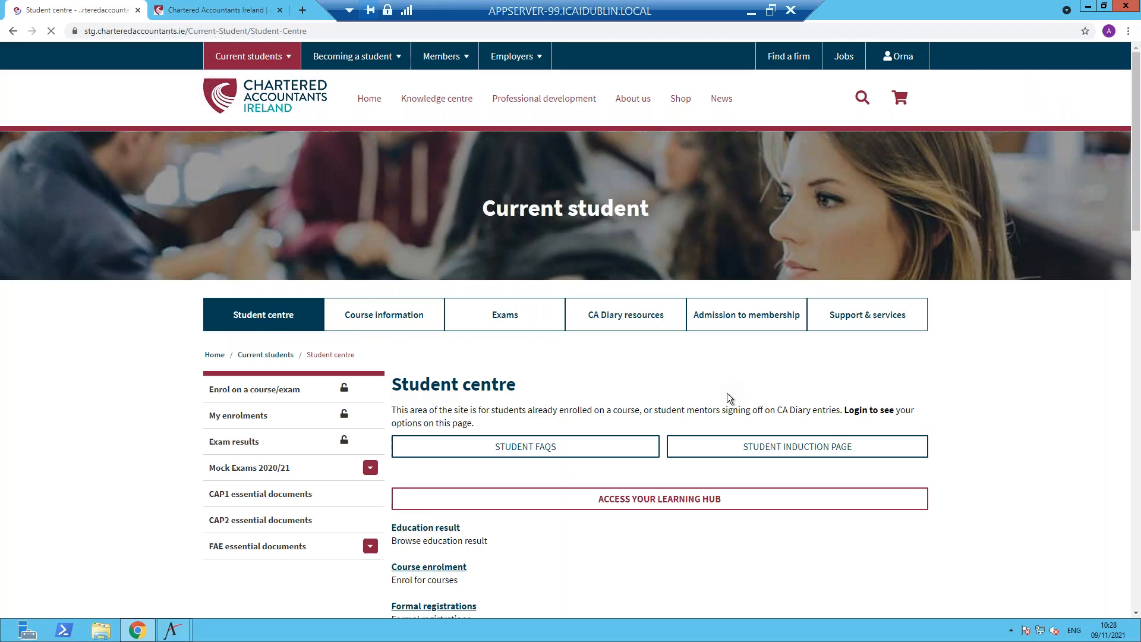
scroll("down", 3)
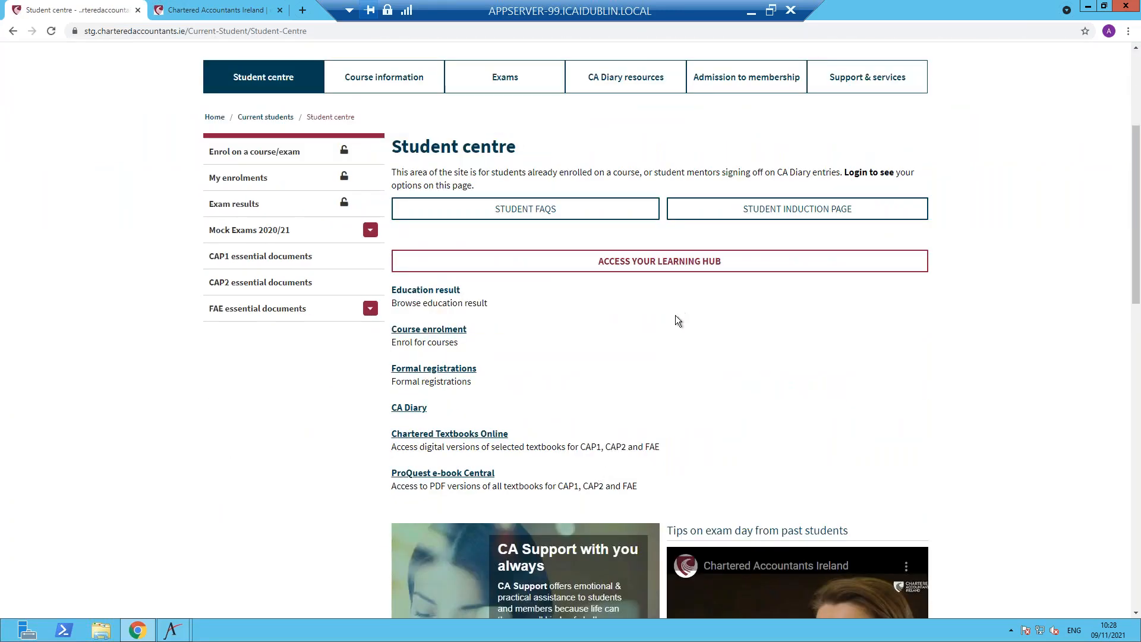
mouse_move(409, 407)
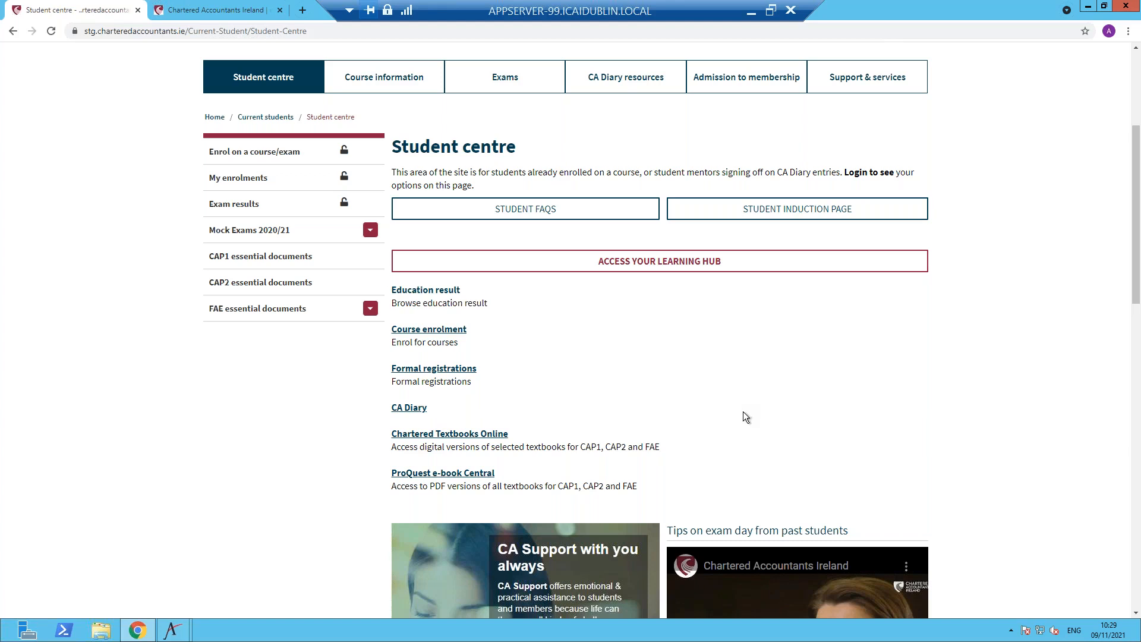
mouse_move(683, 355)
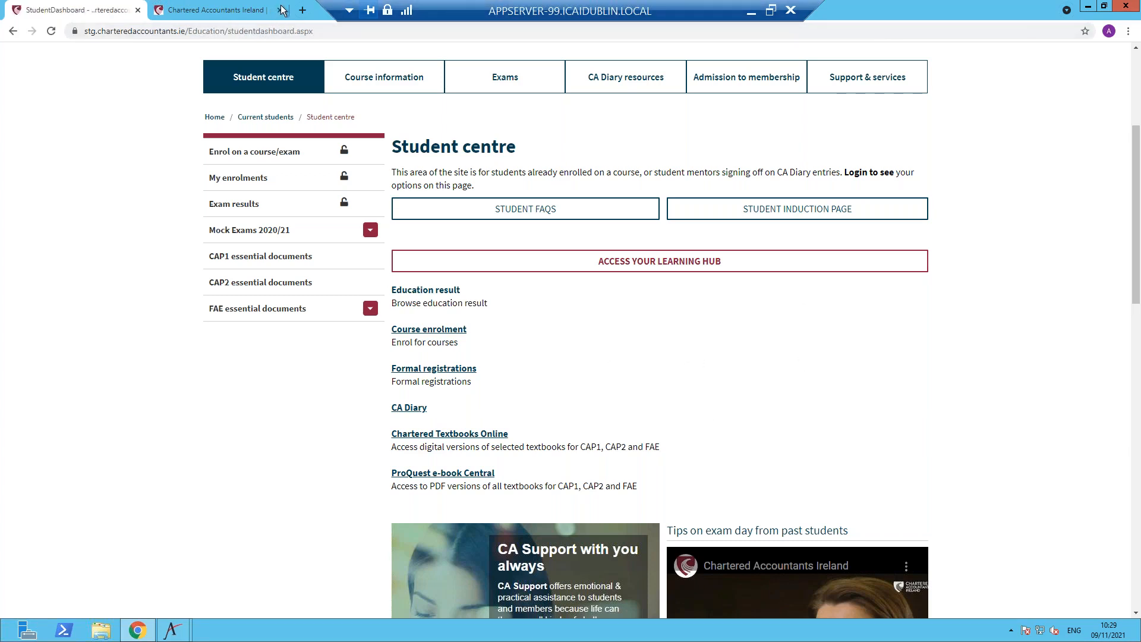
Load the CA Diary dashboard from the Student centre's CA Diary link.
left_click(219, 9)
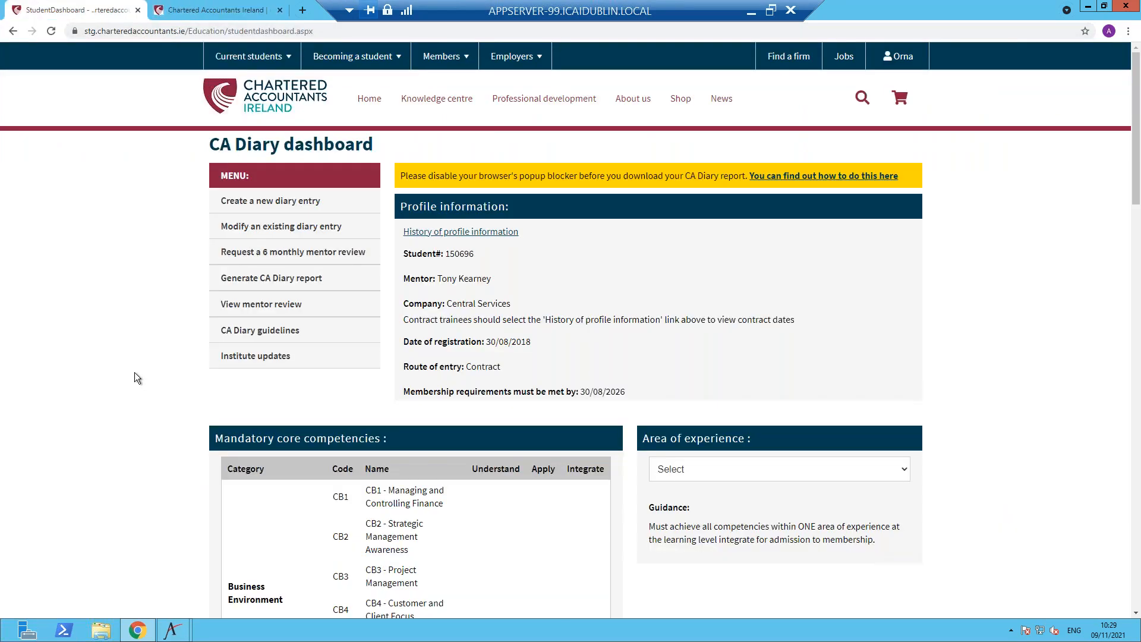
mouse_move(107, 439)
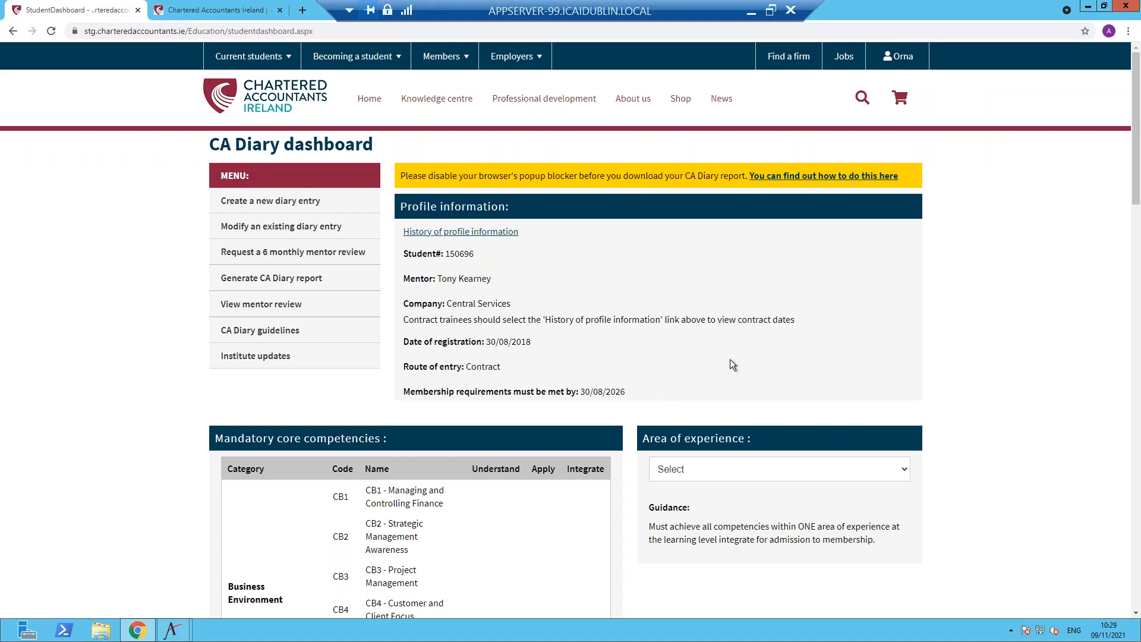
mouse_move(764, 355)
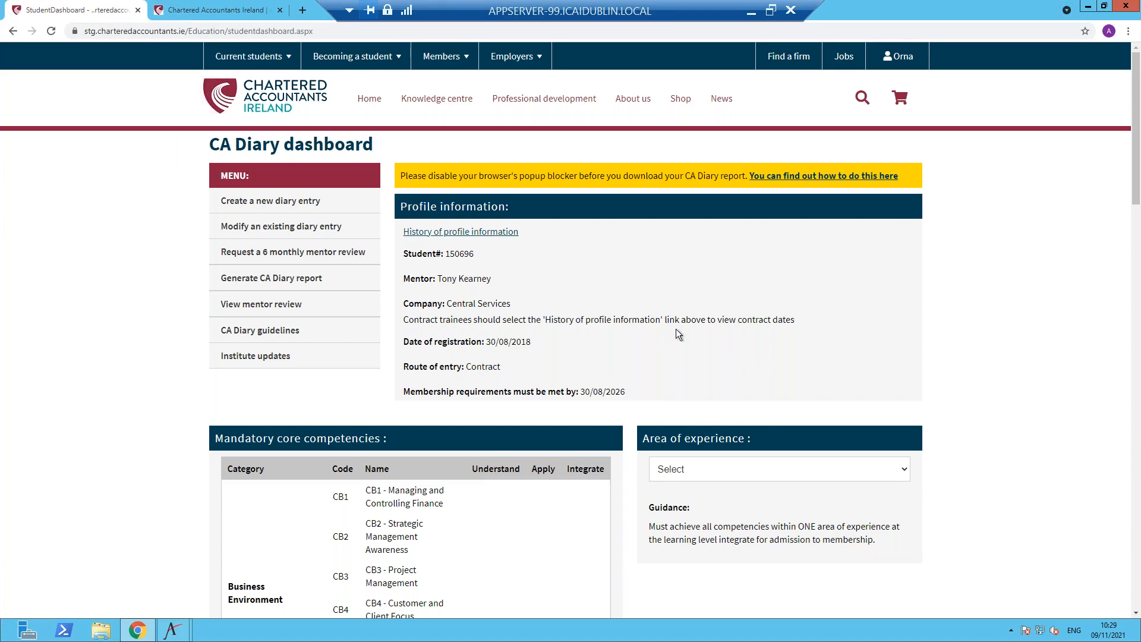
mouse_move(589, 270)
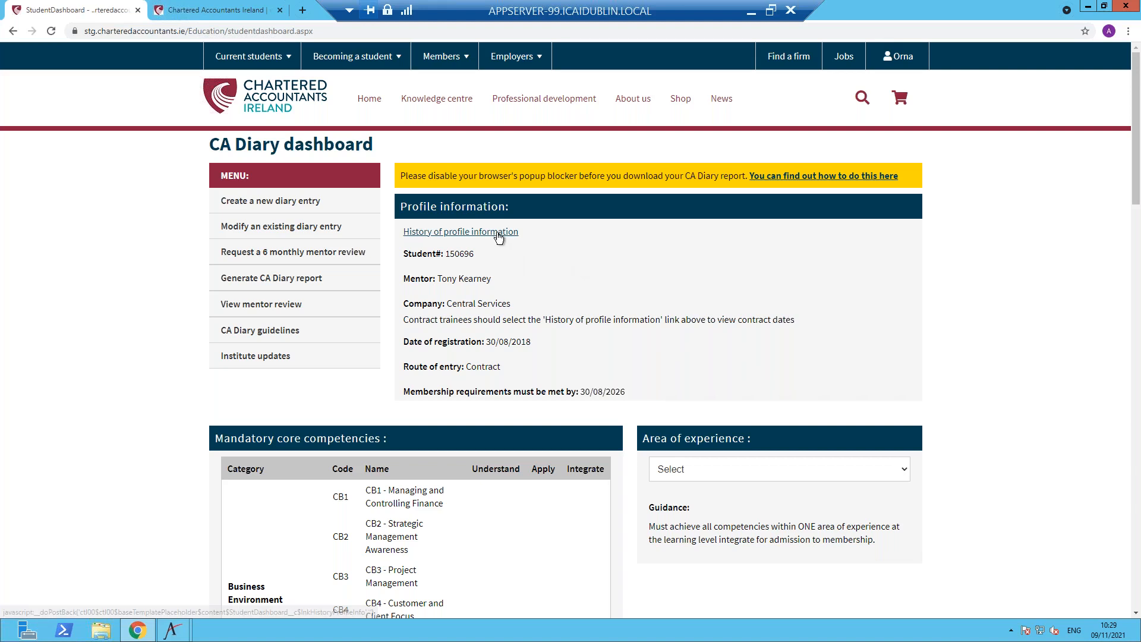
mouse_move(617, 296)
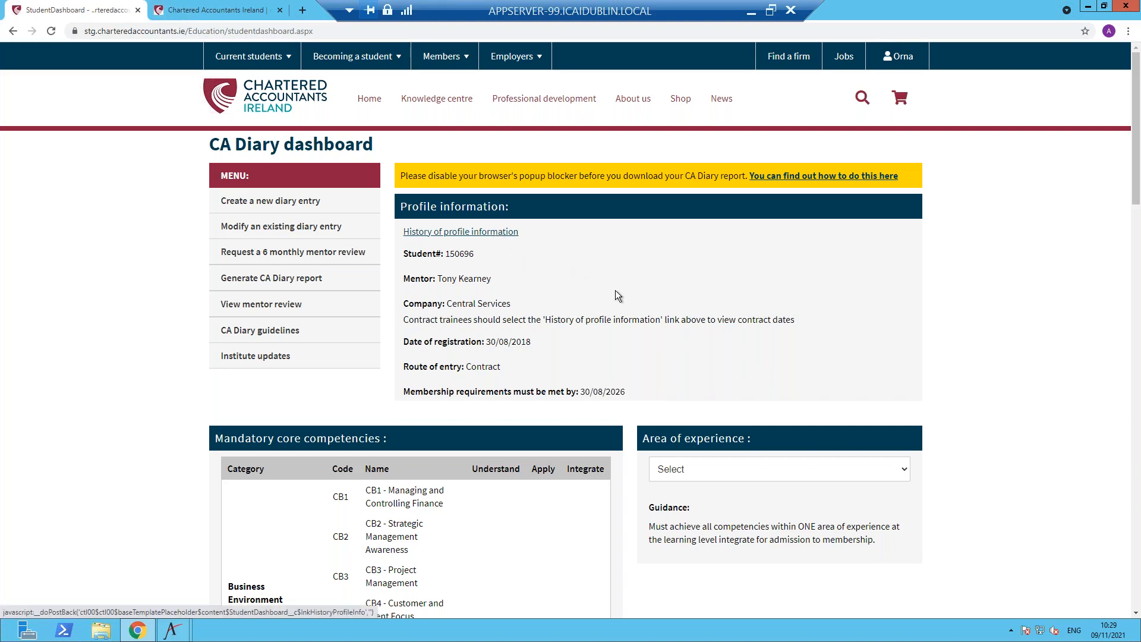
Show the history of profile information with contract dates, route of entry and company.
left_click(460, 232)
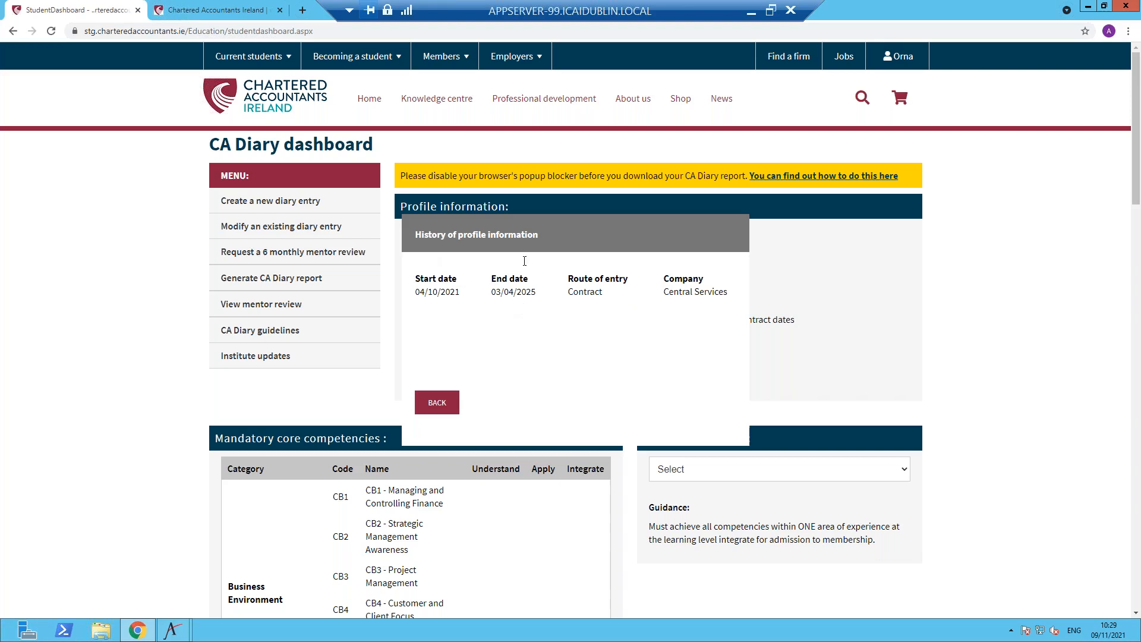
mouse_move(662, 335)
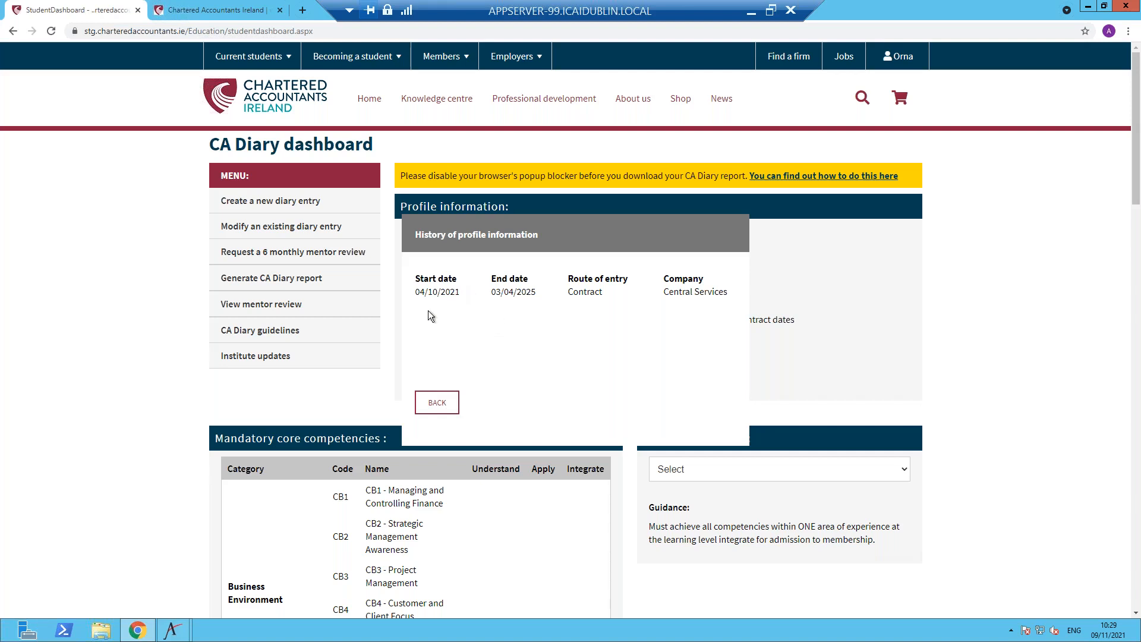
Leave the profile history via BACK, returning to the dashboard's profile information.
left_click(437, 402)
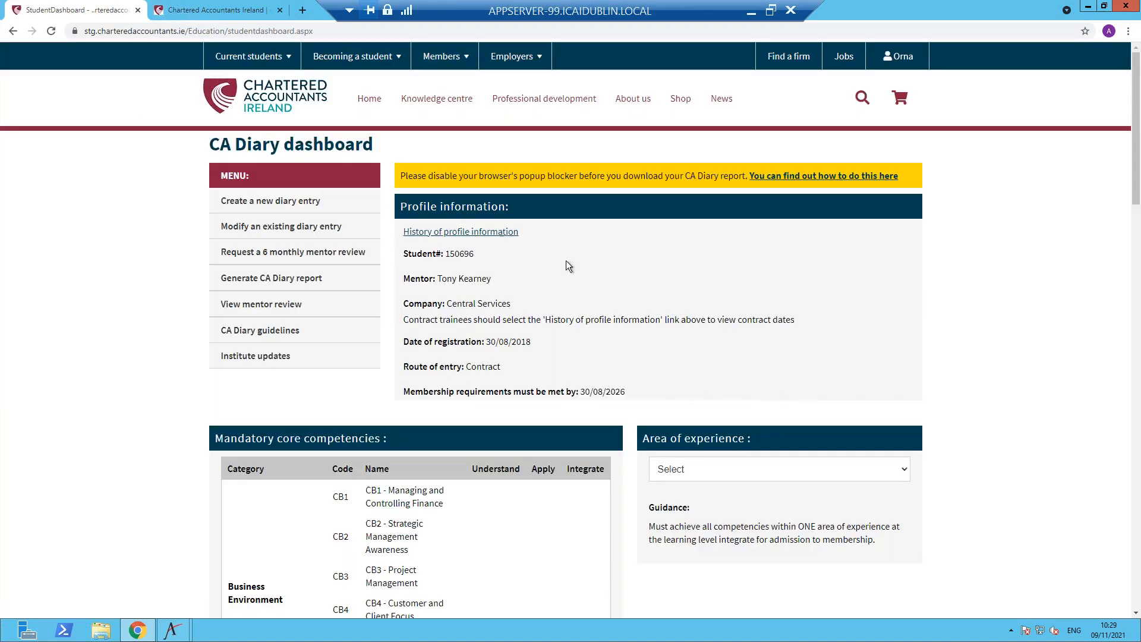
mouse_move(147, 438)
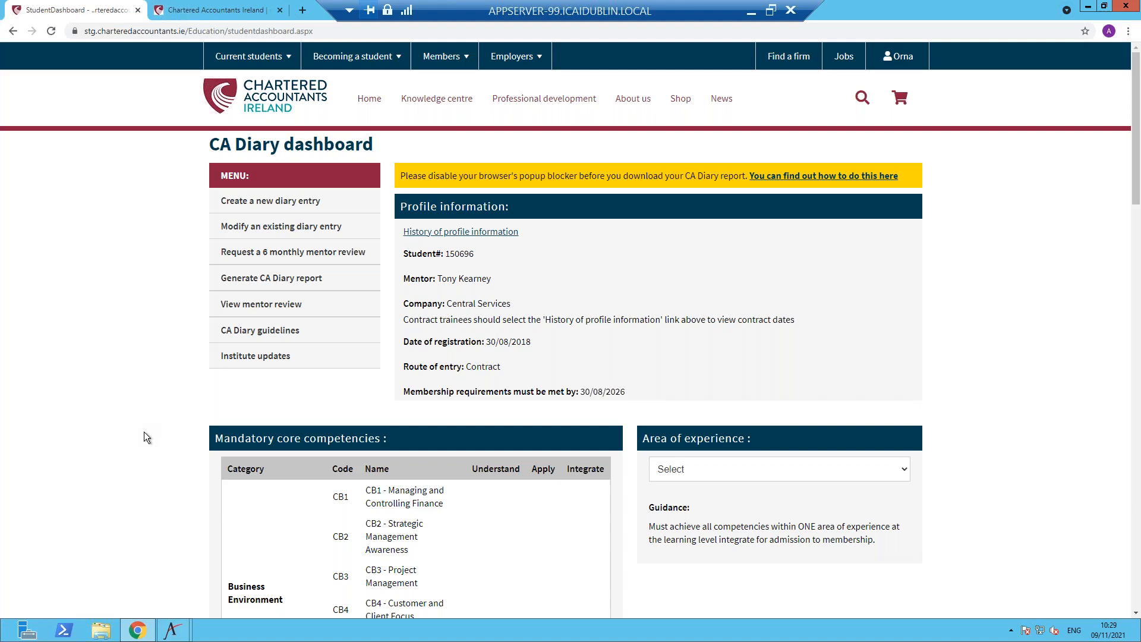
mouse_move(154, 430)
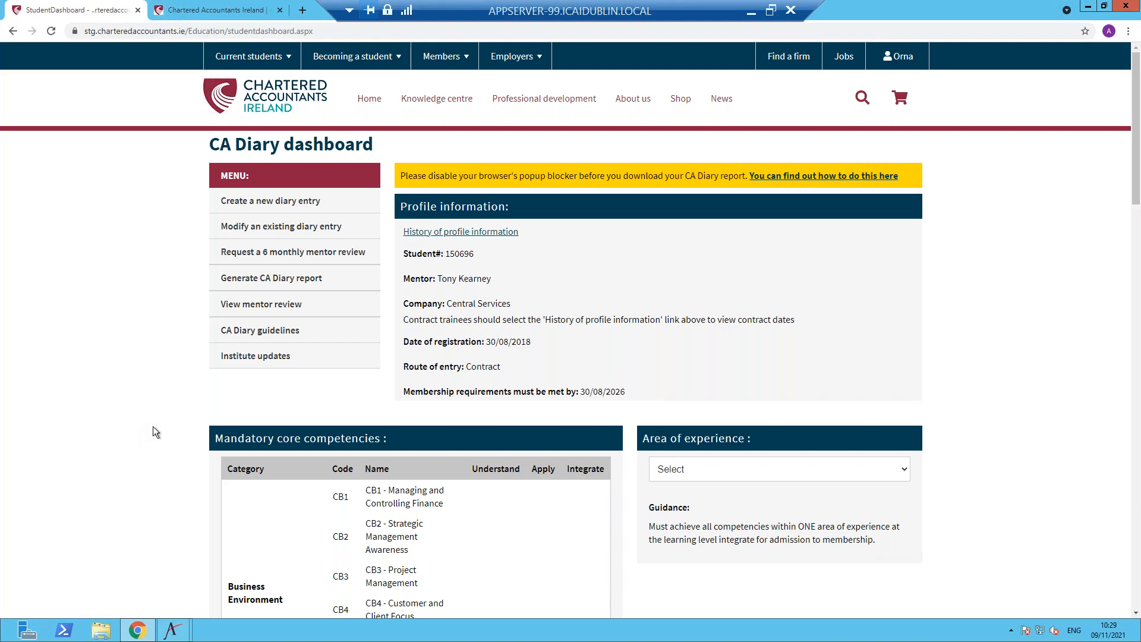
mouse_move(449, 281)
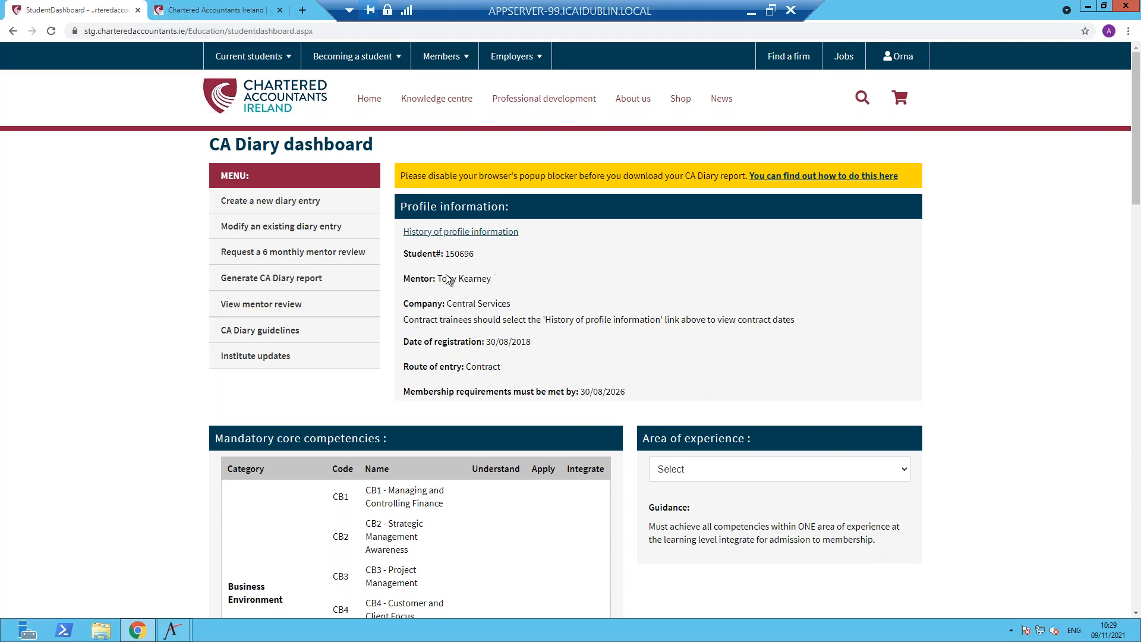
mouse_move(487, 296)
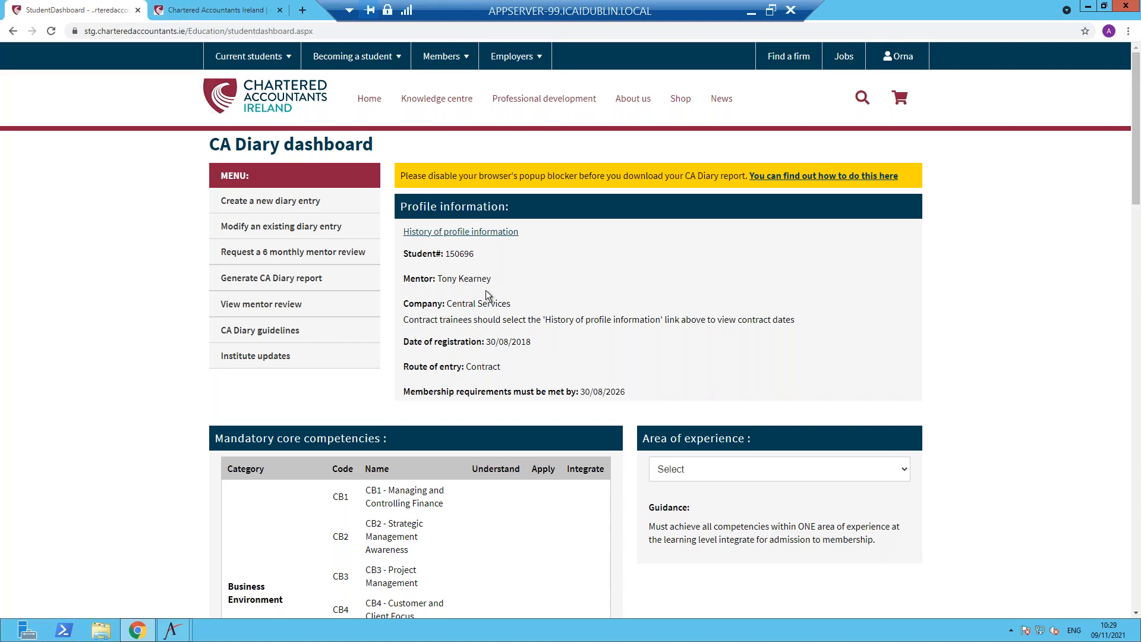
mouse_move(494, 290)
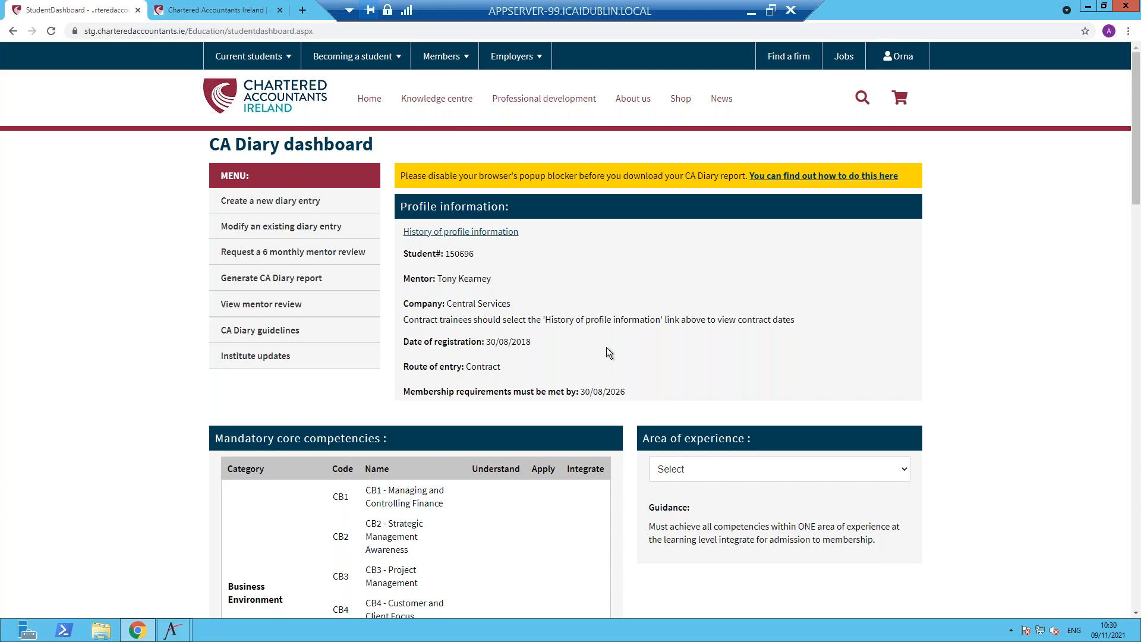
scroll("down", 3)
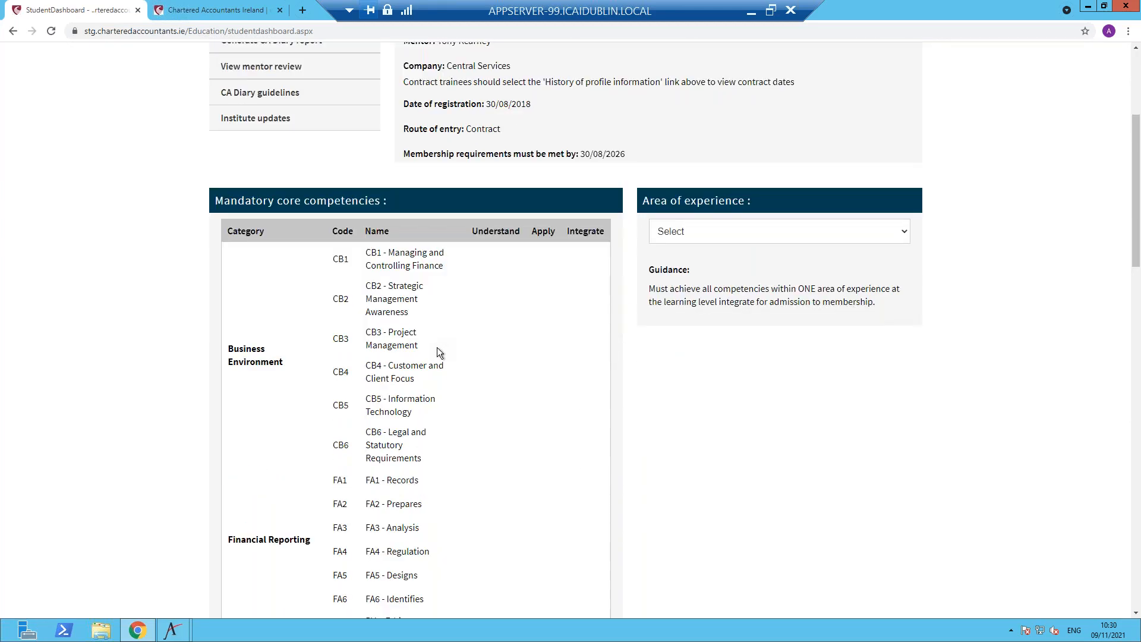
scroll("down", 3)
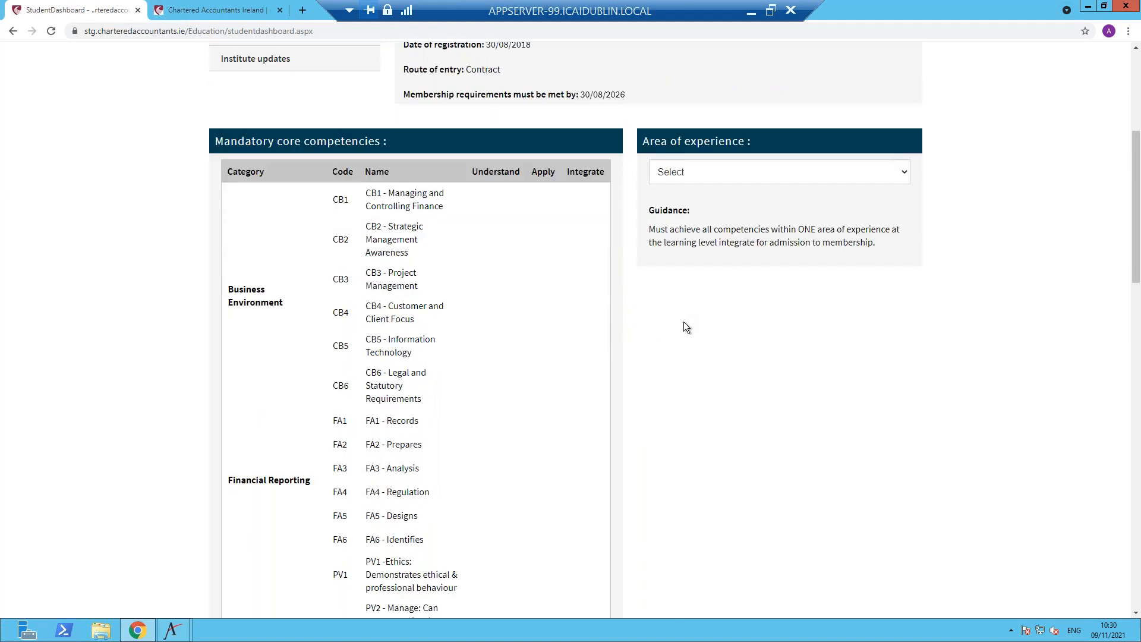
mouse_move(384, 162)
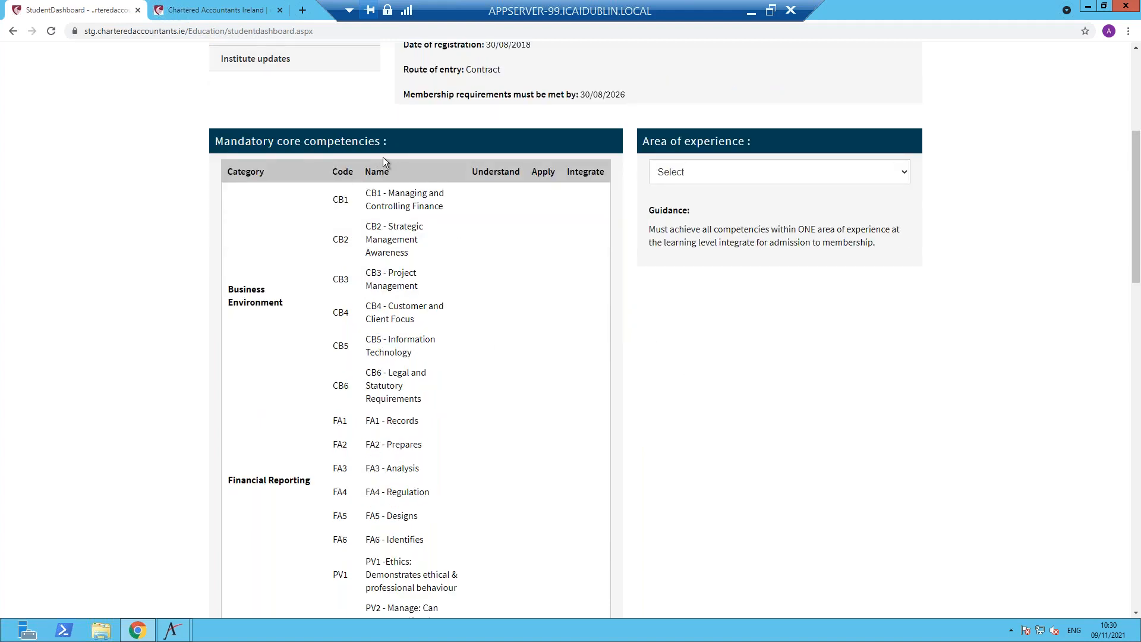
mouse_move(344, 155)
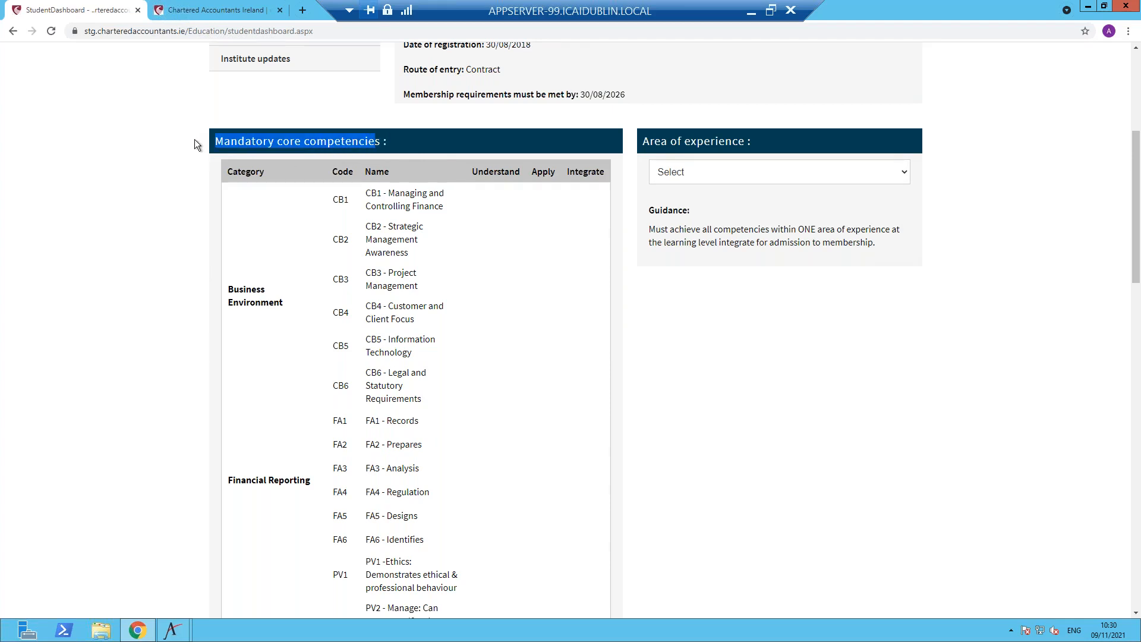
mouse_move(587, 241)
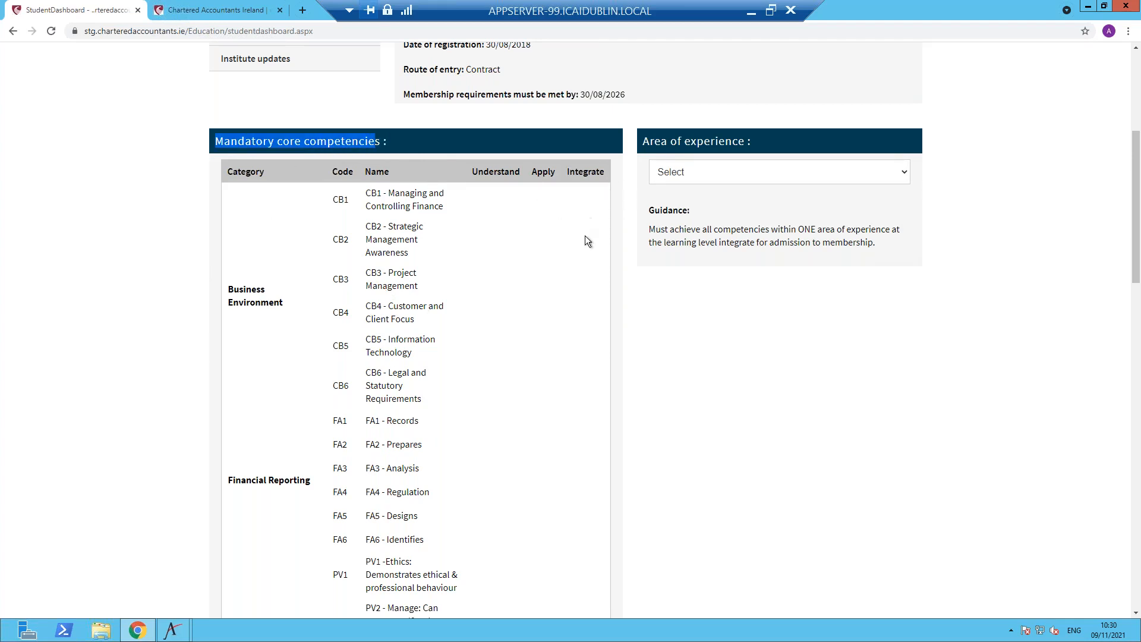
mouse_move(579, 316)
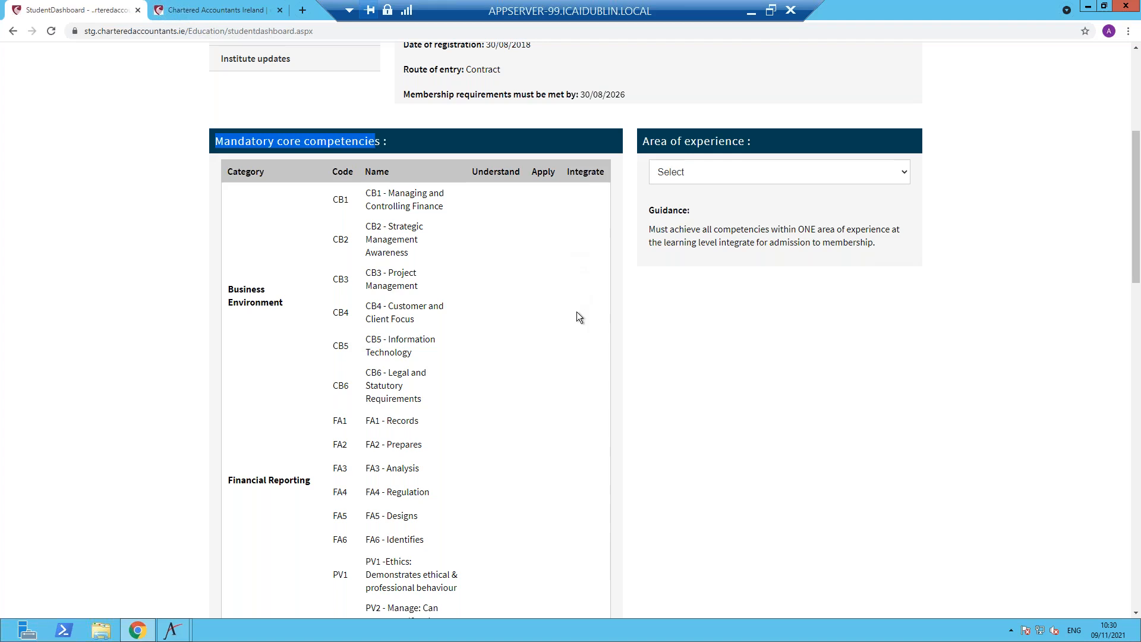
mouse_move(304, 240)
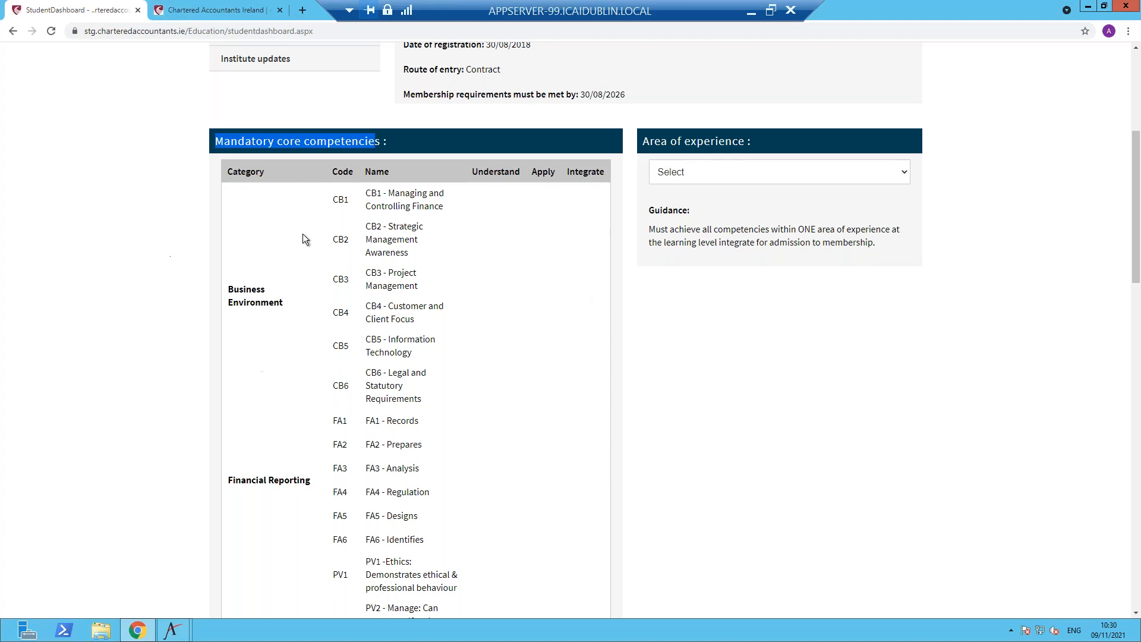
scroll("down", 3)
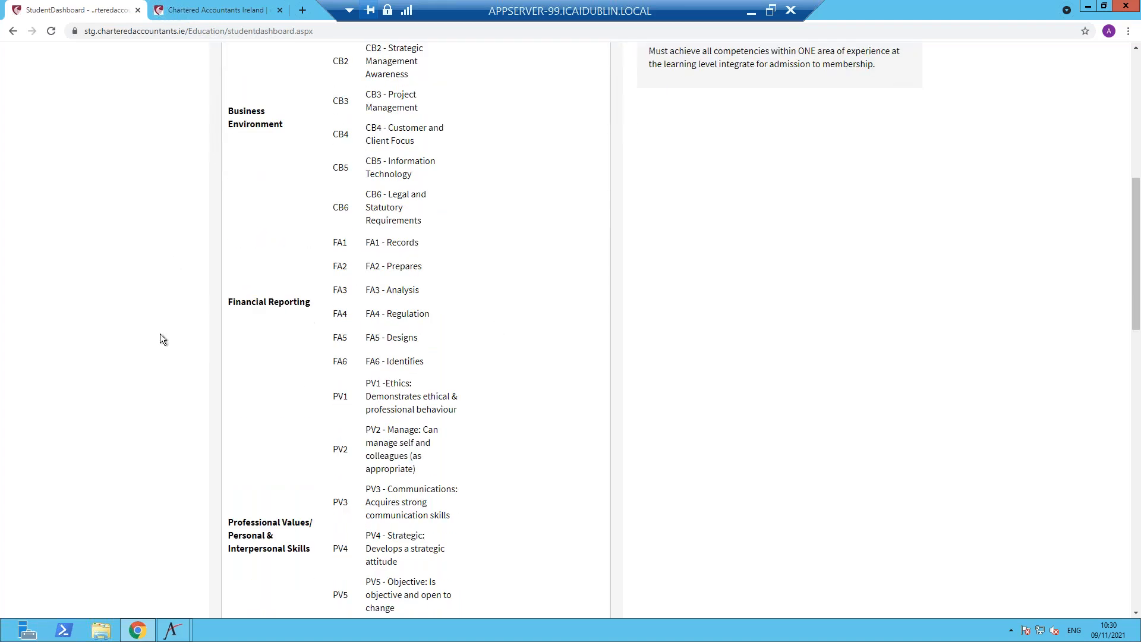
scroll("down", 3)
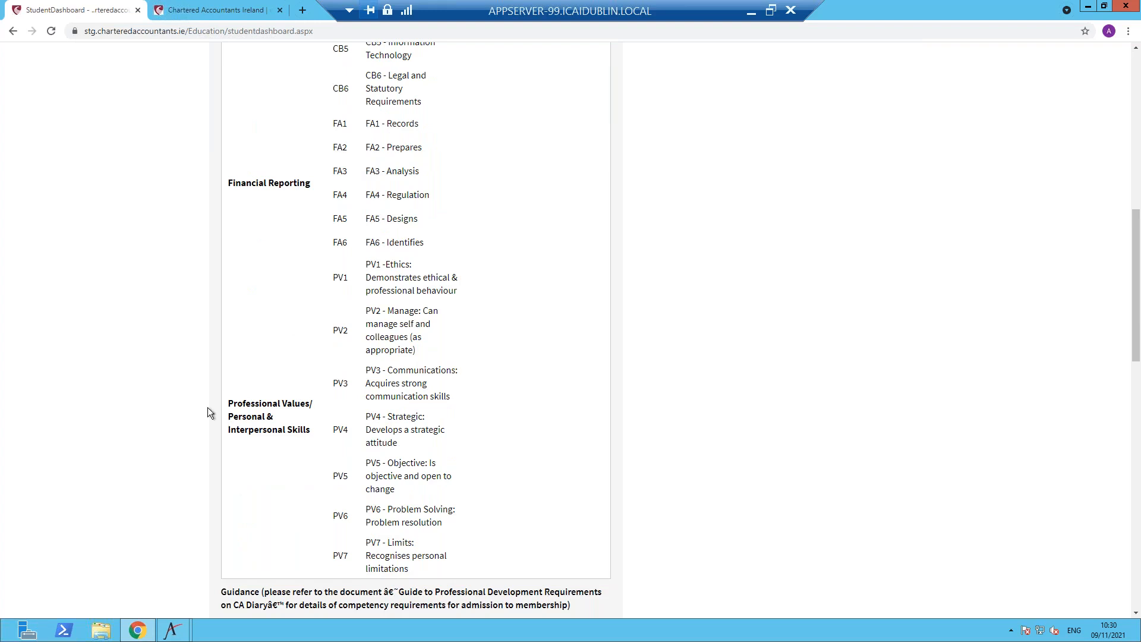
mouse_move(474, 479)
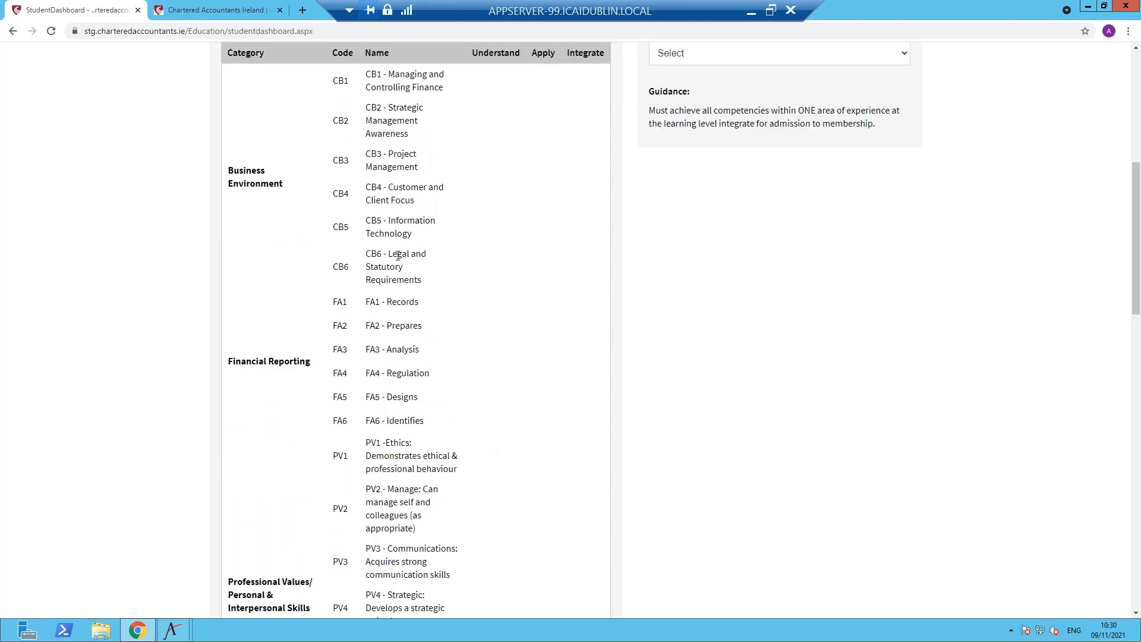
scroll("down", 3)
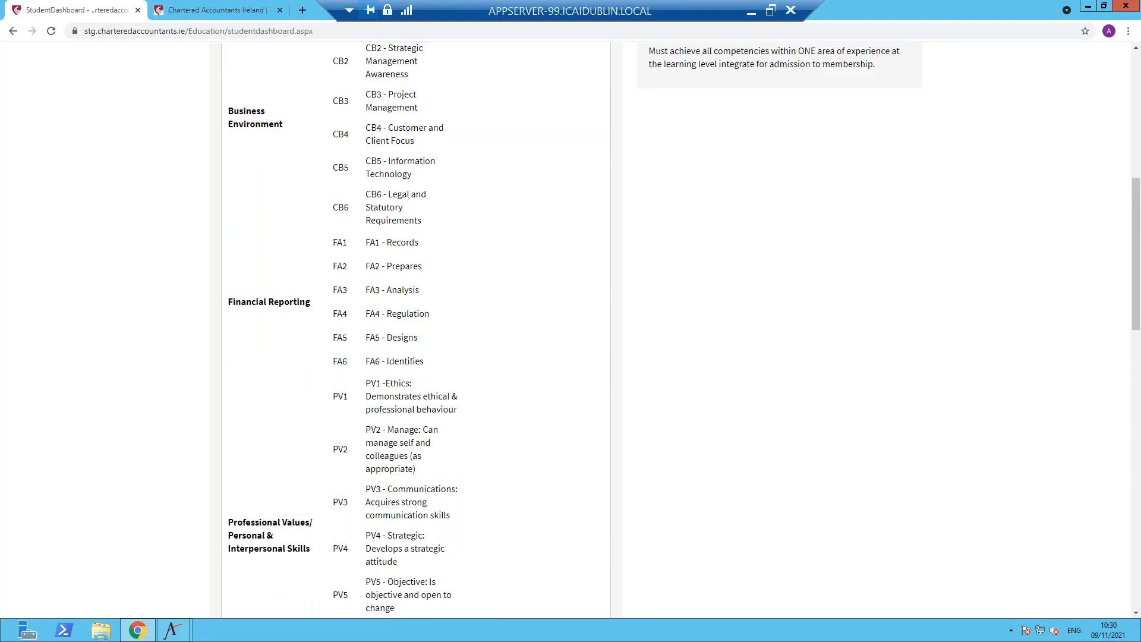
scroll("down", 3)
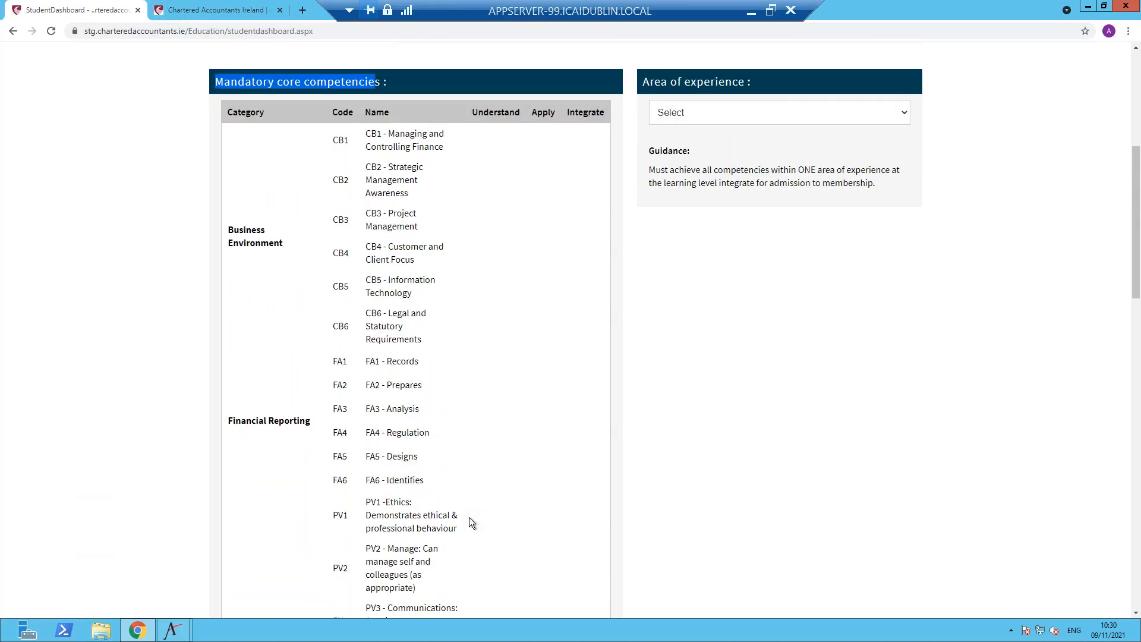
scroll("up", 3)
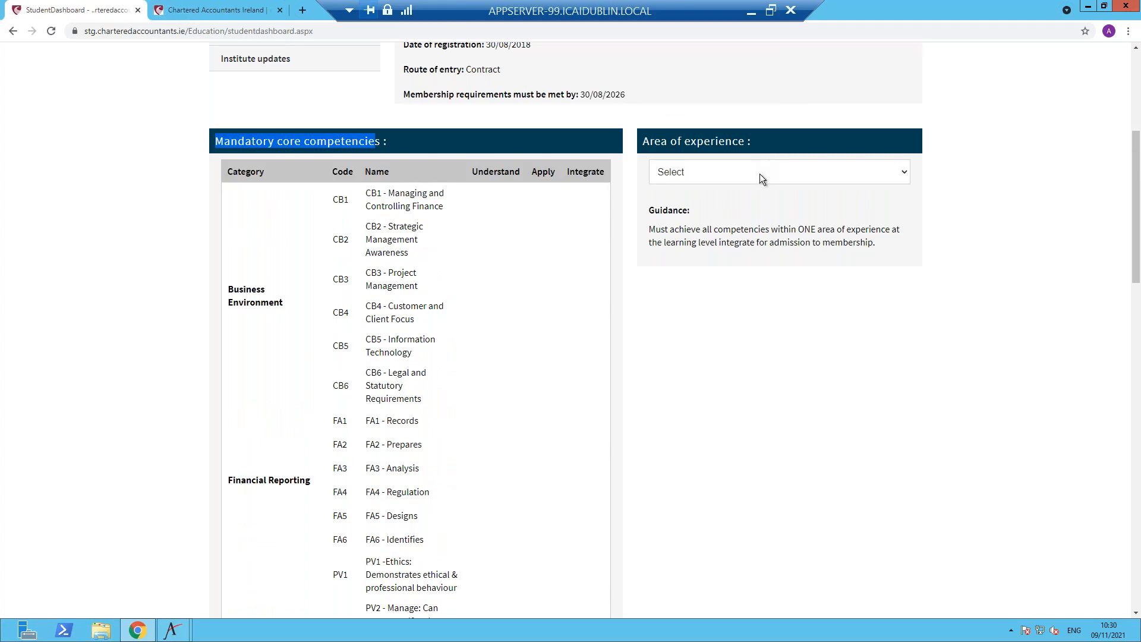
Choose Auditing as the area of experience, listing competencies AU1 to AU11.
left_click(779, 171)
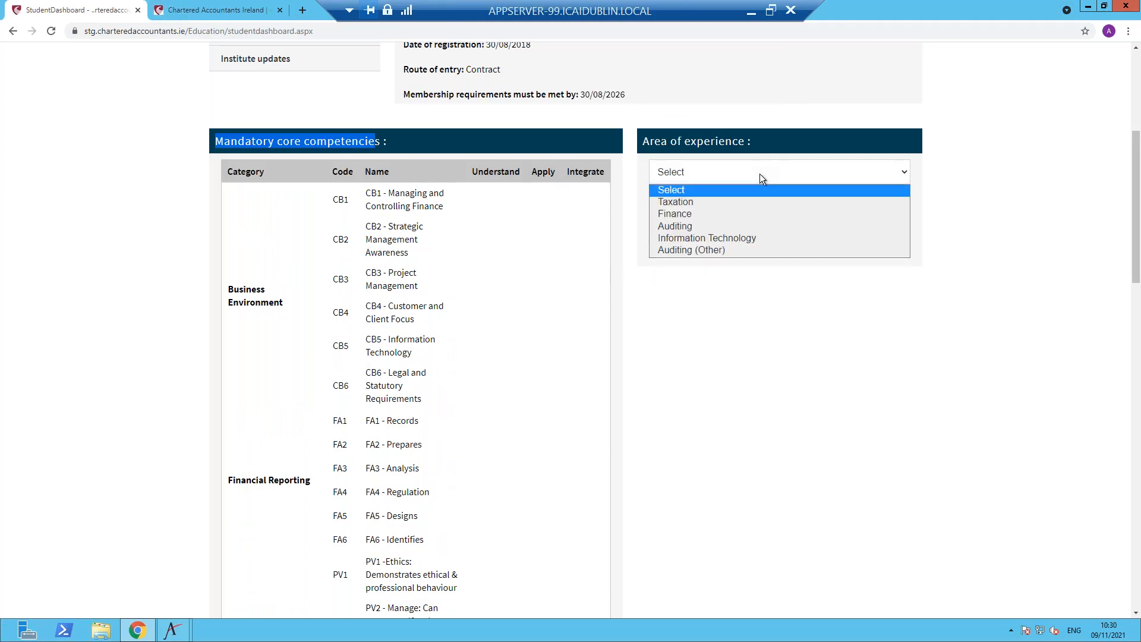
mouse_move(757, 226)
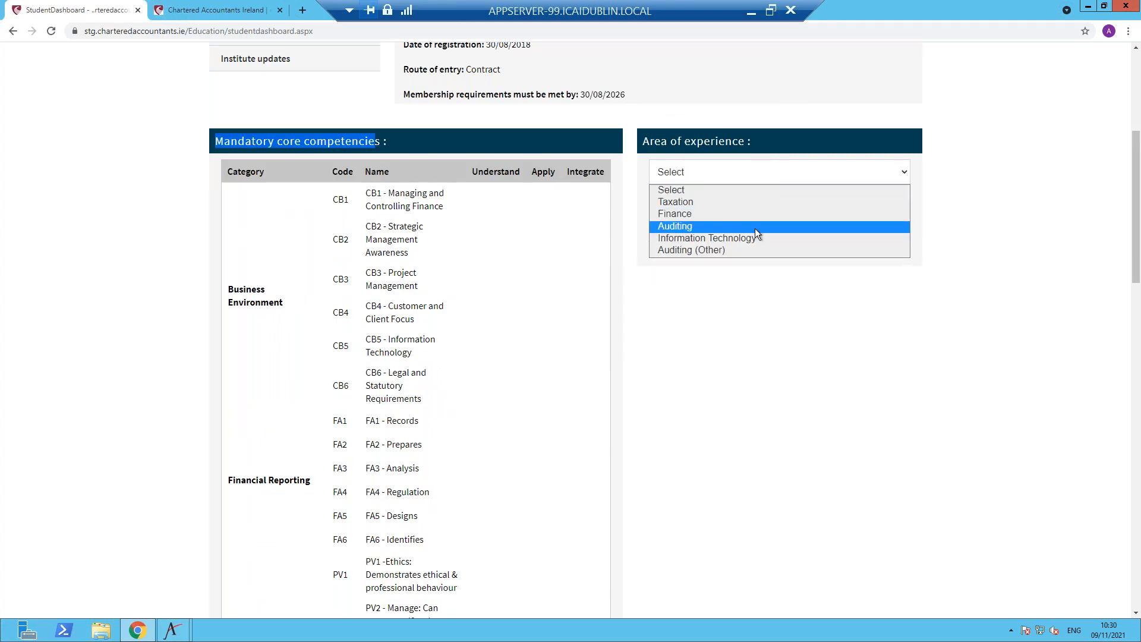
left_click(674, 226)
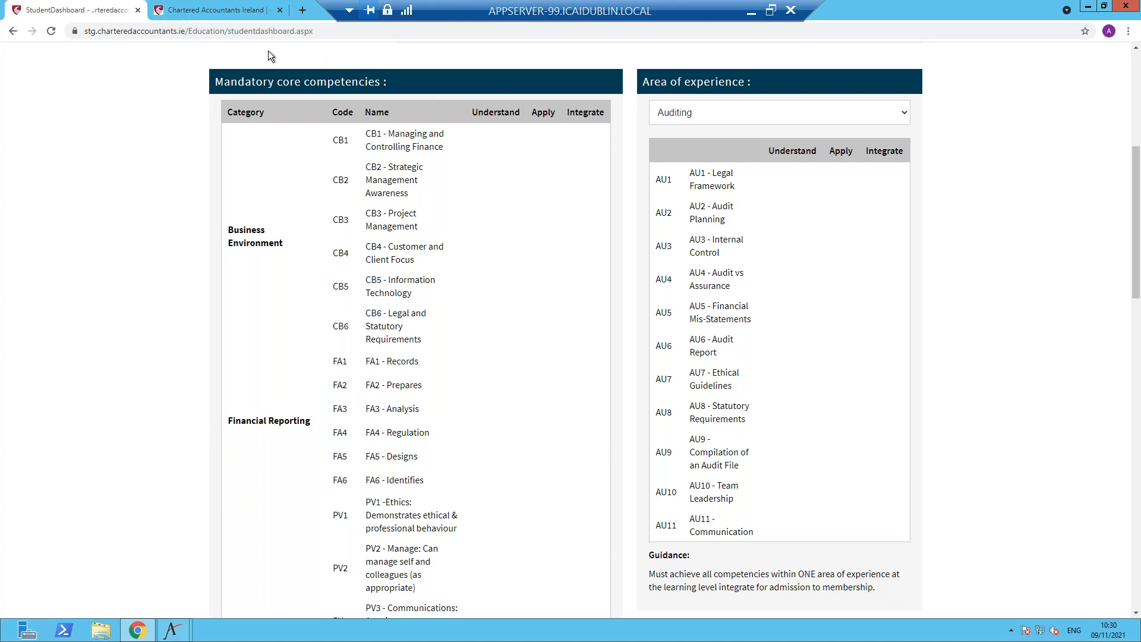
mouse_move(393, 324)
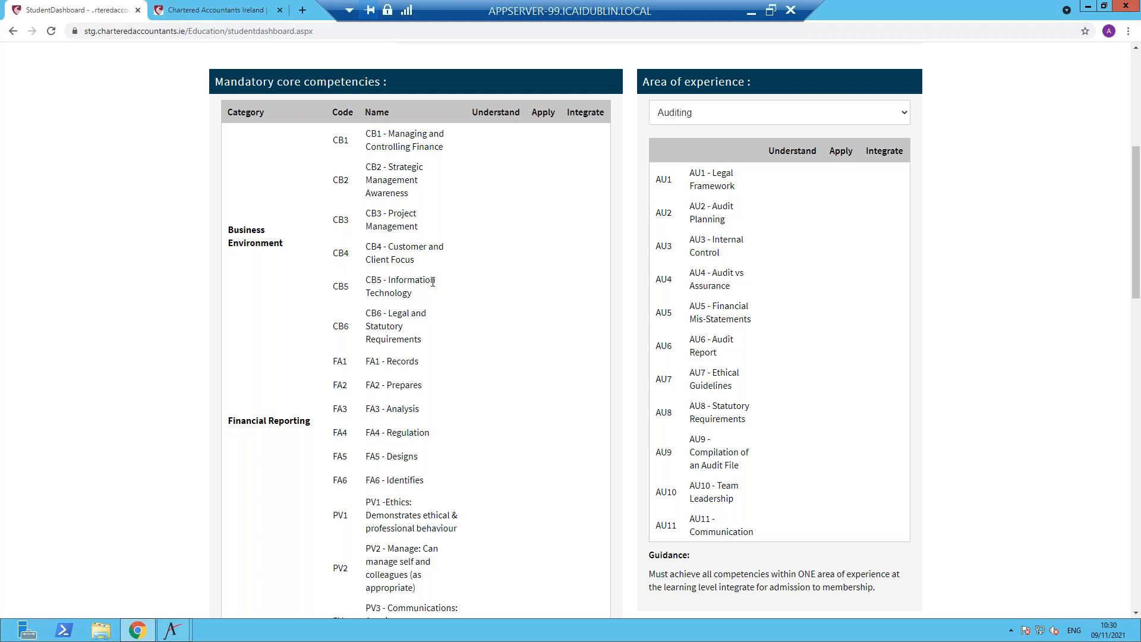
mouse_move(566, 148)
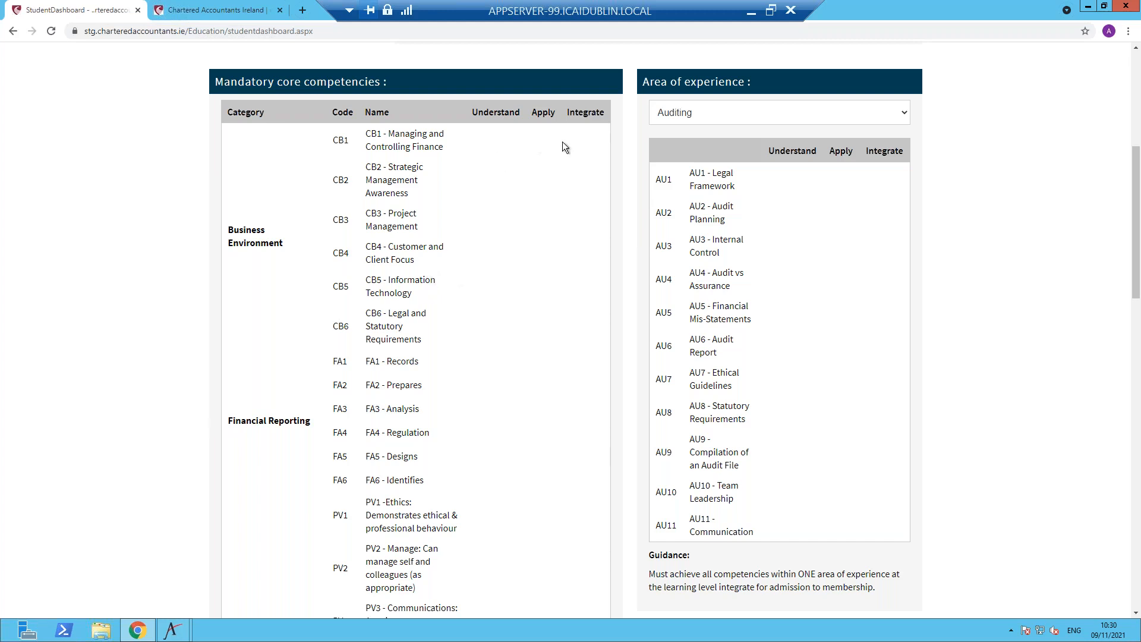
mouse_move(469, 572)
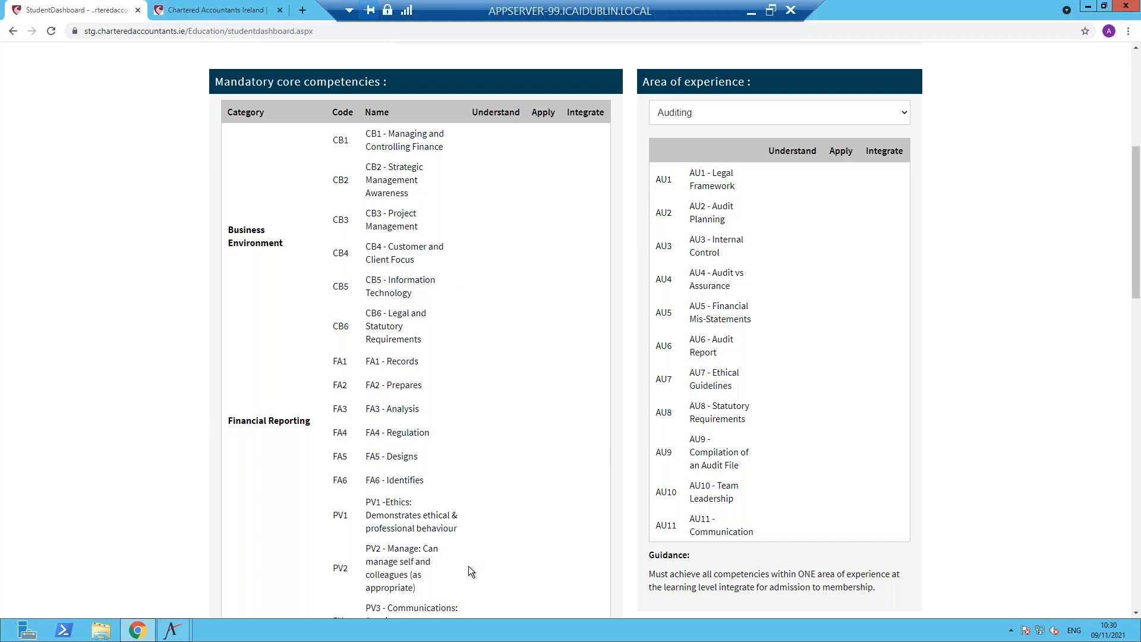
mouse_move(881, 111)
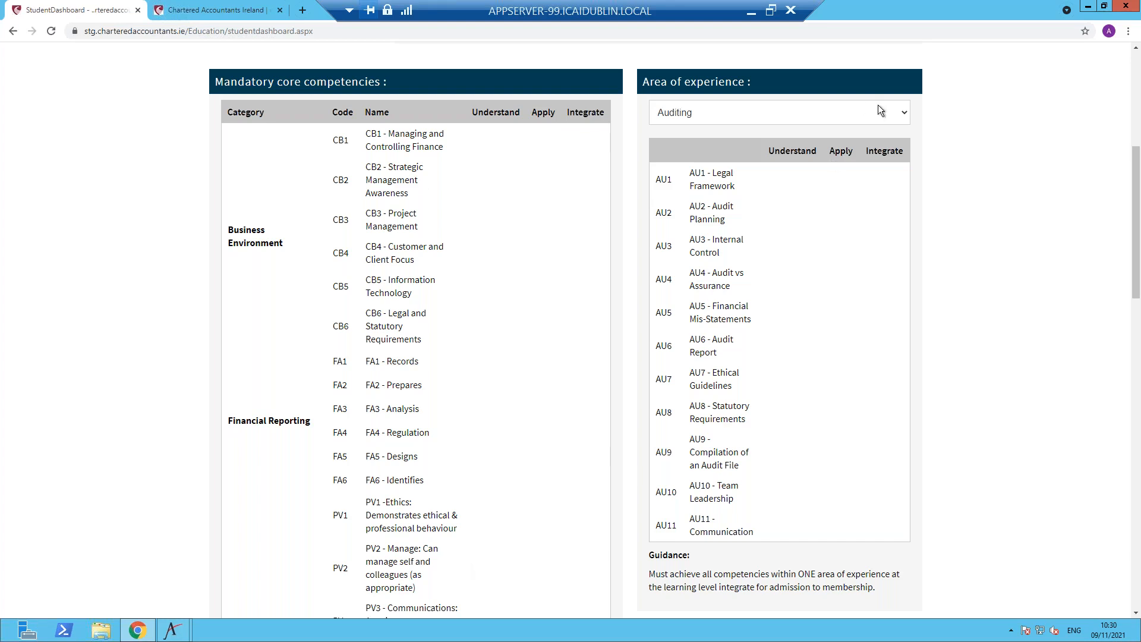
left_click(777, 112)
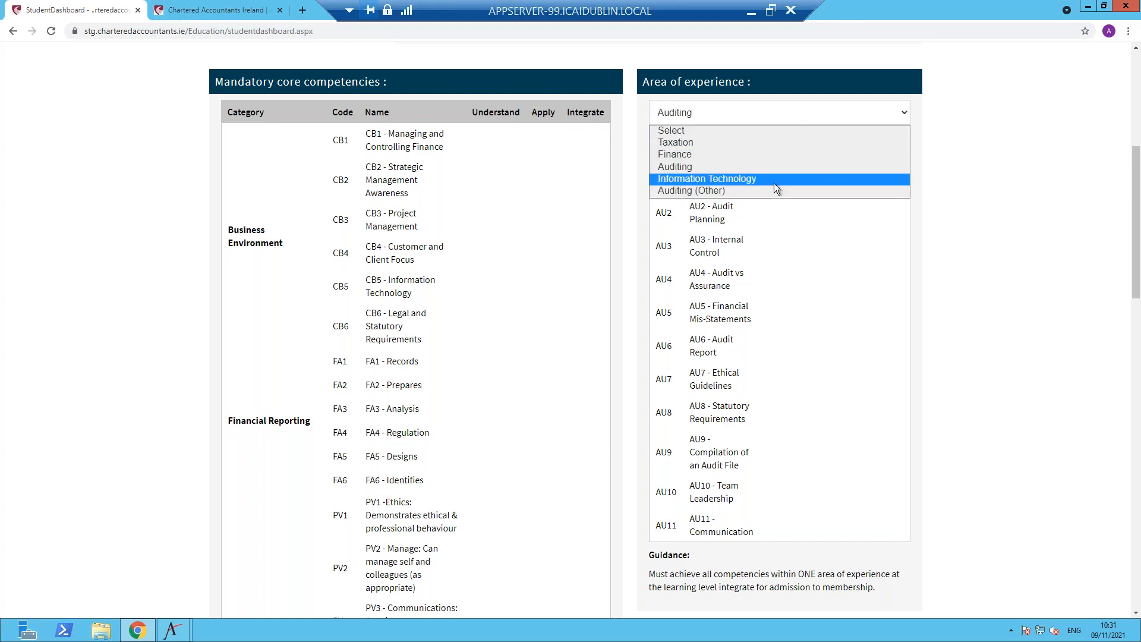
mouse_move(771, 142)
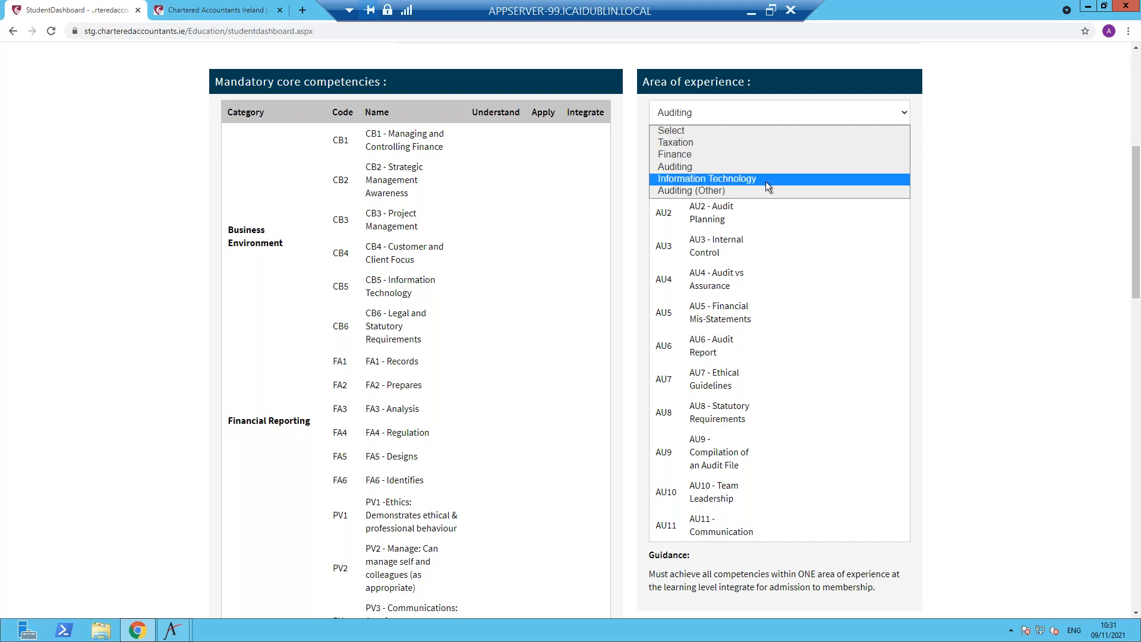
left_click(674, 167)
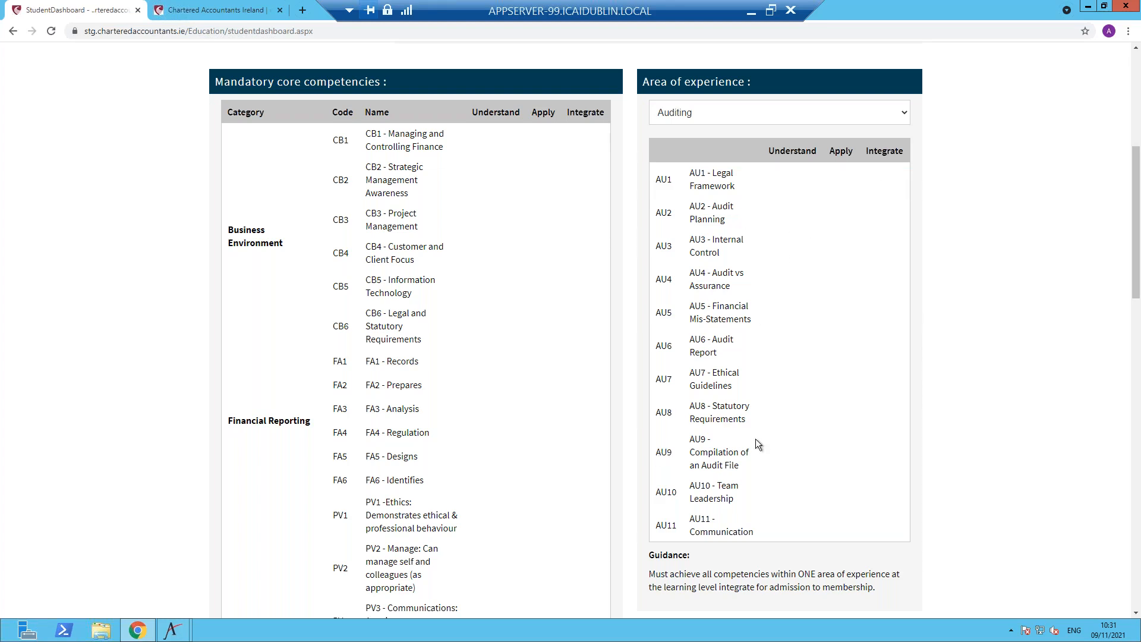
mouse_move(609, 505)
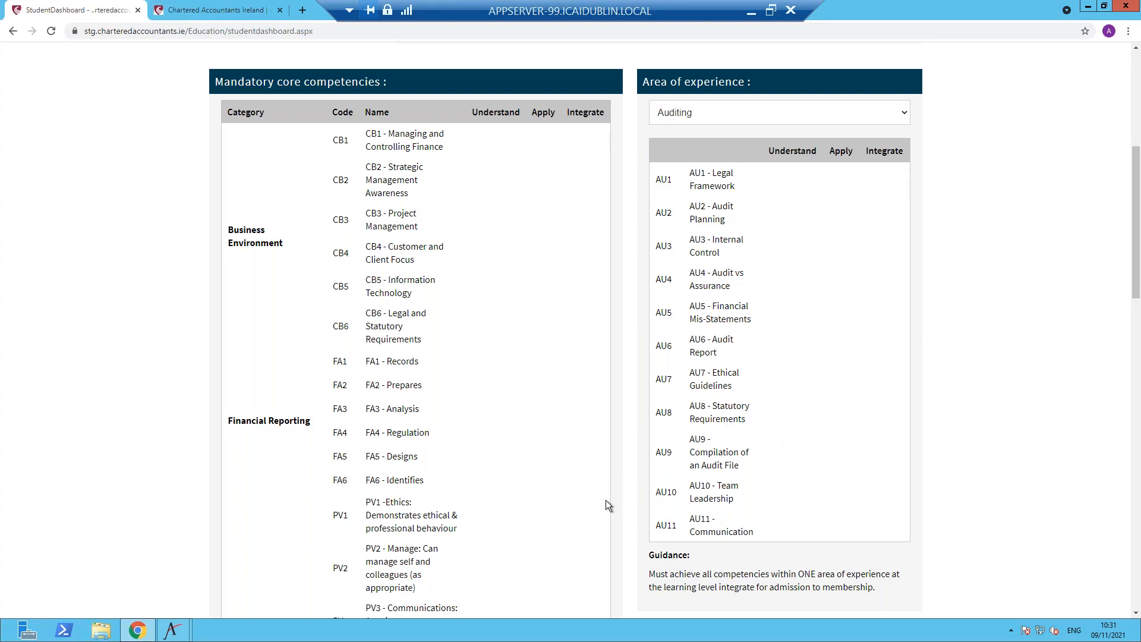
mouse_move(616, 497)
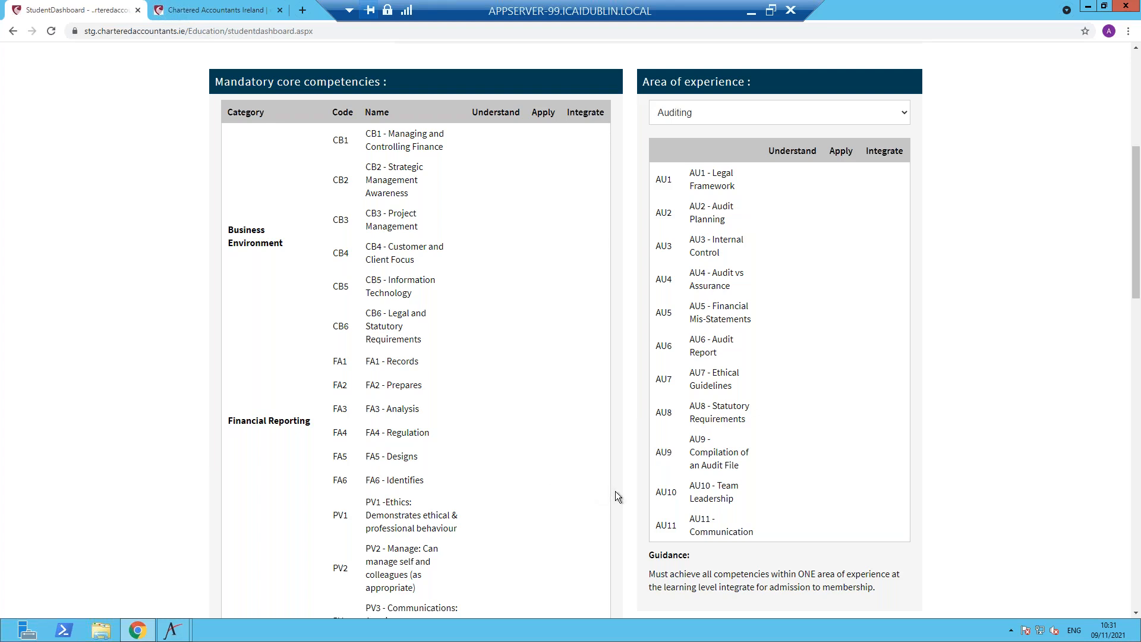
Review the remaining areas of experience in the dropdown list.
scroll("down", 3)
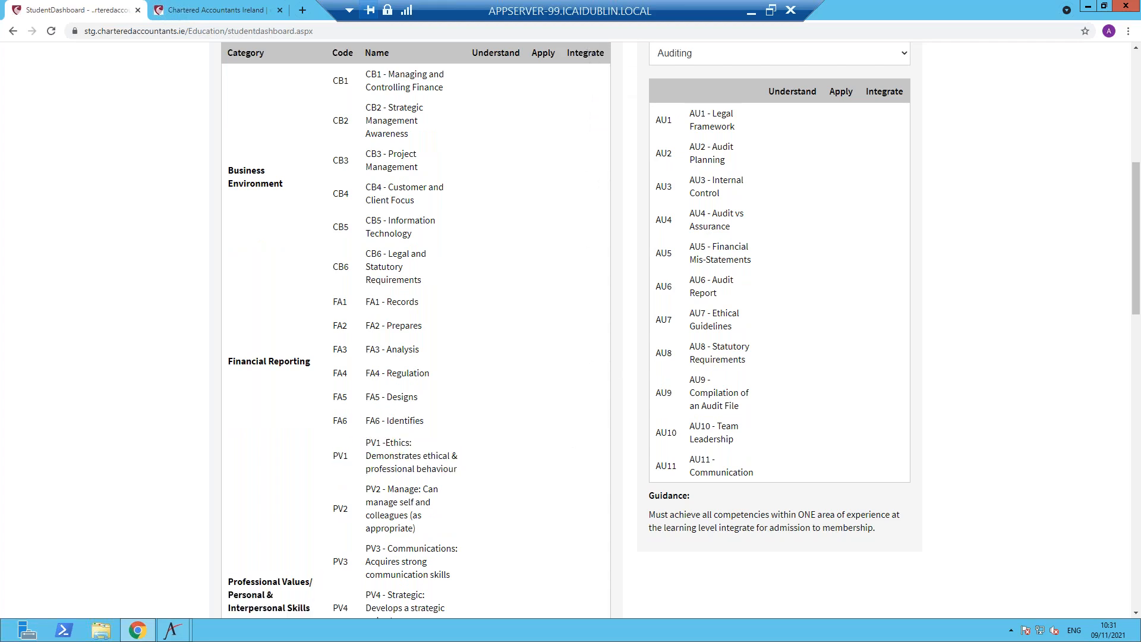
mouse_move(589, 574)
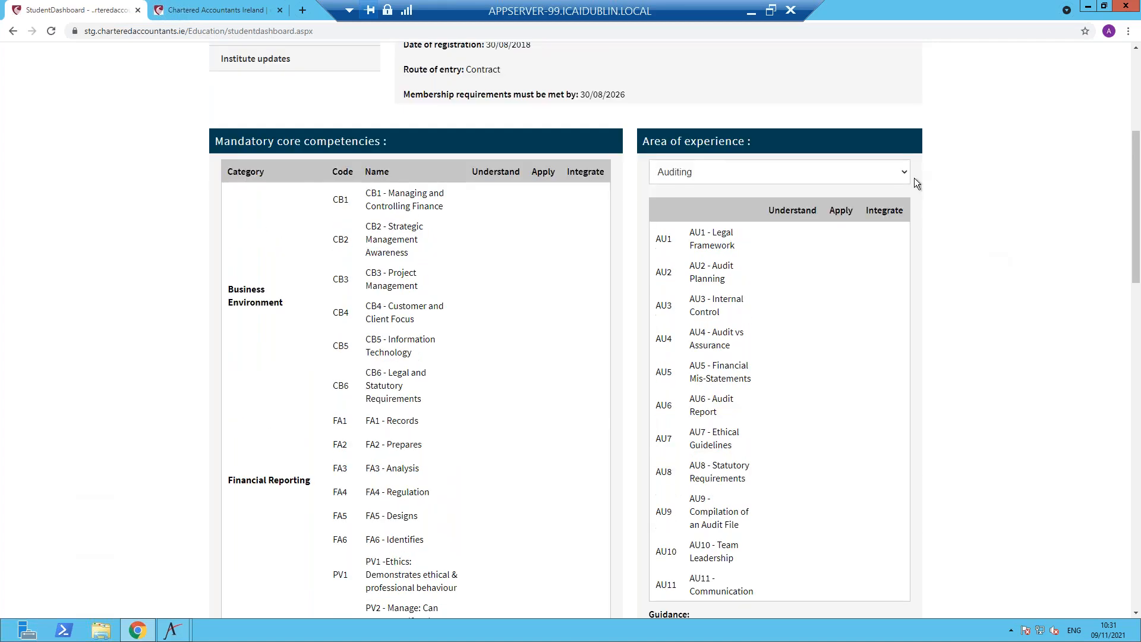
left_click(779, 171)
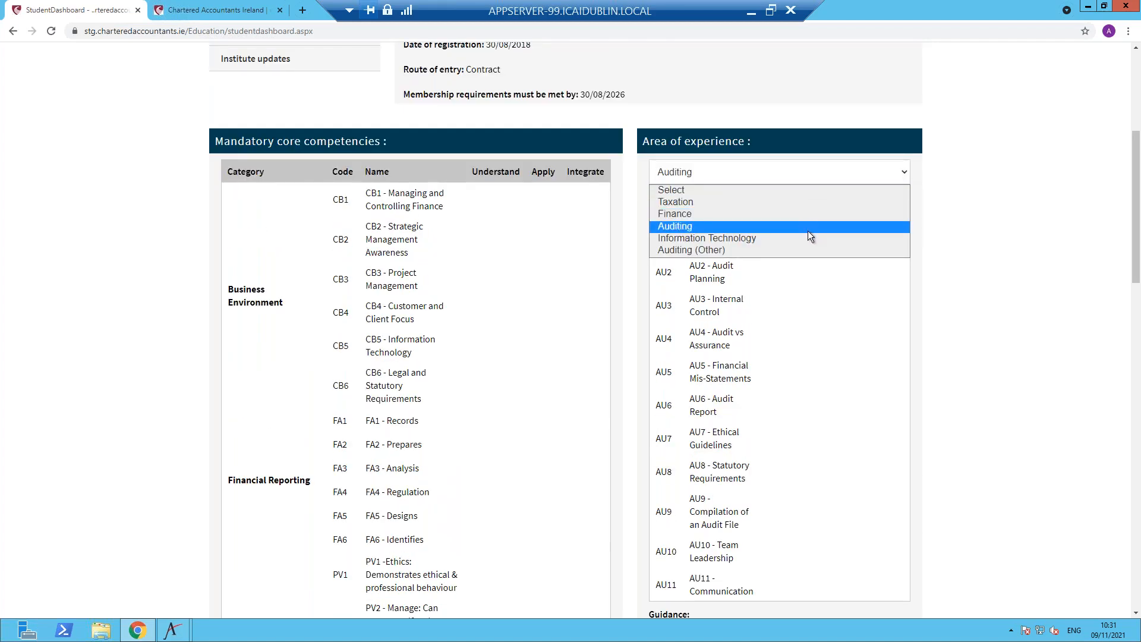
mouse_move(706, 237)
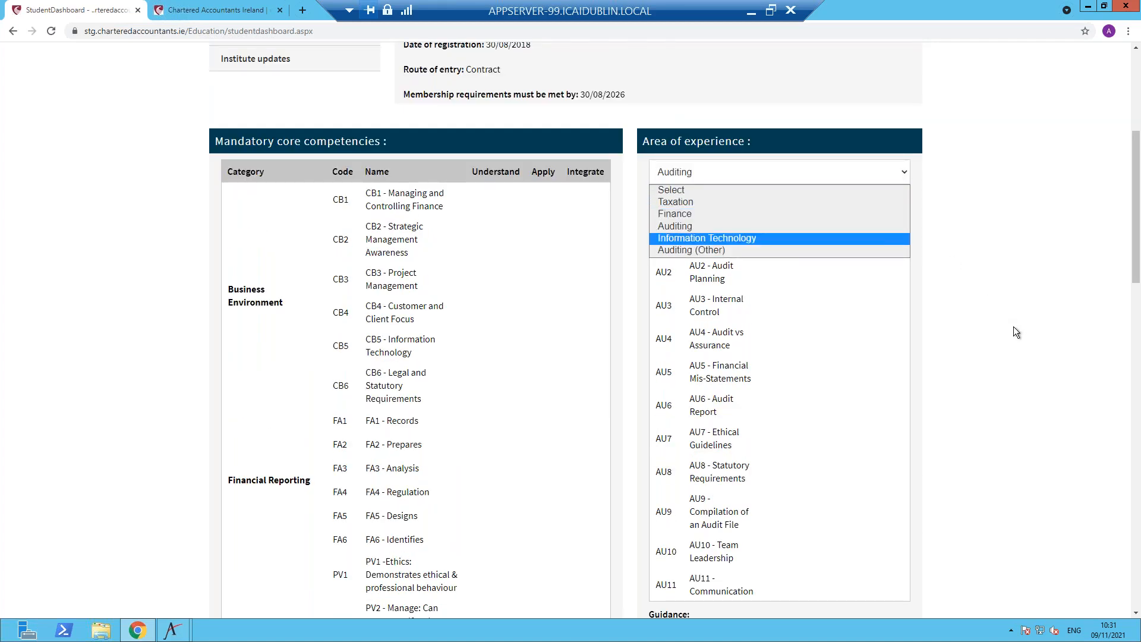
scroll("down", 3)
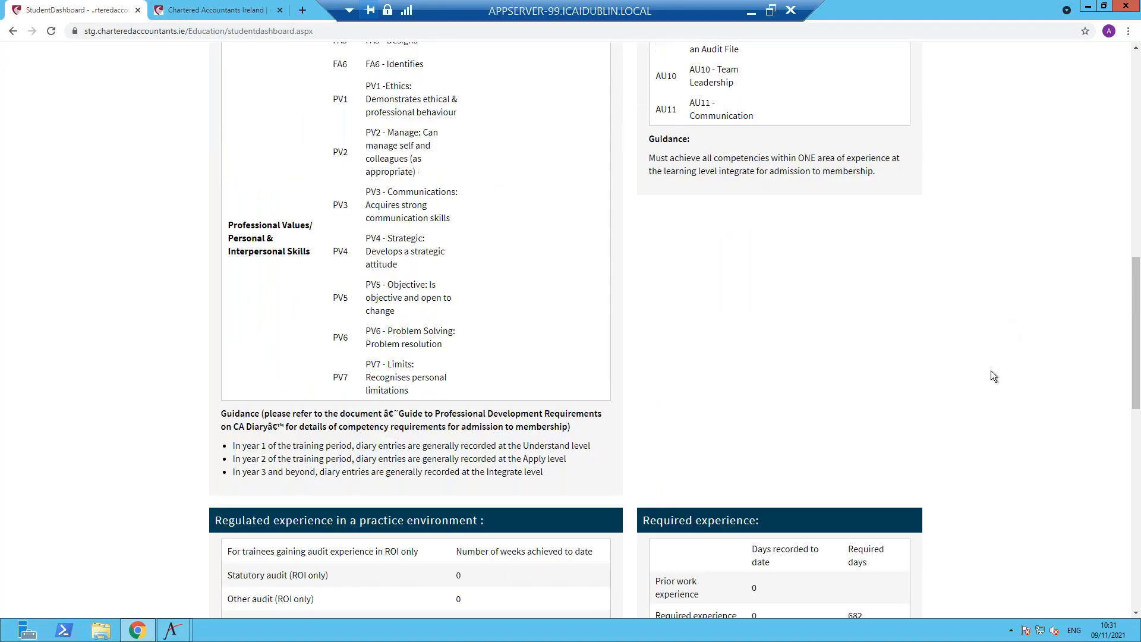
Select the three diary-level guidance points and reveal the regulated and required experience tables.
left_click_drag(286, 459, 542, 472)
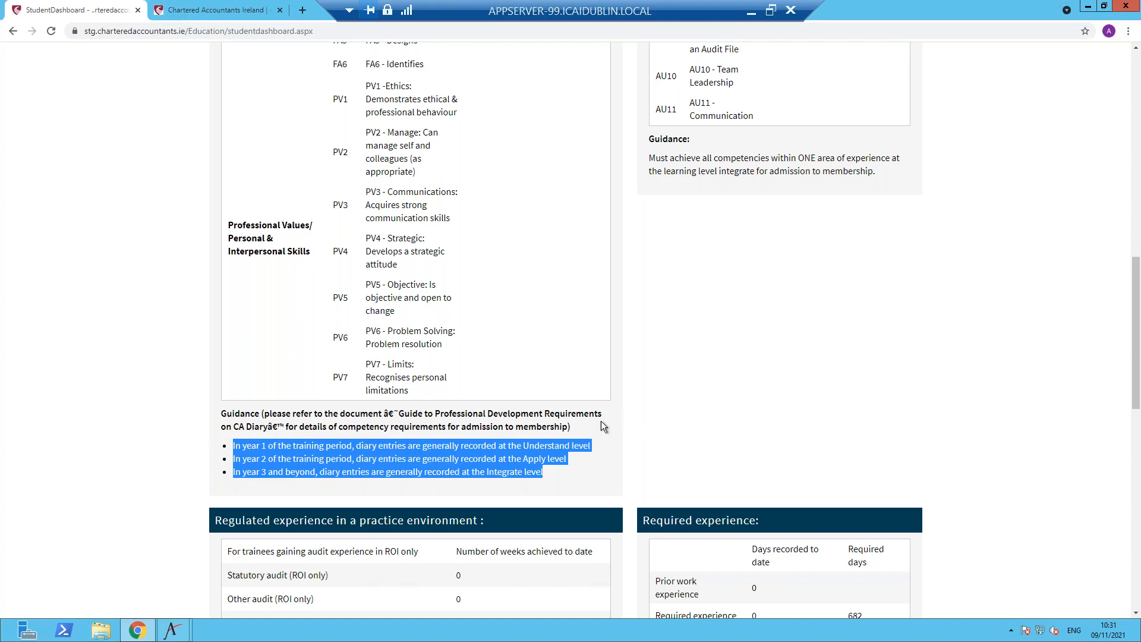
mouse_move(1073, 409)
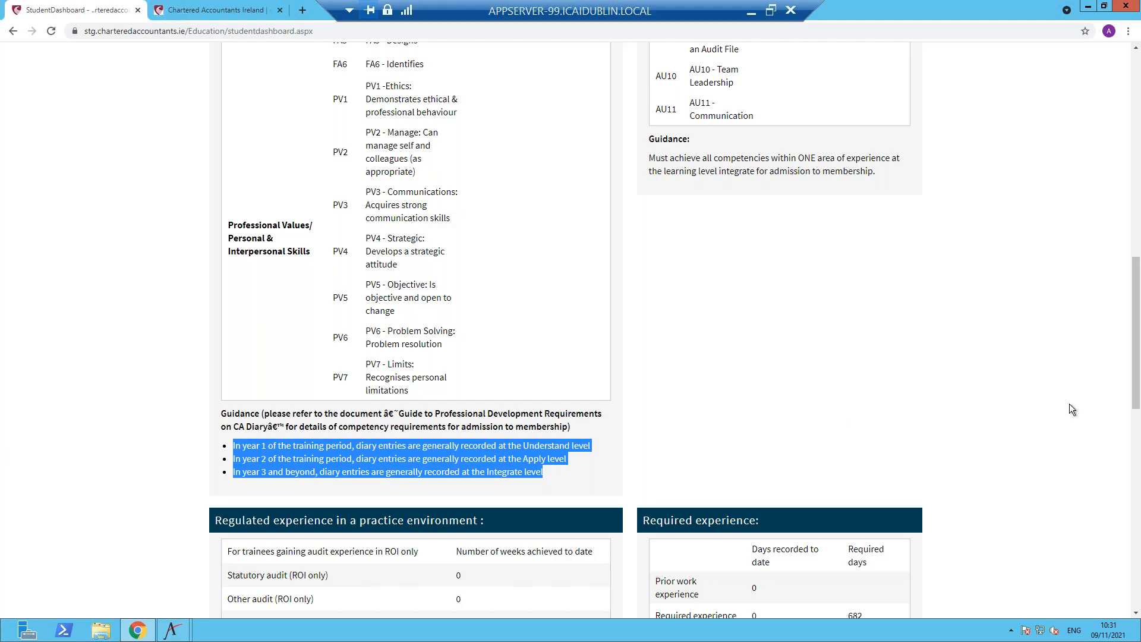
scroll("down", 3)
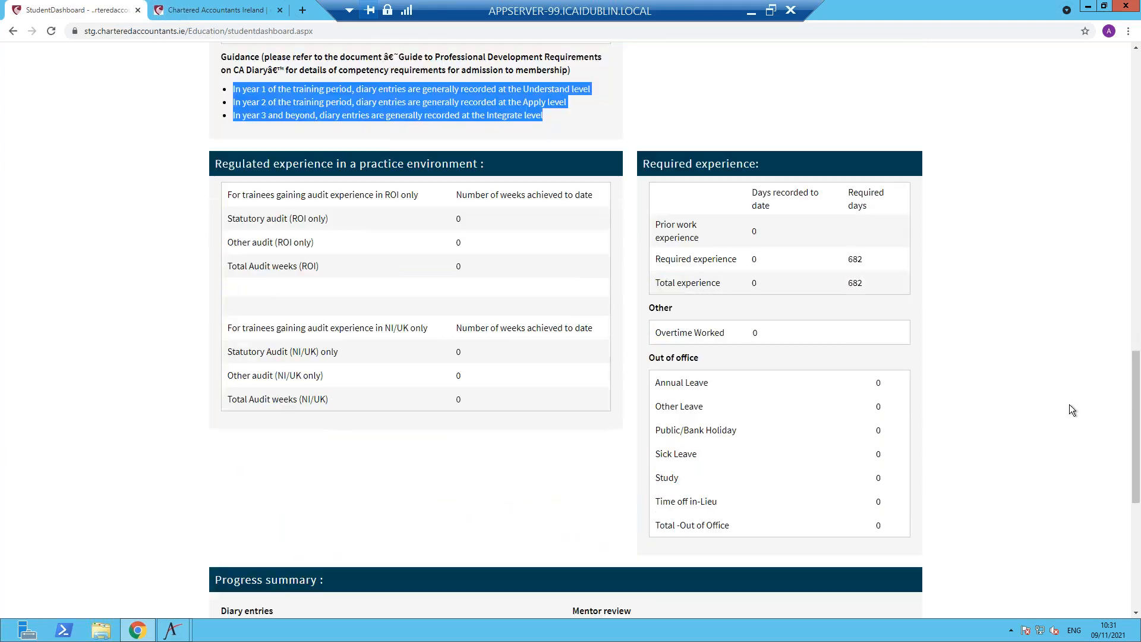
scroll("down", 3)
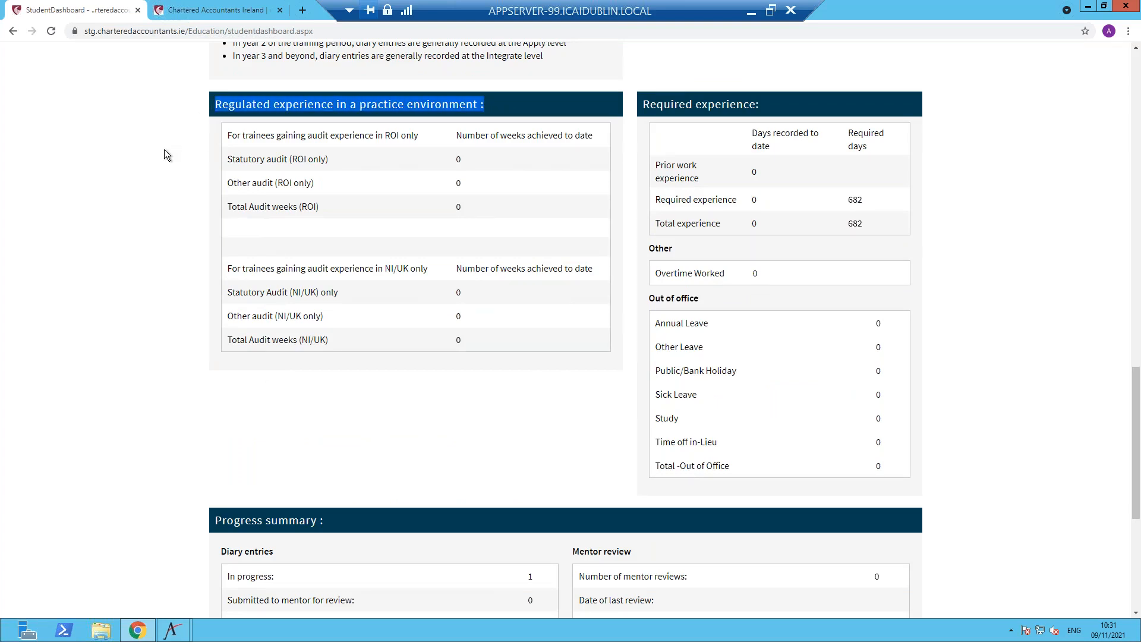
mouse_move(117, 403)
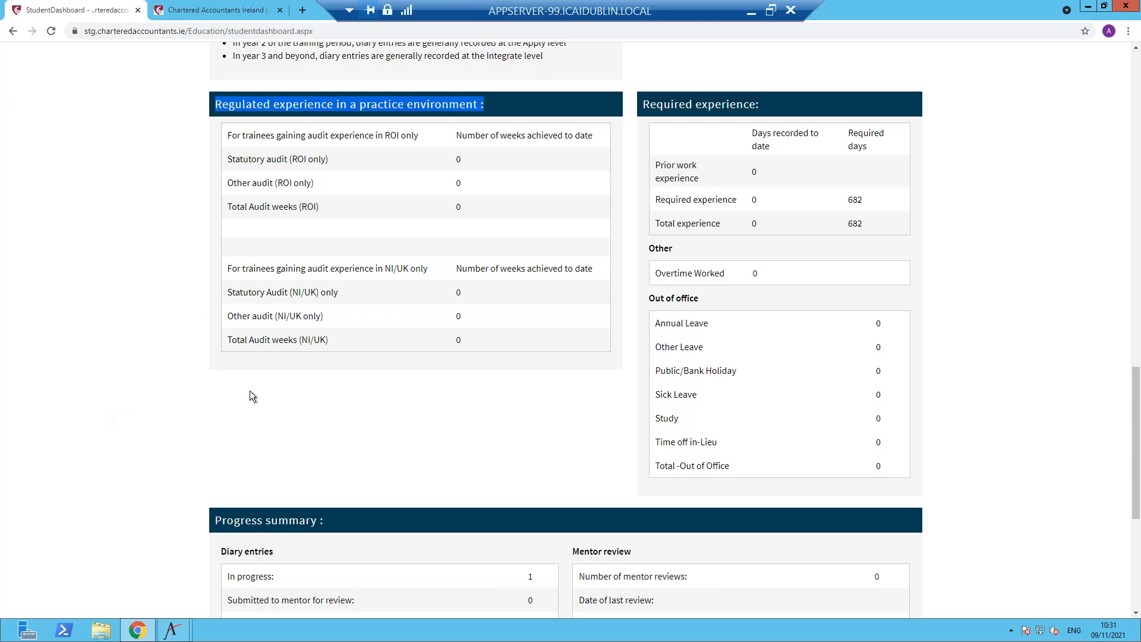
mouse_move(222, 333)
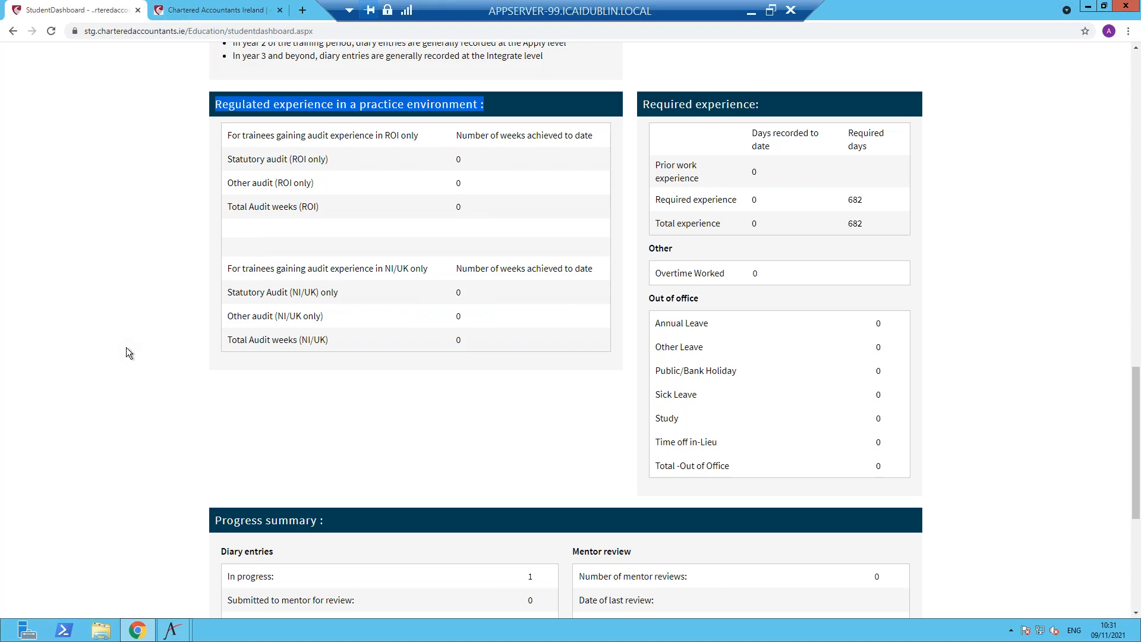
mouse_move(327, 296)
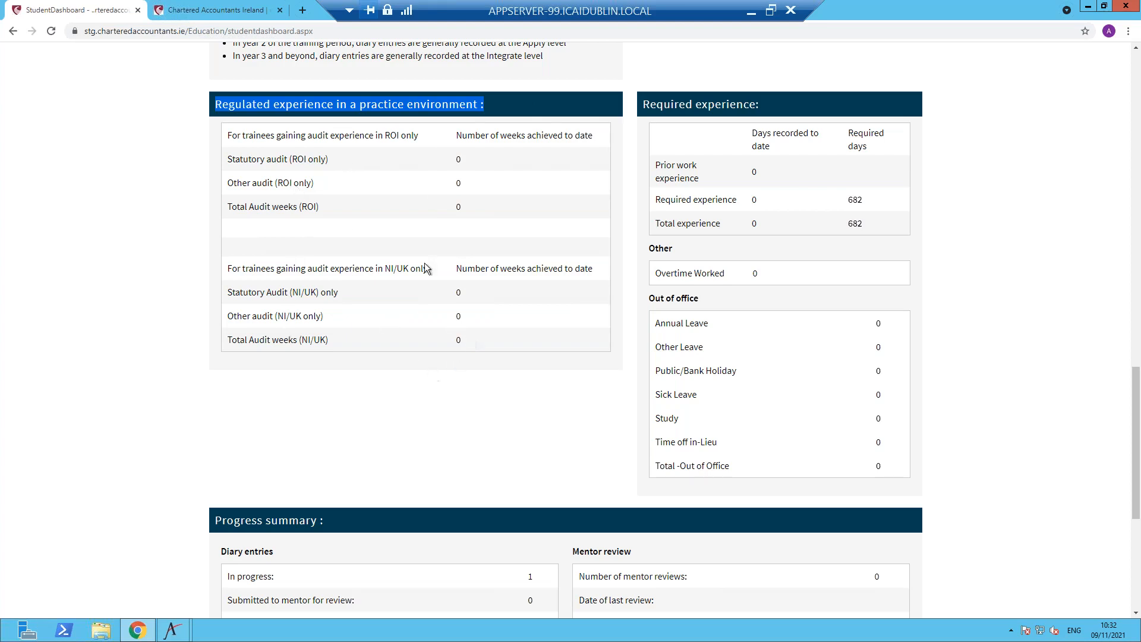
mouse_move(476, 386)
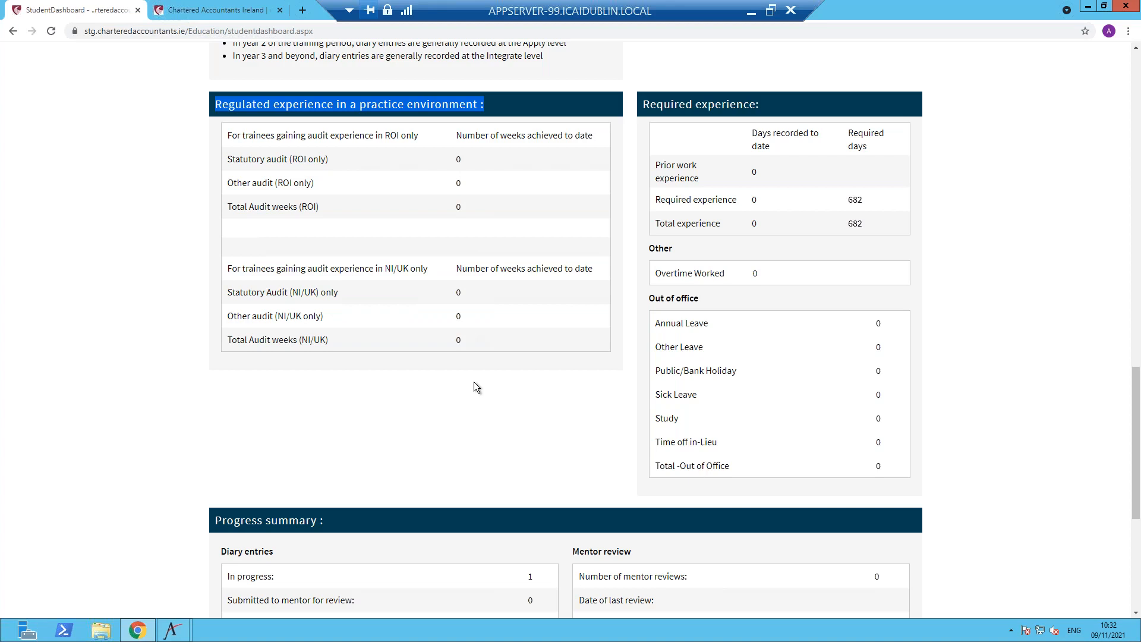
mouse_move(273, 68)
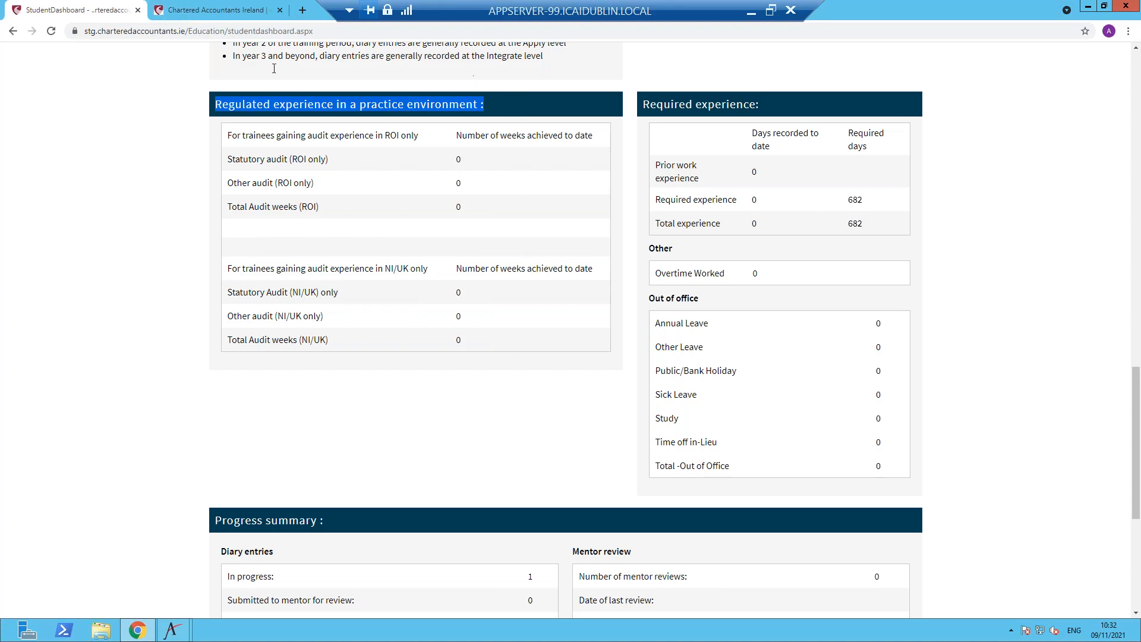
mouse_move(459, 336)
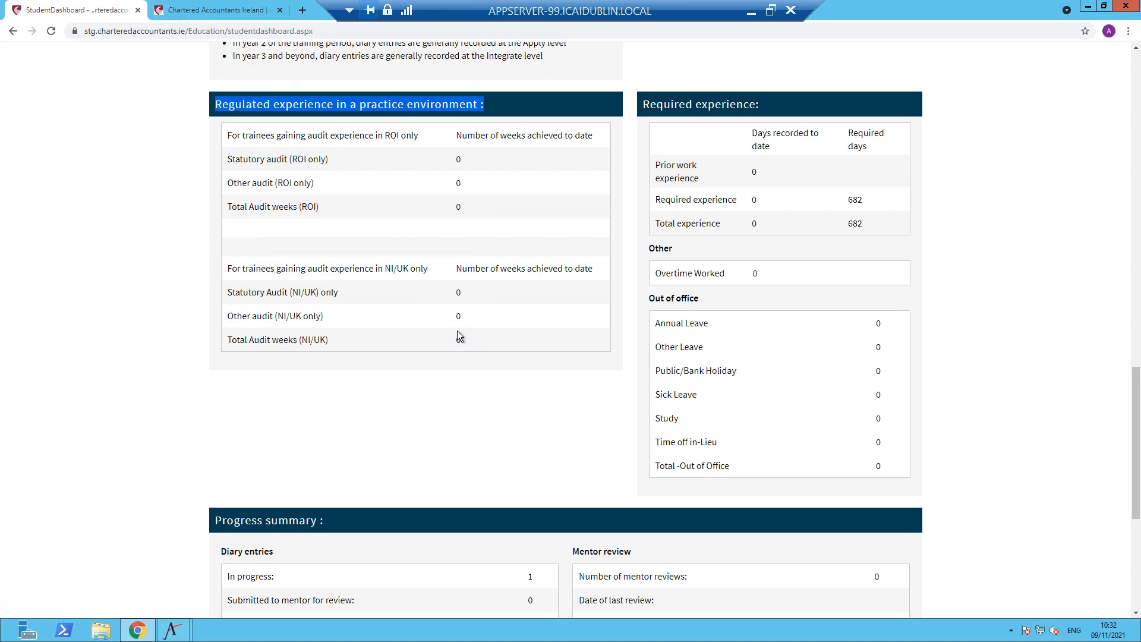
mouse_move(436, 403)
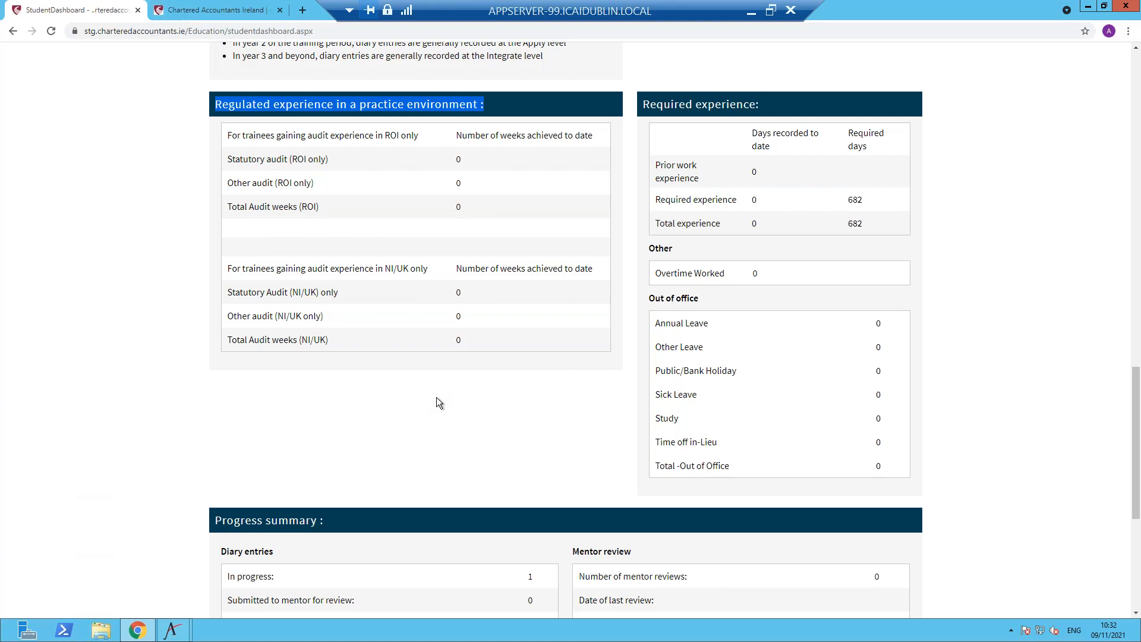
double_click(741, 104)
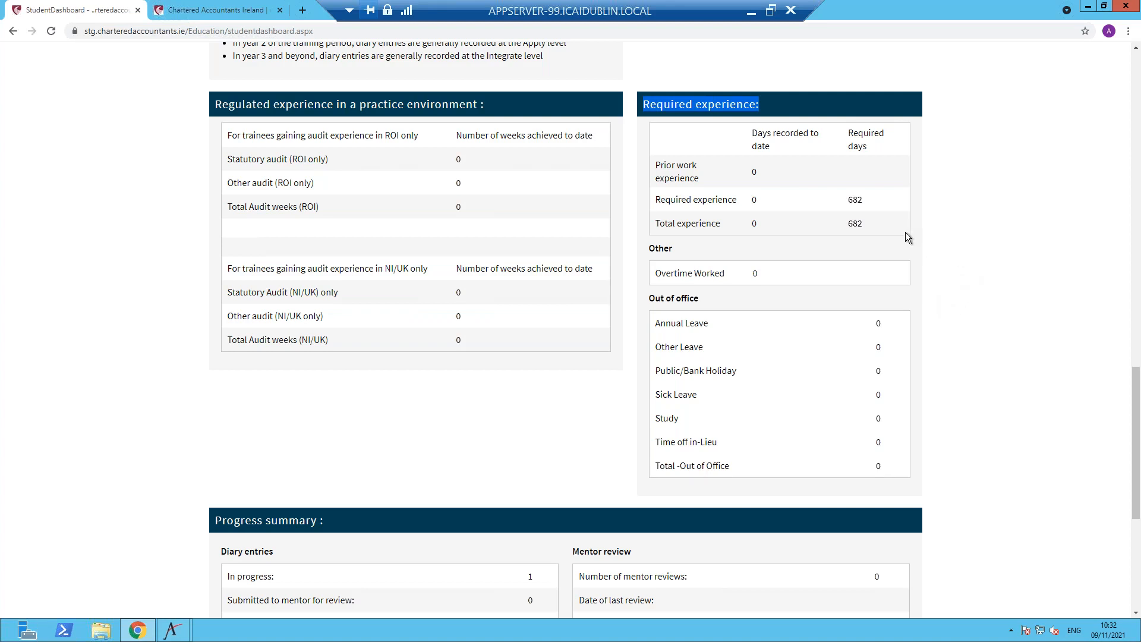
double_click(855, 198)
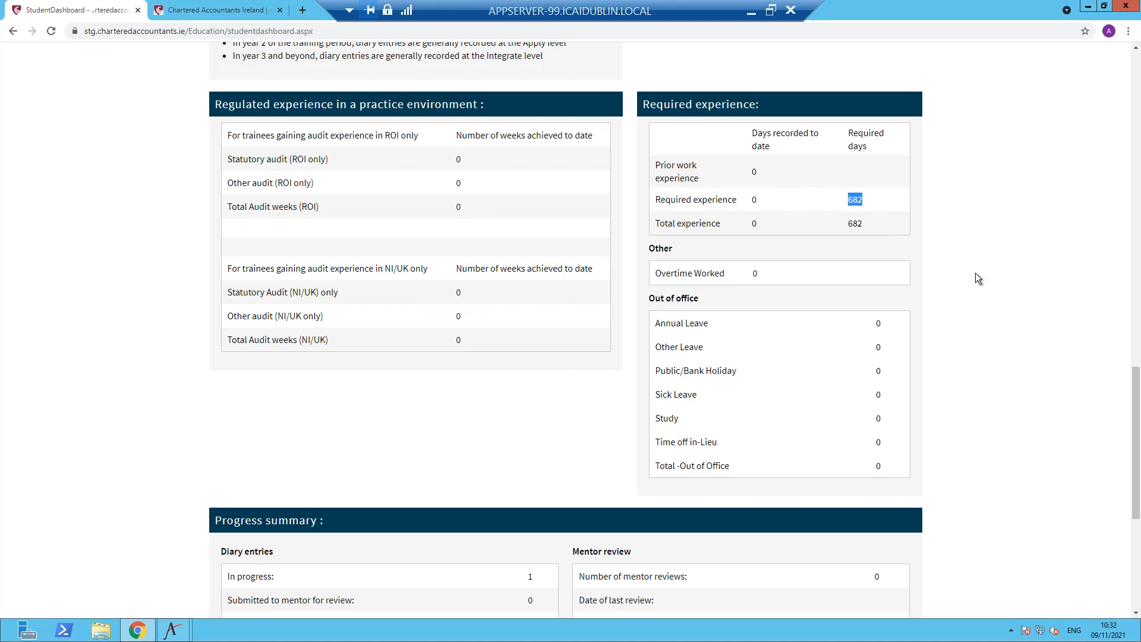
mouse_move(966, 315)
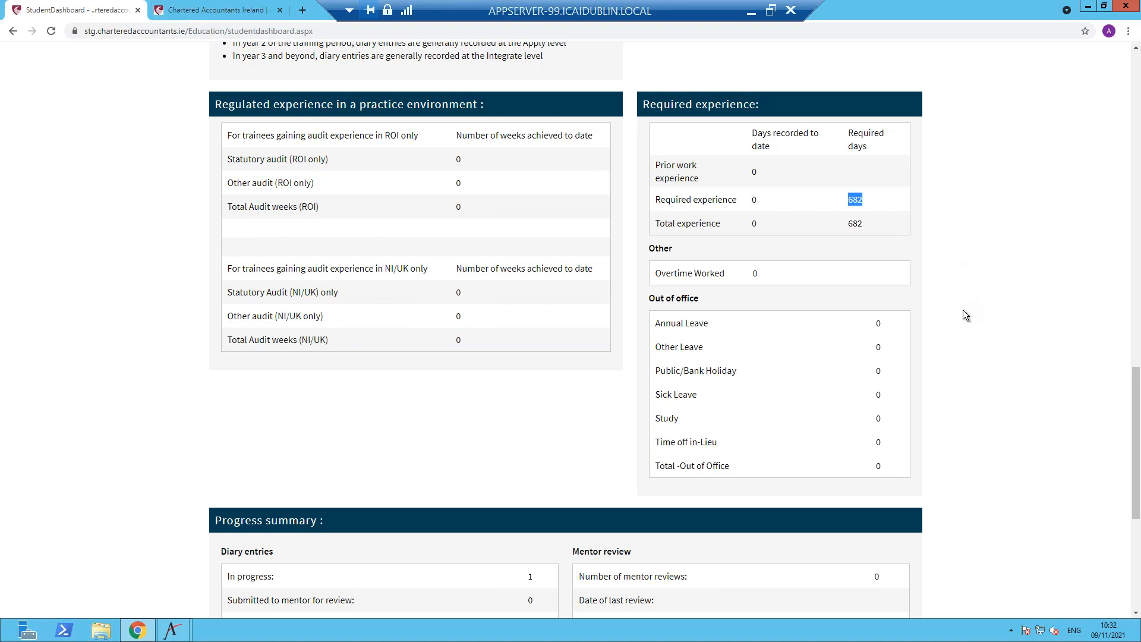
mouse_move(956, 312)
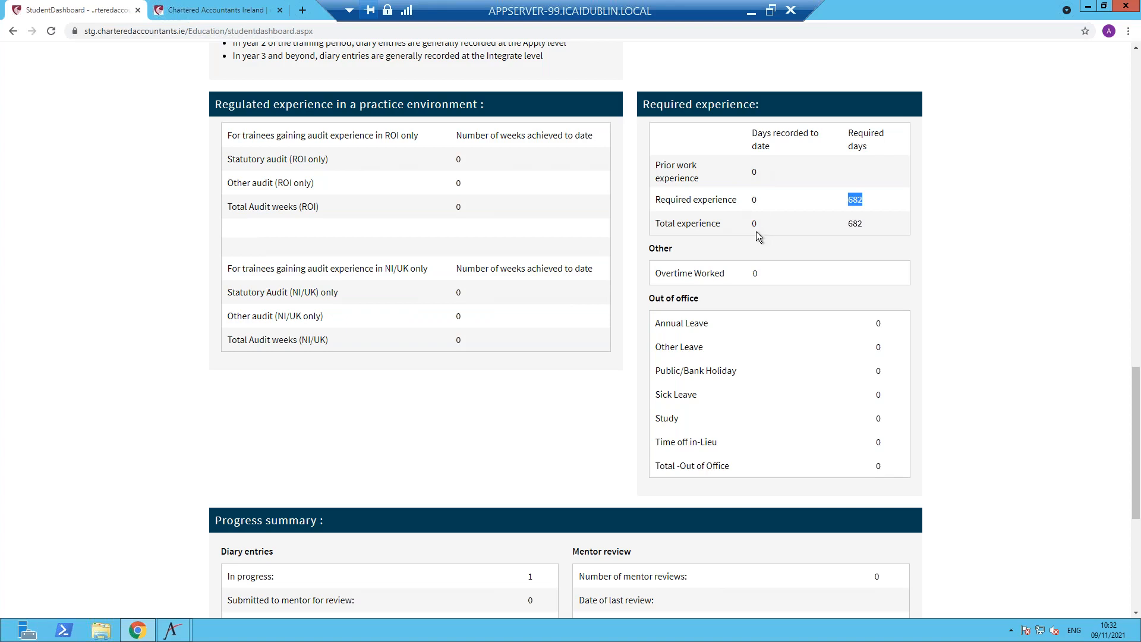
mouse_move(730, 303)
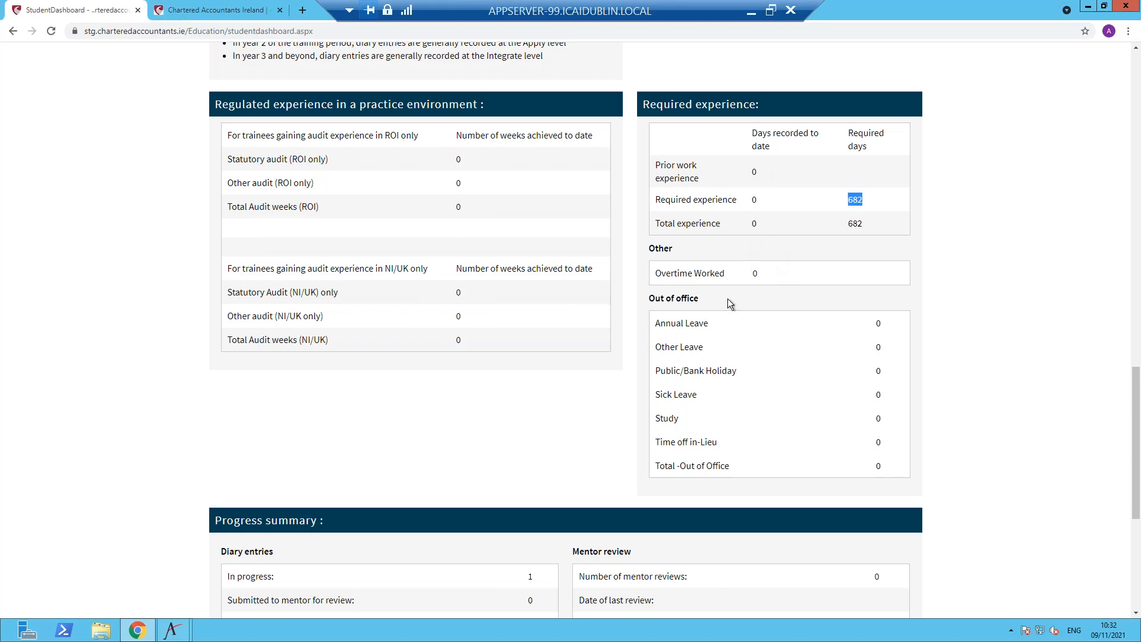
scroll("down", 3)
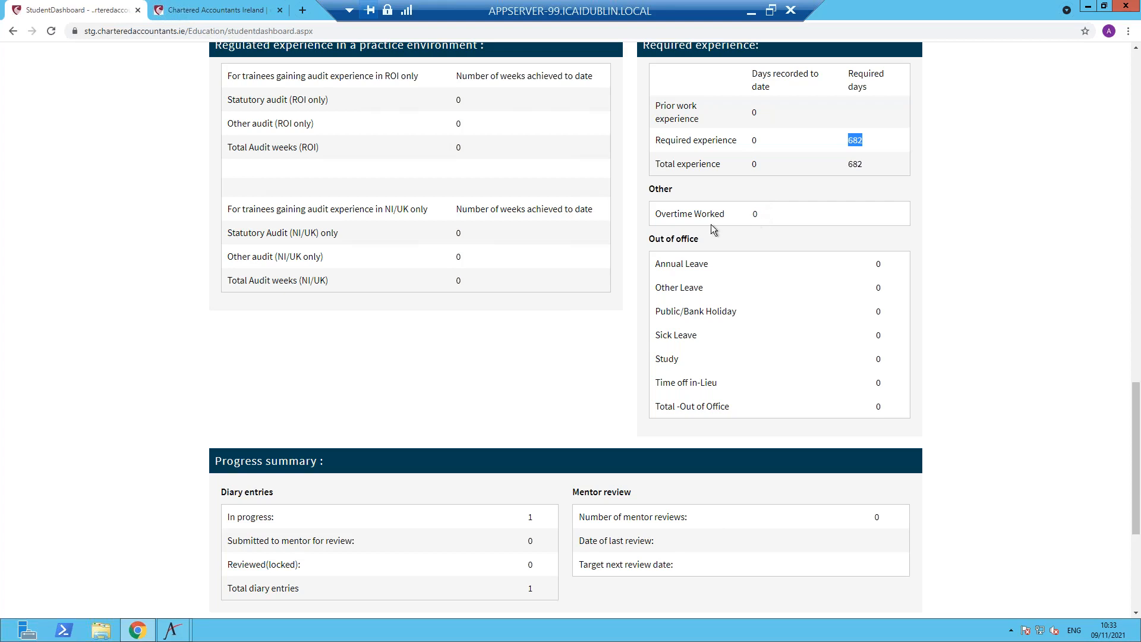
double_click(689, 213)
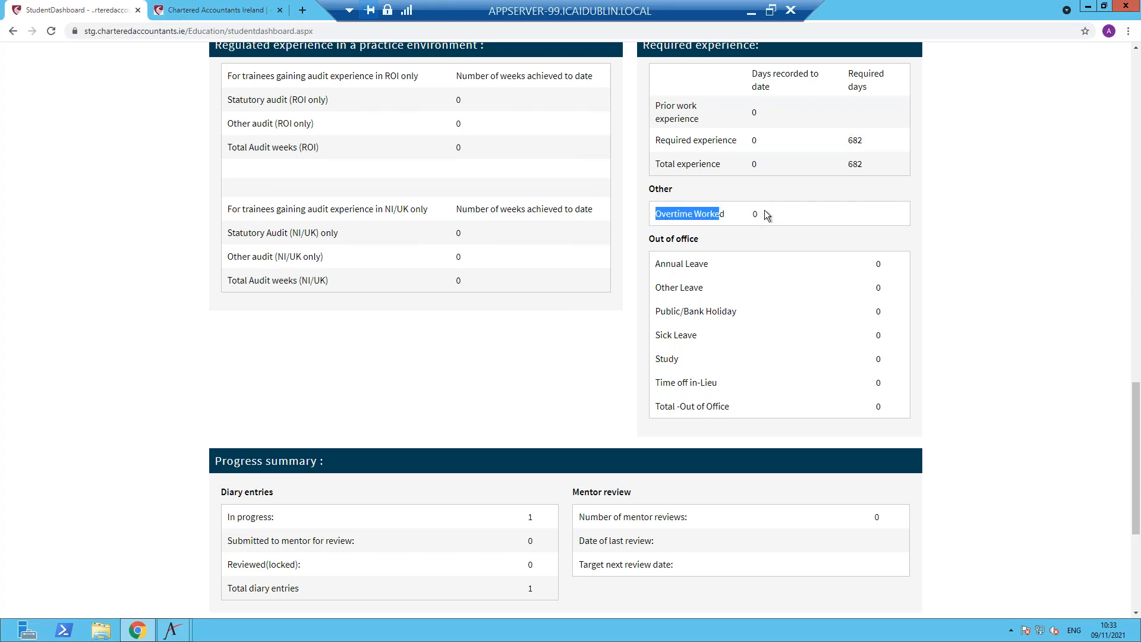
mouse_move(763, 151)
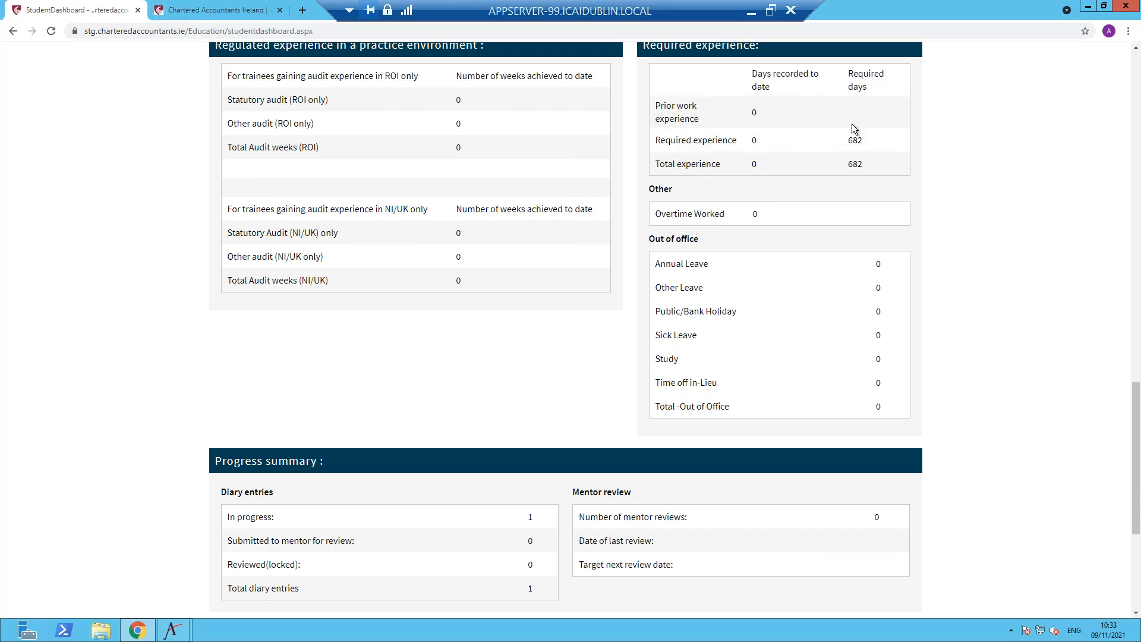
mouse_move(767, 195)
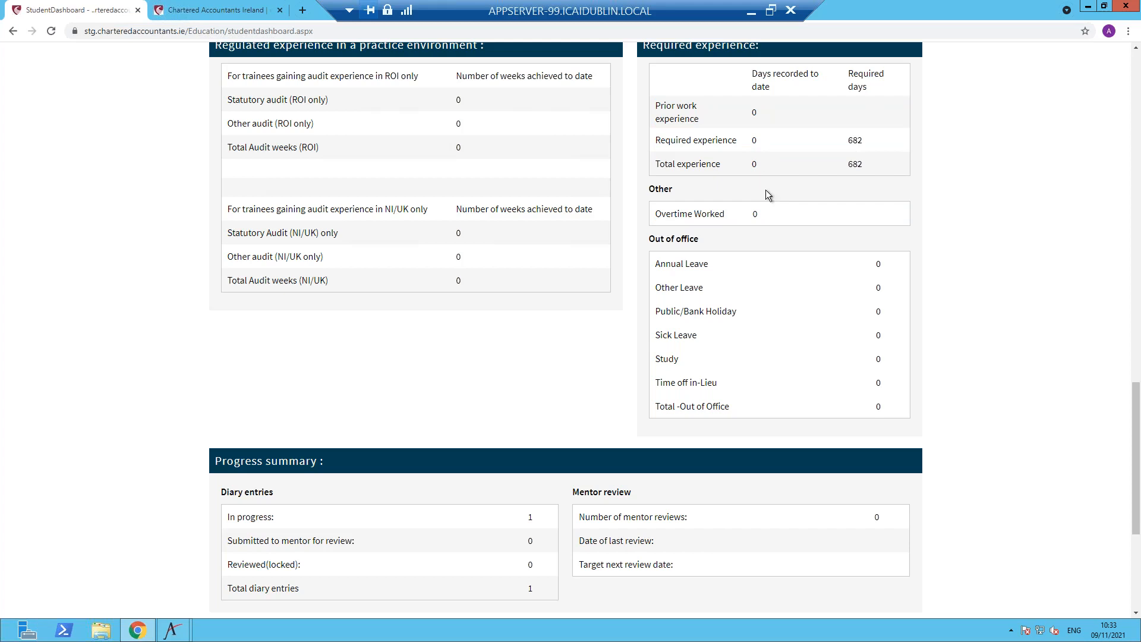
scroll("down", 3)
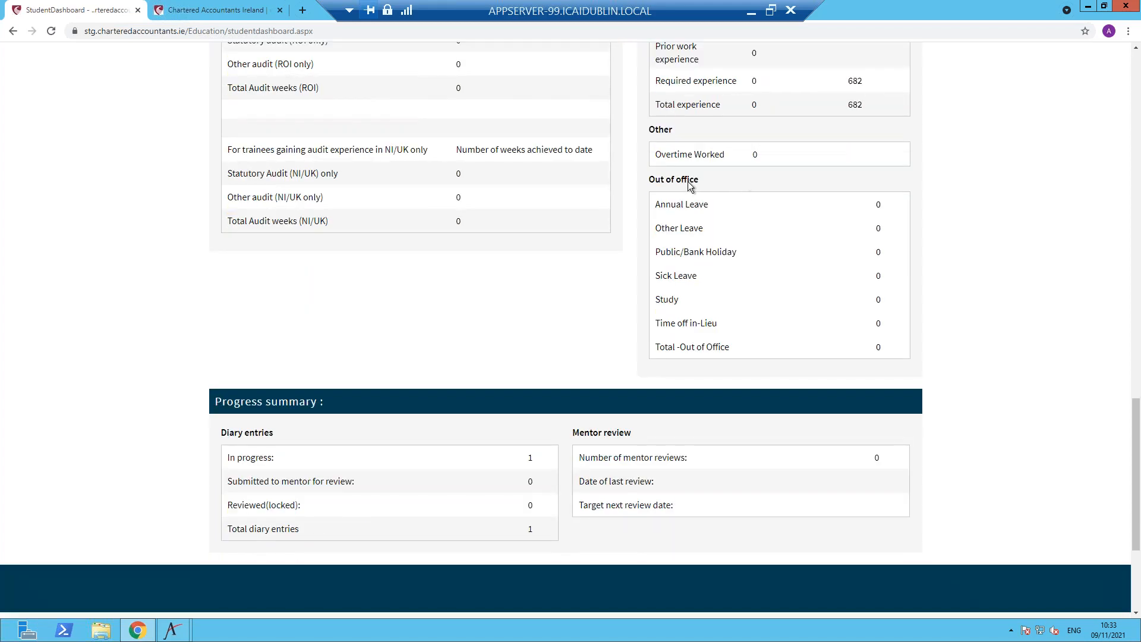
mouse_move(734, 236)
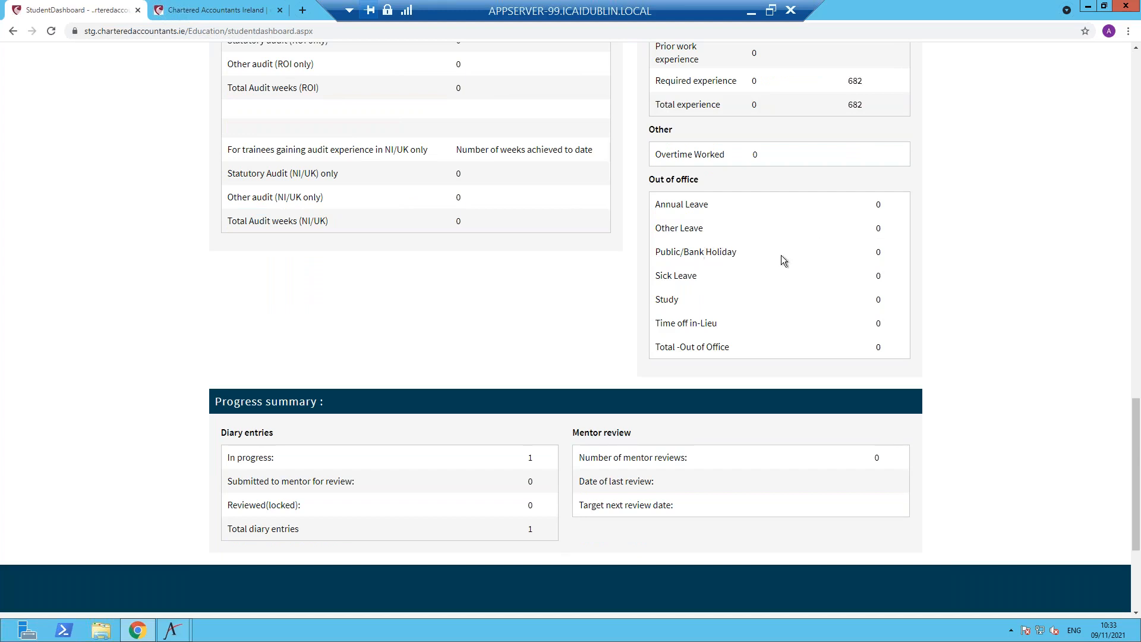
mouse_move(780, 335)
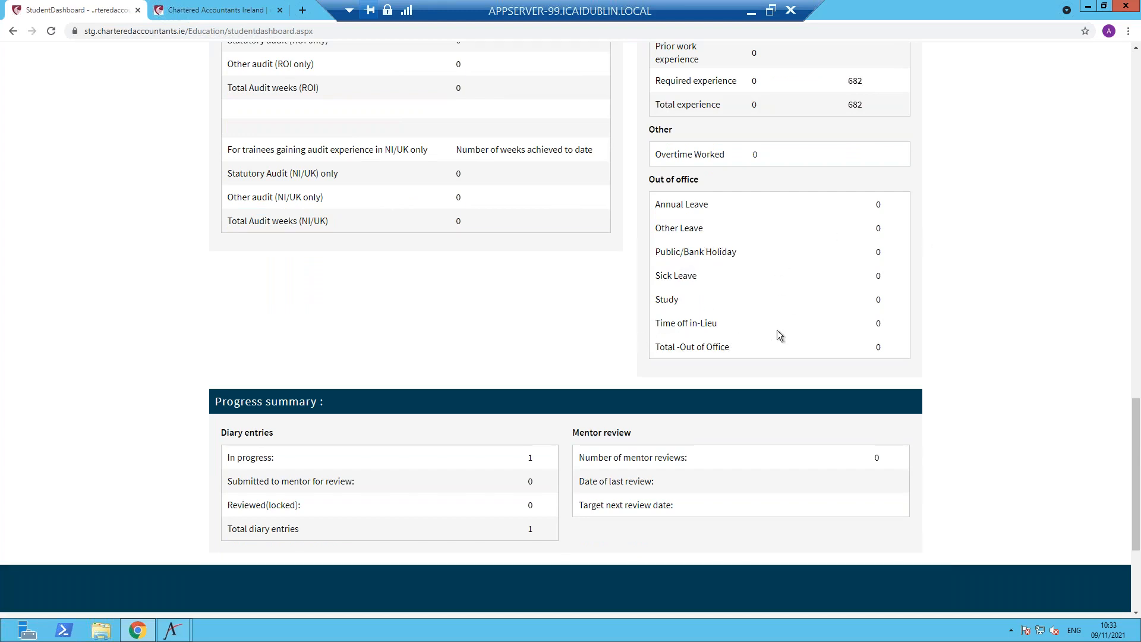
mouse_move(902, 384)
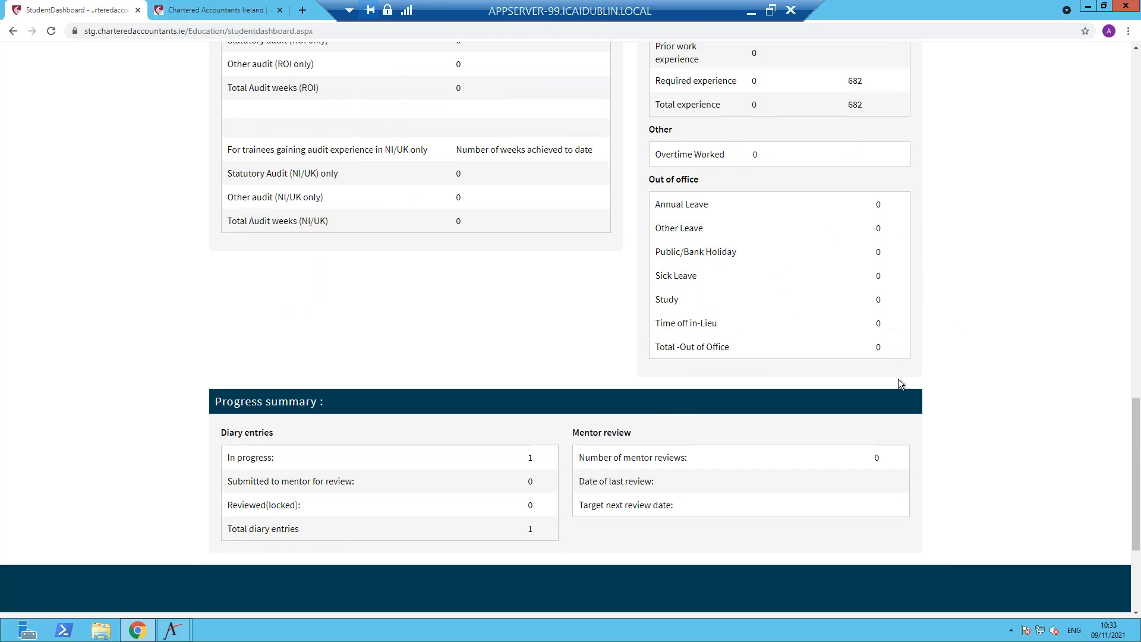
mouse_move(925, 461)
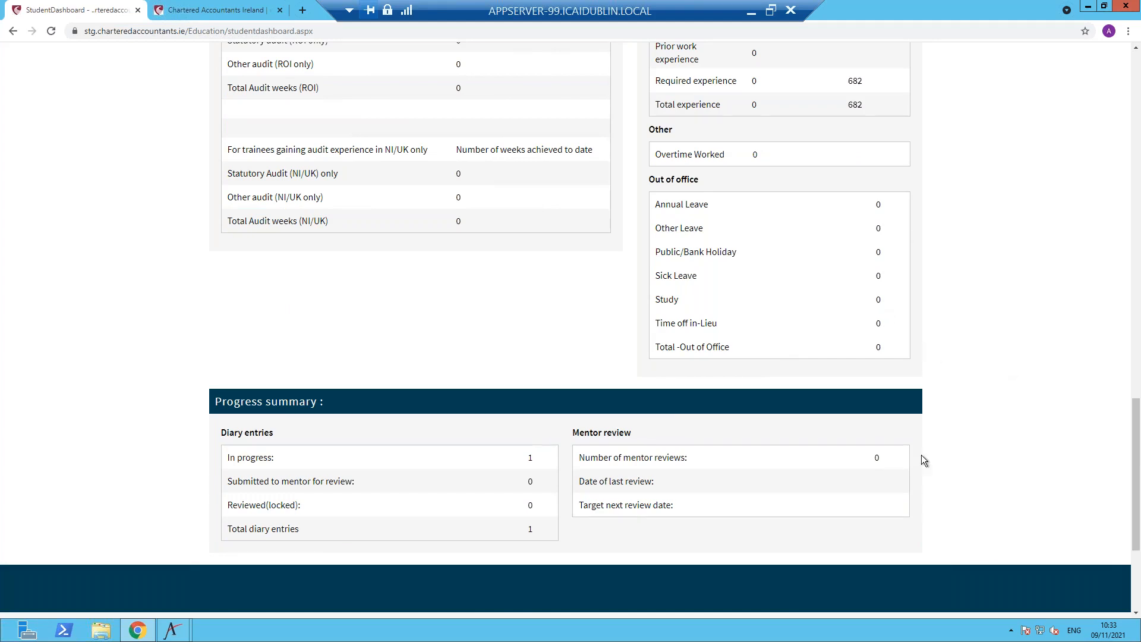
Scroll down past the experience tables to the dashboard's footer links and contact sections.
scroll("down", 3)
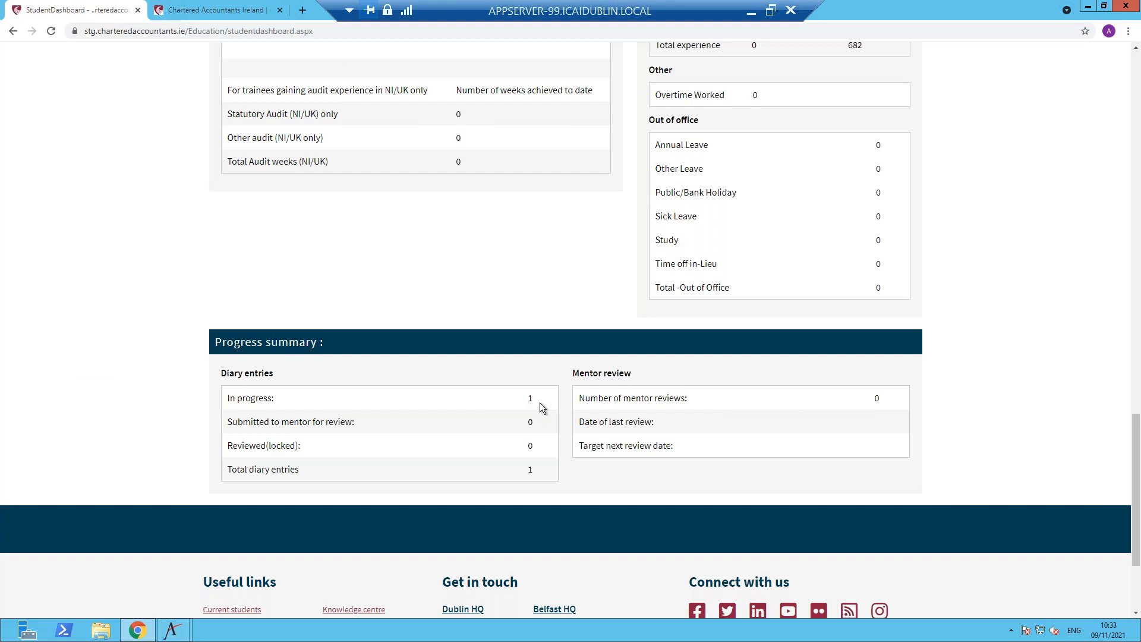
mouse_move(548, 447)
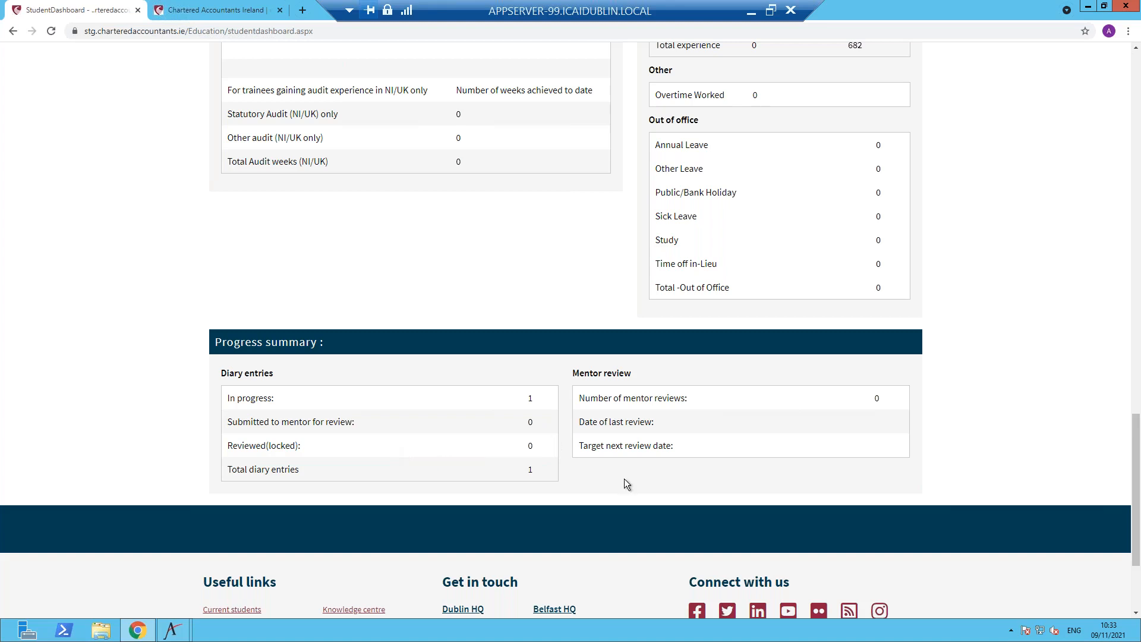
mouse_move(735, 466)
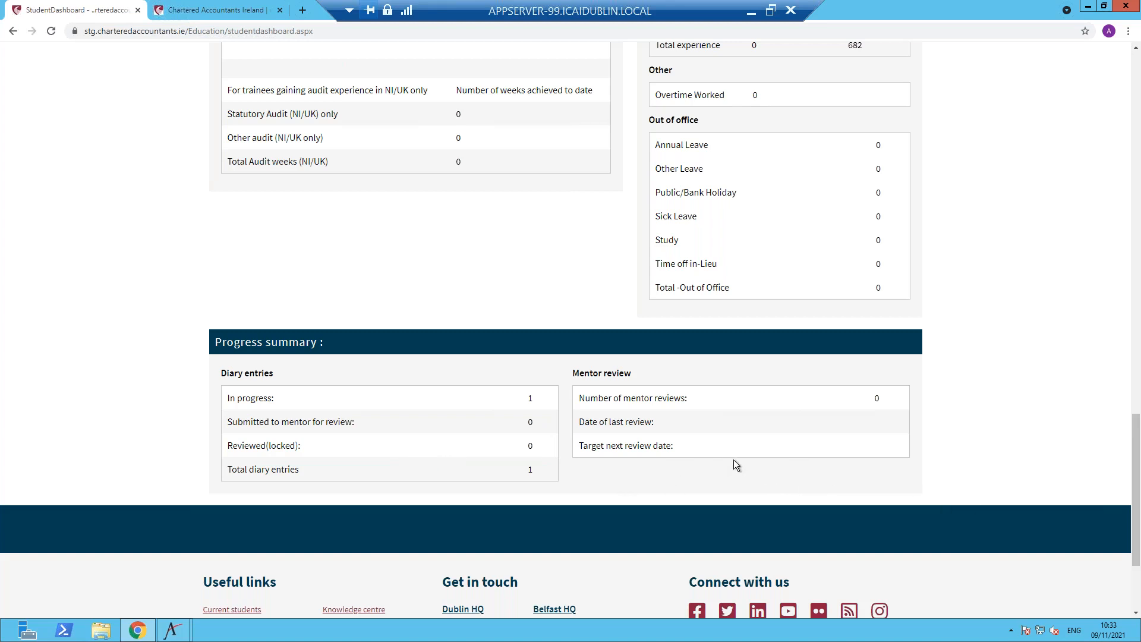
mouse_move(613, 390)
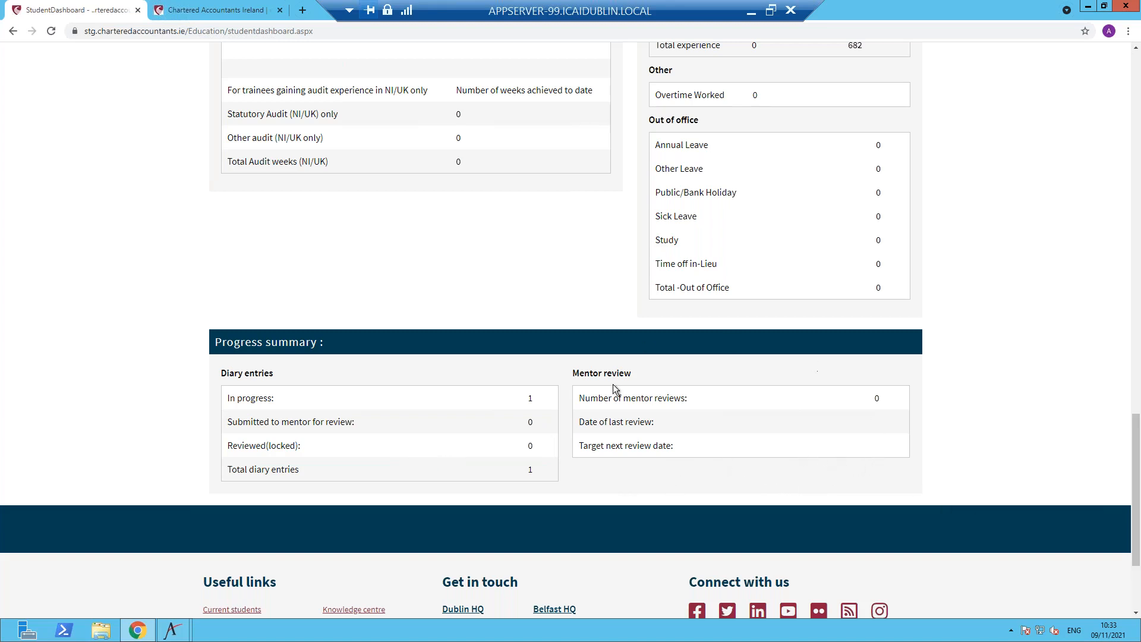
mouse_move(803, 482)
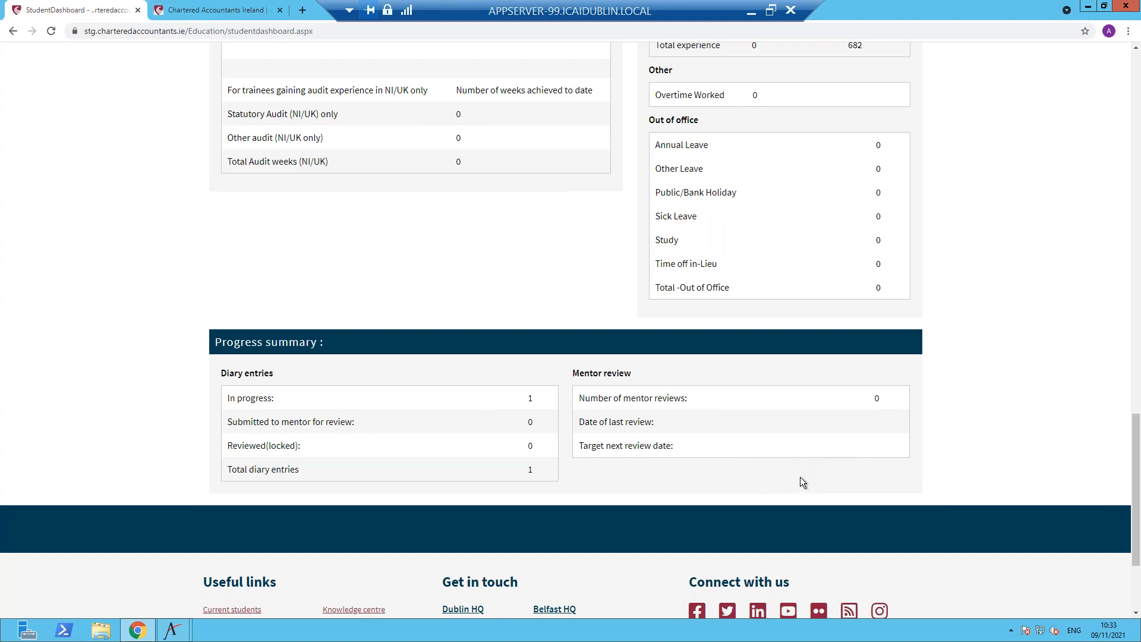
mouse_move(876, 449)
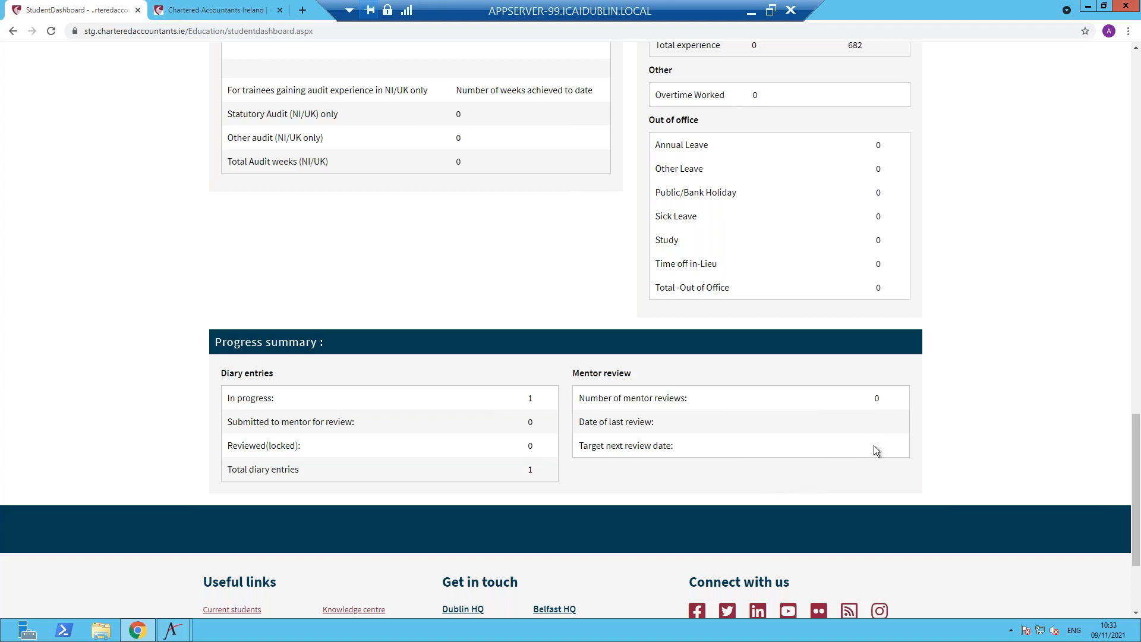
mouse_move(877, 429)
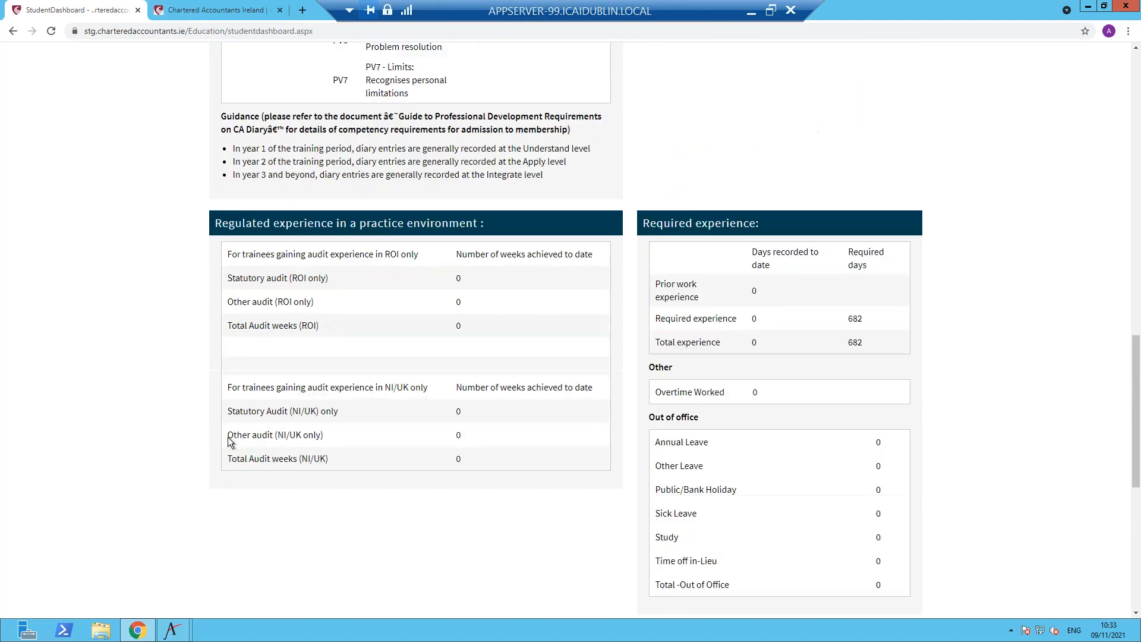
Scroll back to the top of the CA Diary dashboard where the diary menu is visible.
scroll("up", 3)
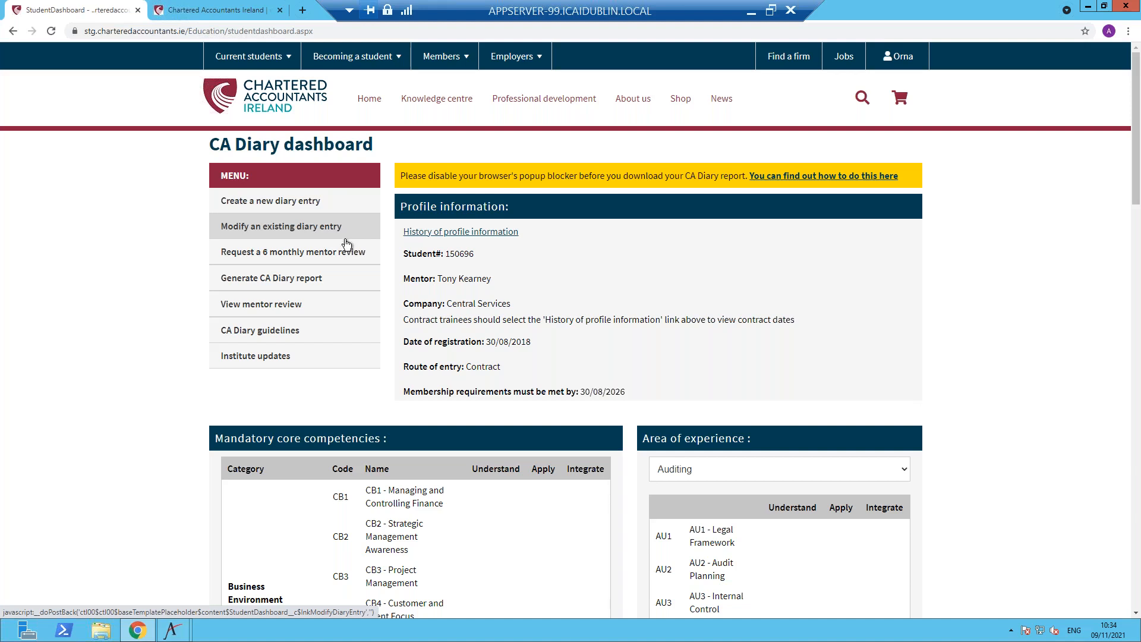
mouse_move(292, 251)
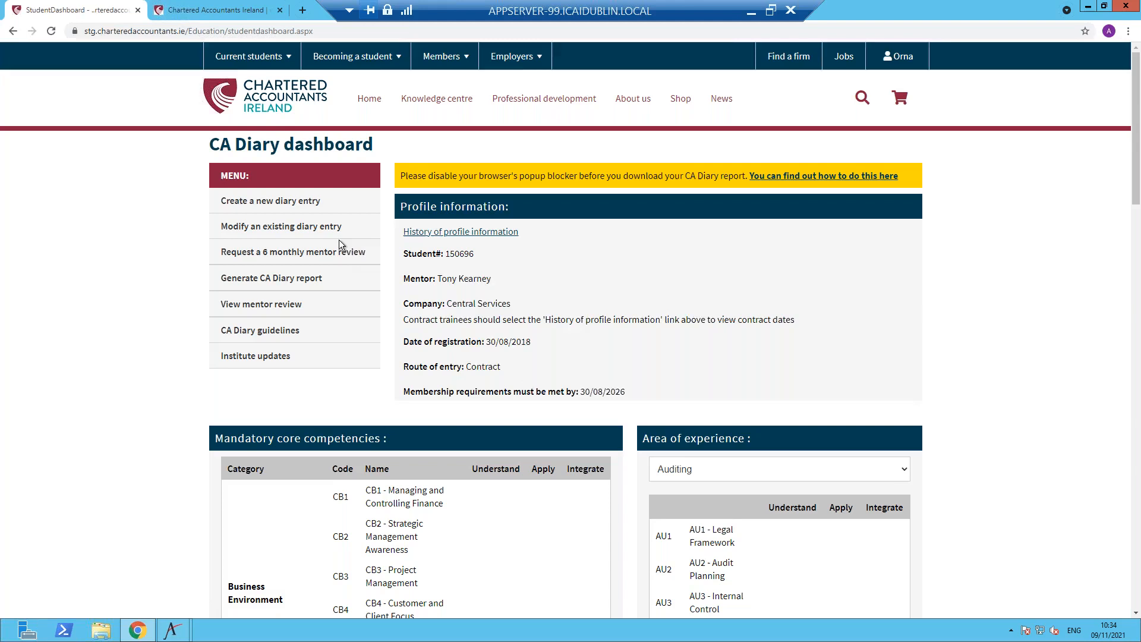
Submit a 6-monthly mentor review request from the menu and confirm it with YES.
left_click(292, 251)
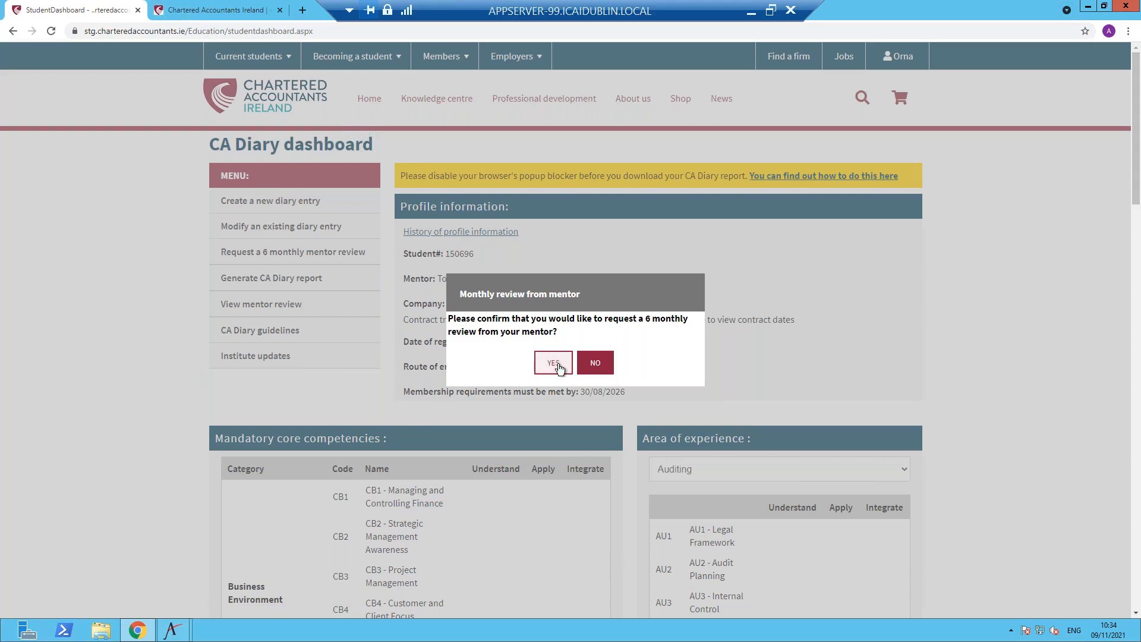
left_click(553, 363)
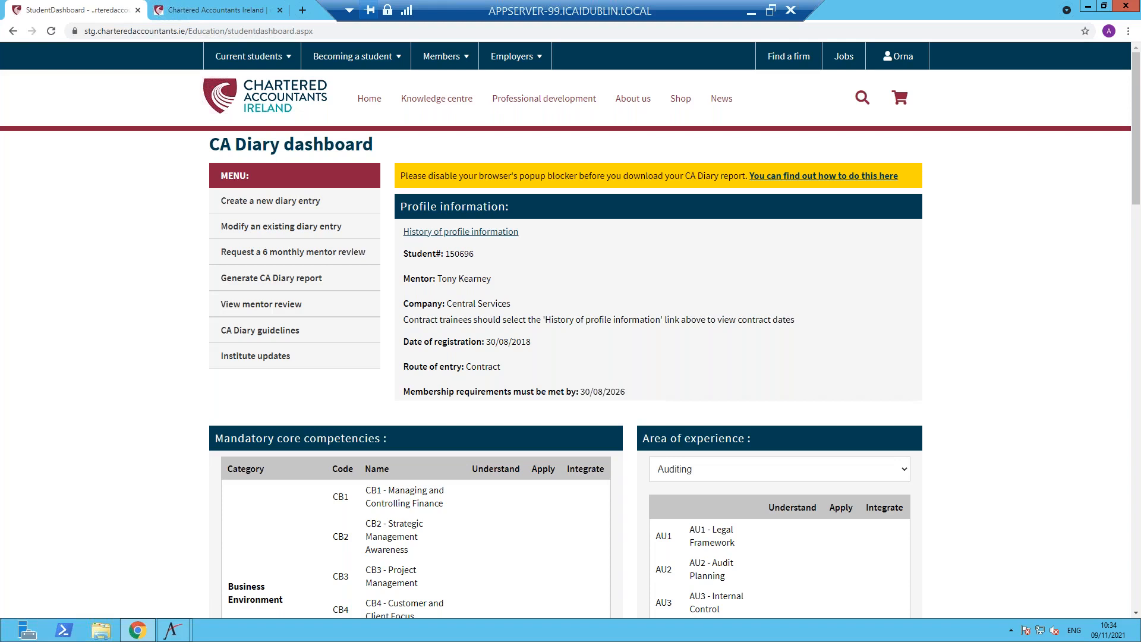
mouse_move(123, 322)
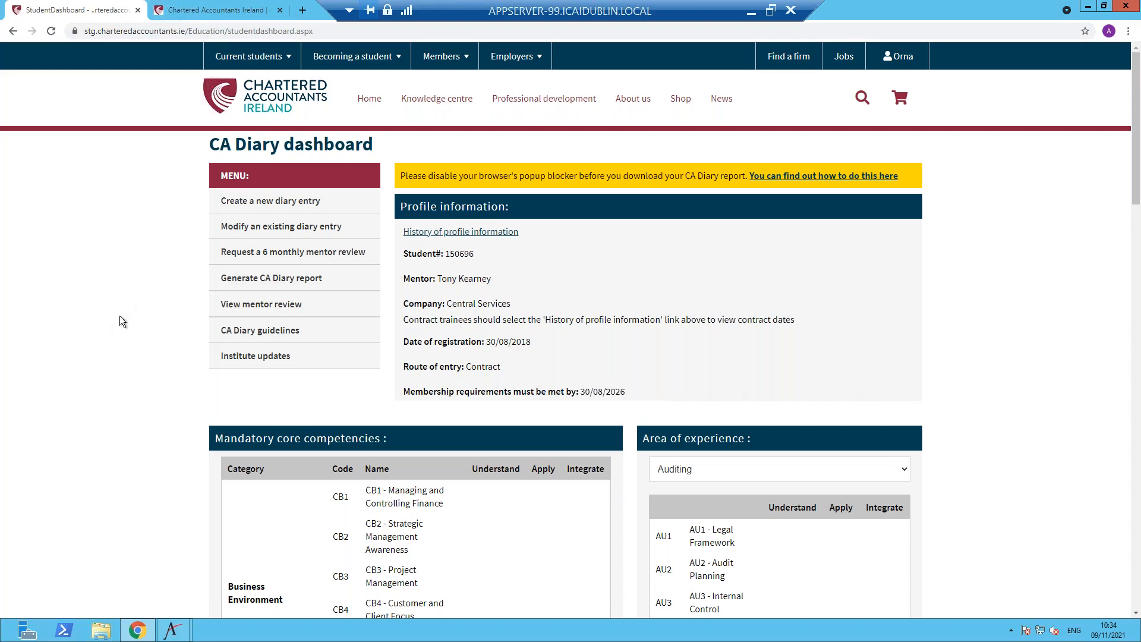
mouse_move(292, 283)
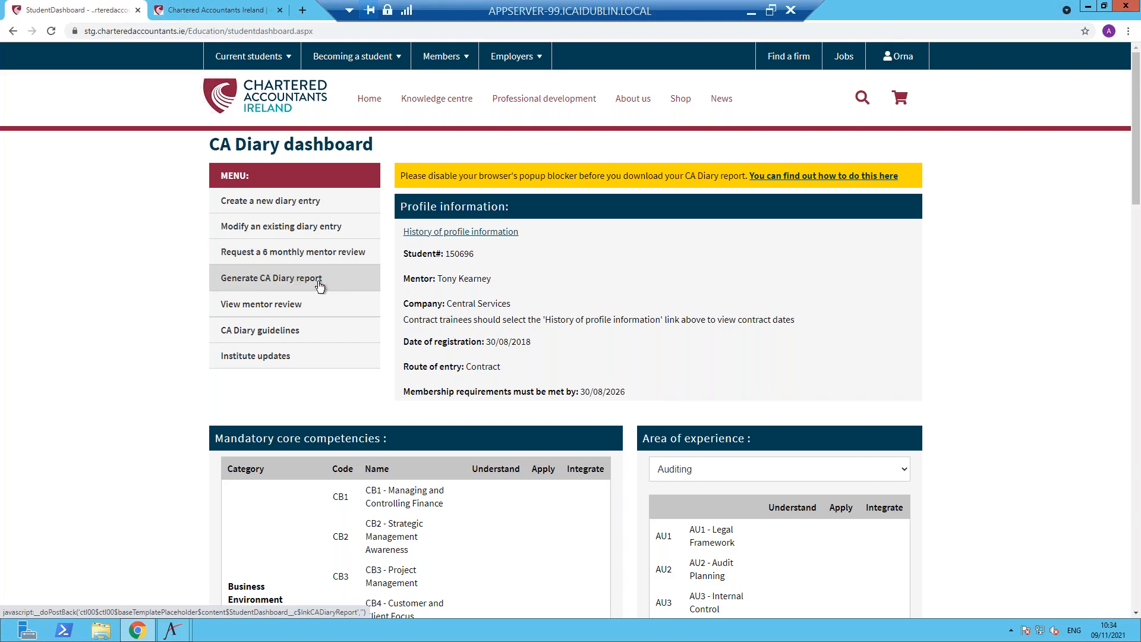
mouse_move(339, 290)
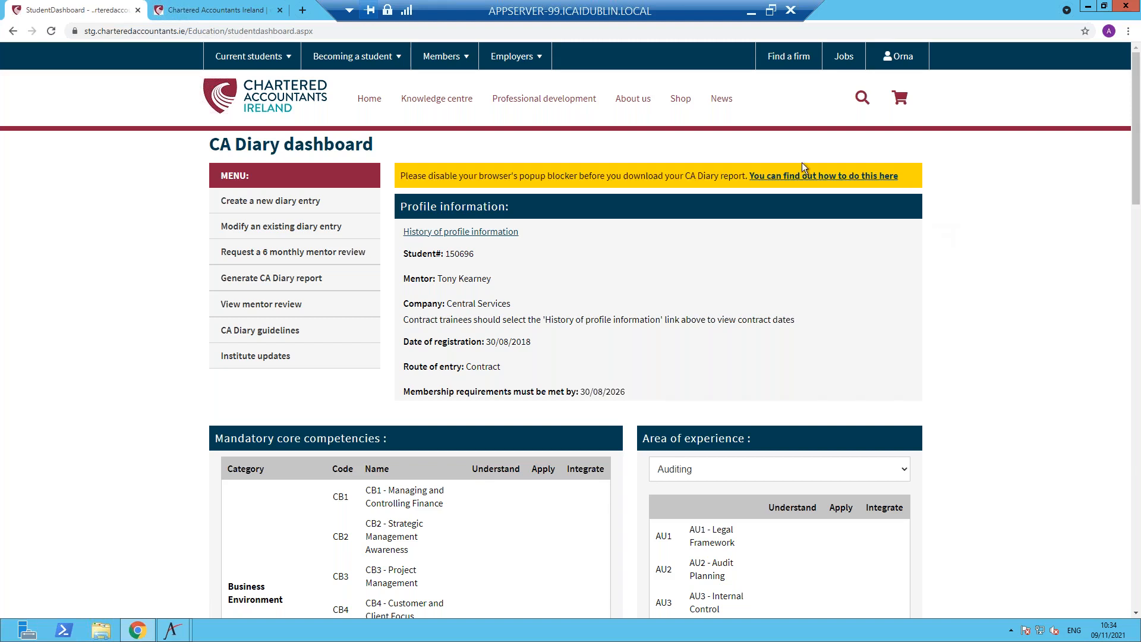
mouse_move(301, 357)
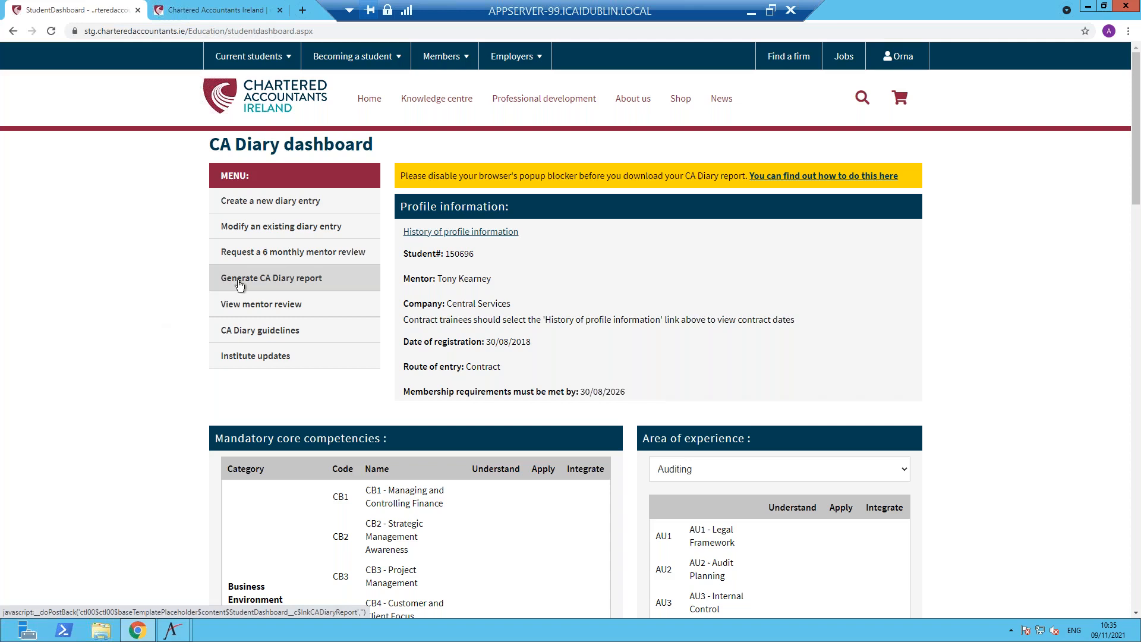
left_click(272, 277)
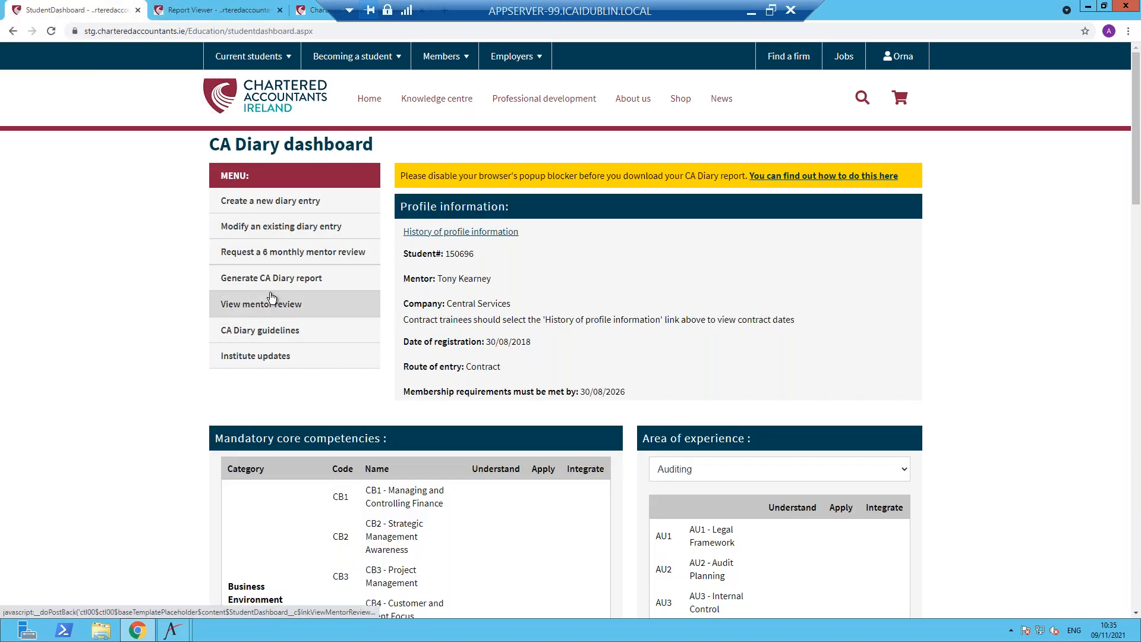
mouse_move(271, 278)
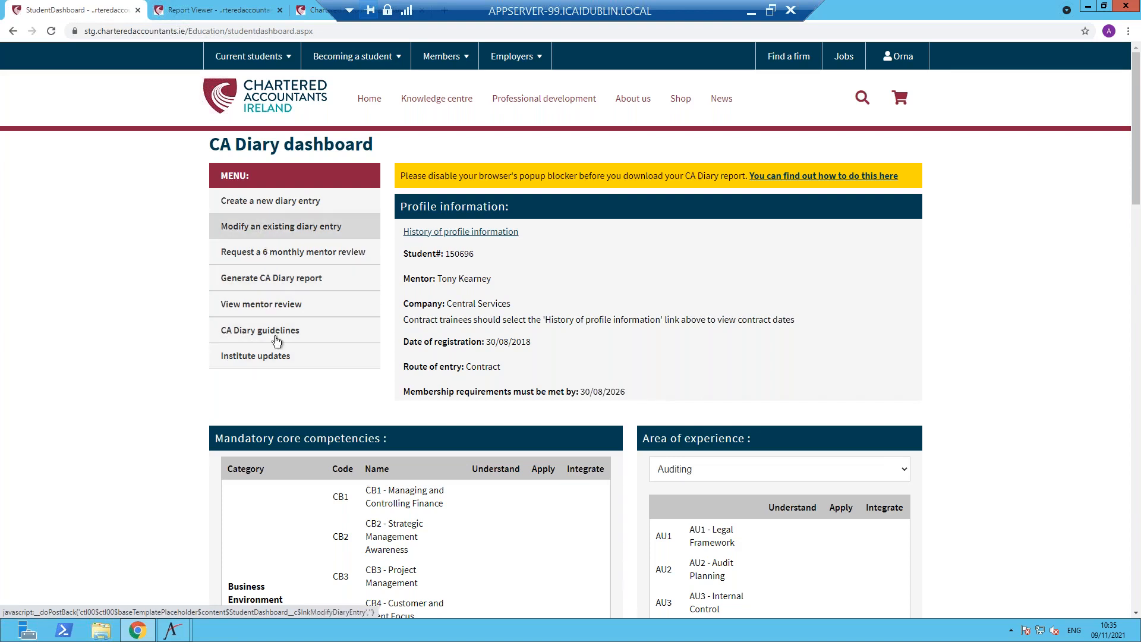
mouse_move(119, 380)
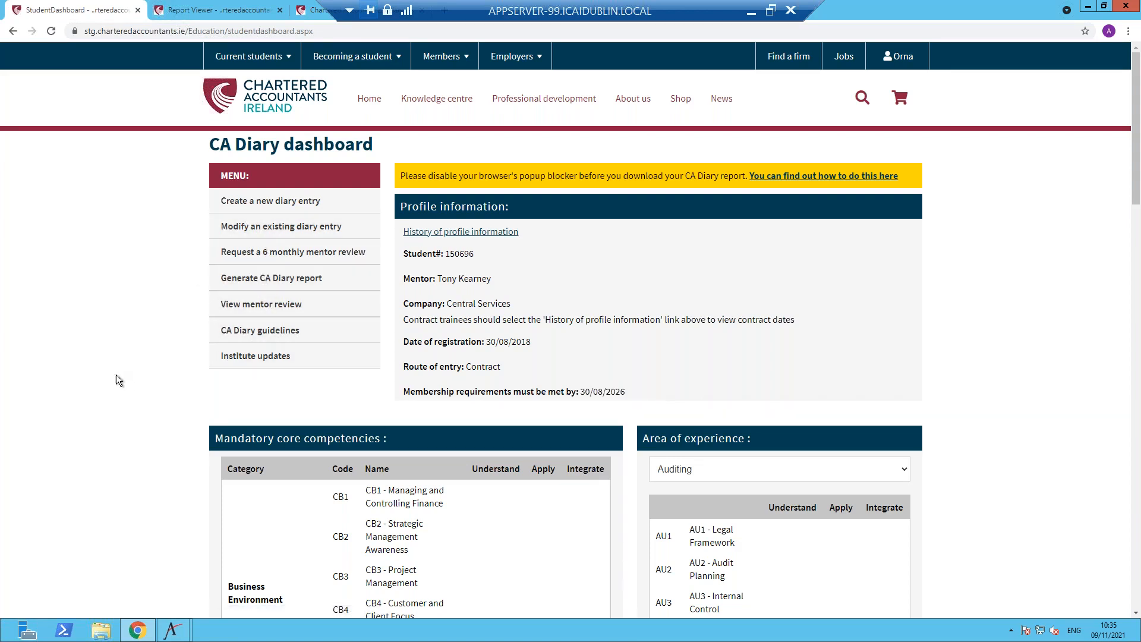
mouse_move(105, 385)
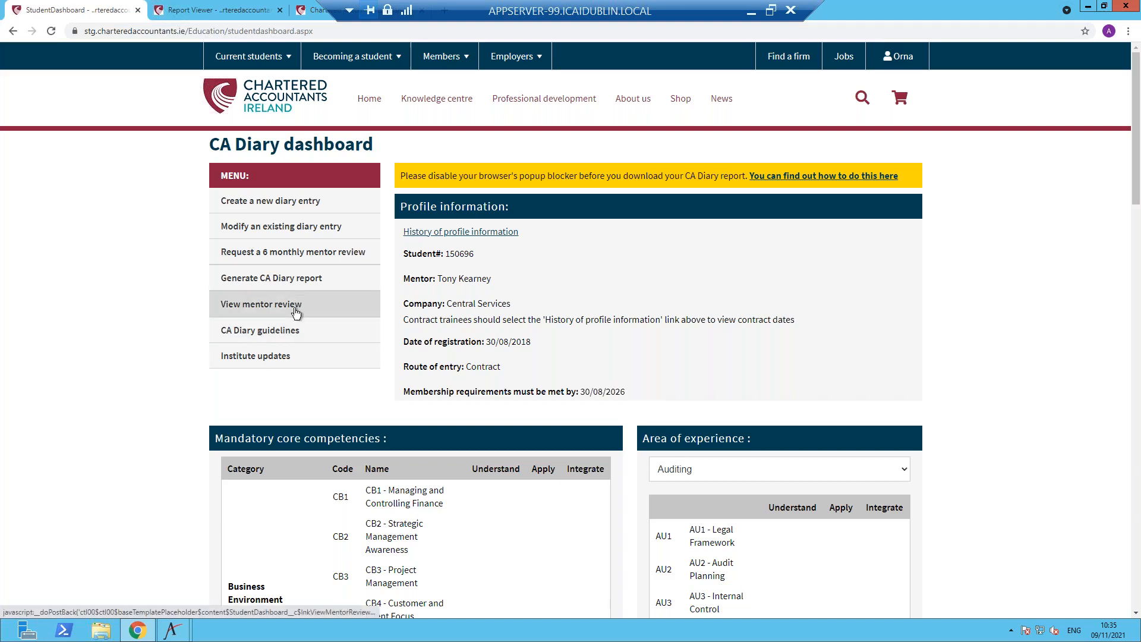
mouse_move(347, 312)
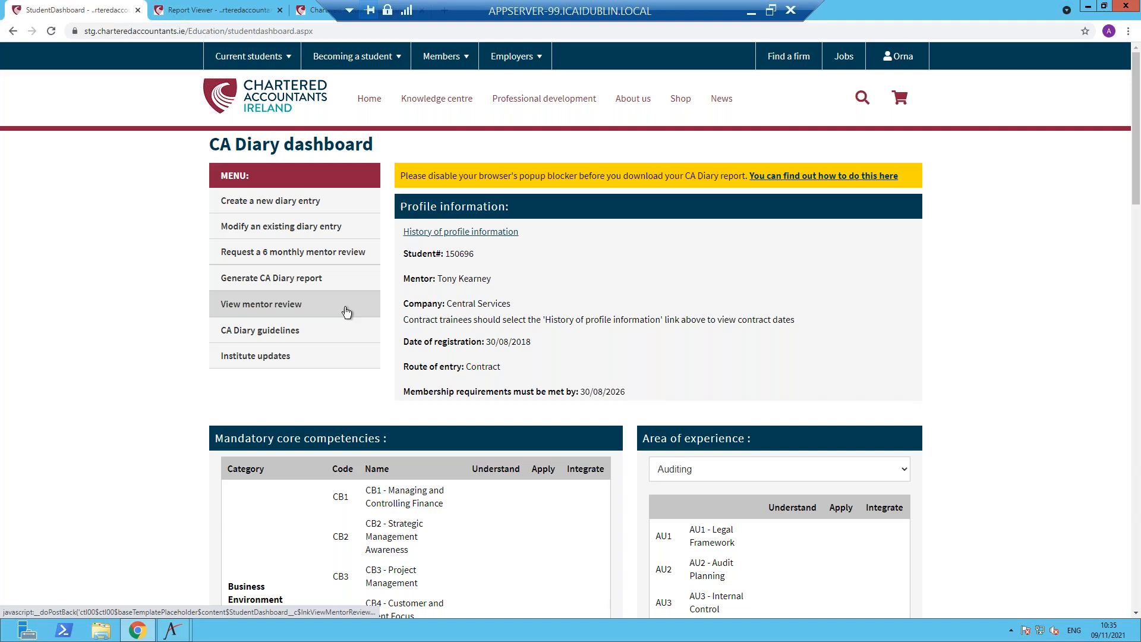
mouse_move(284, 339)
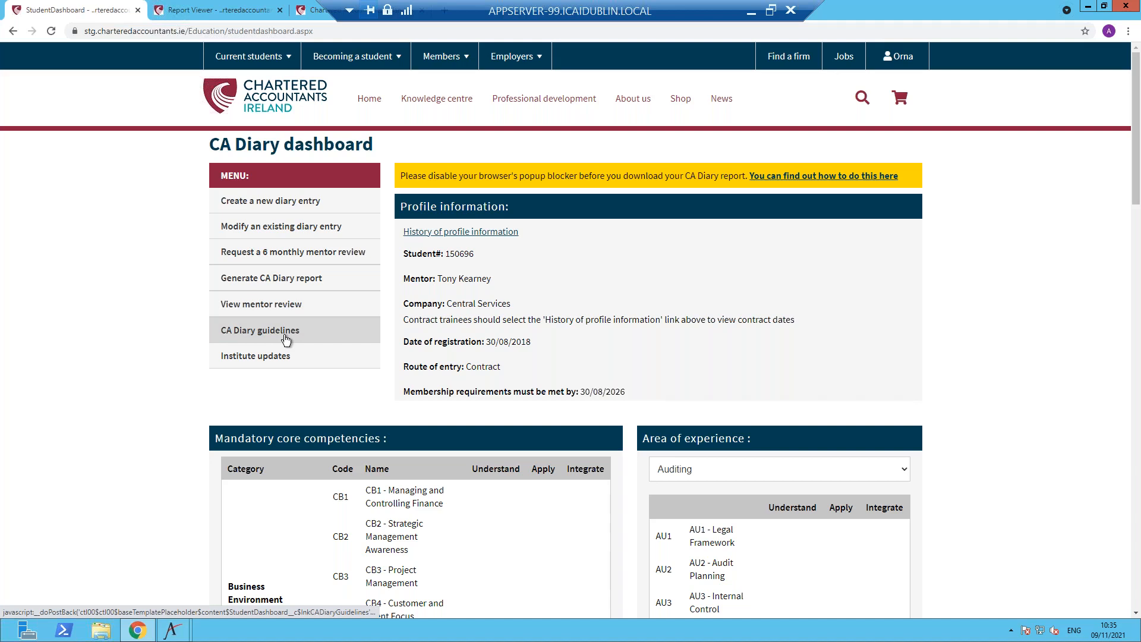
mouse_move(287, 335)
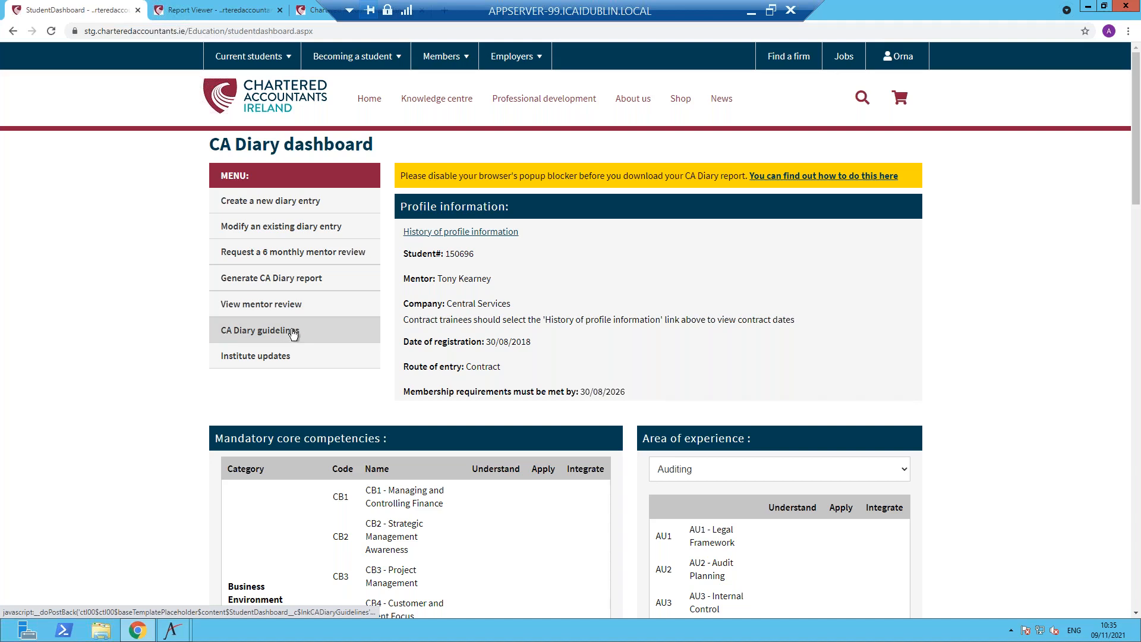
mouse_move(297, 332)
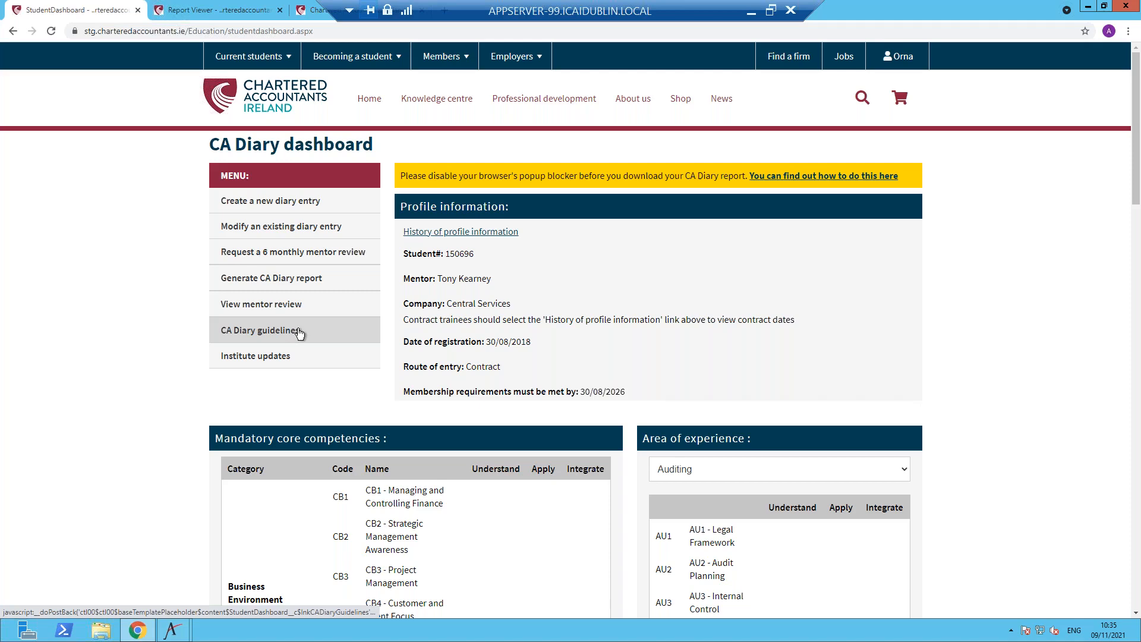
Follow the CA Diary guidelines link to the CA Diary resources page.
left_click(260, 329)
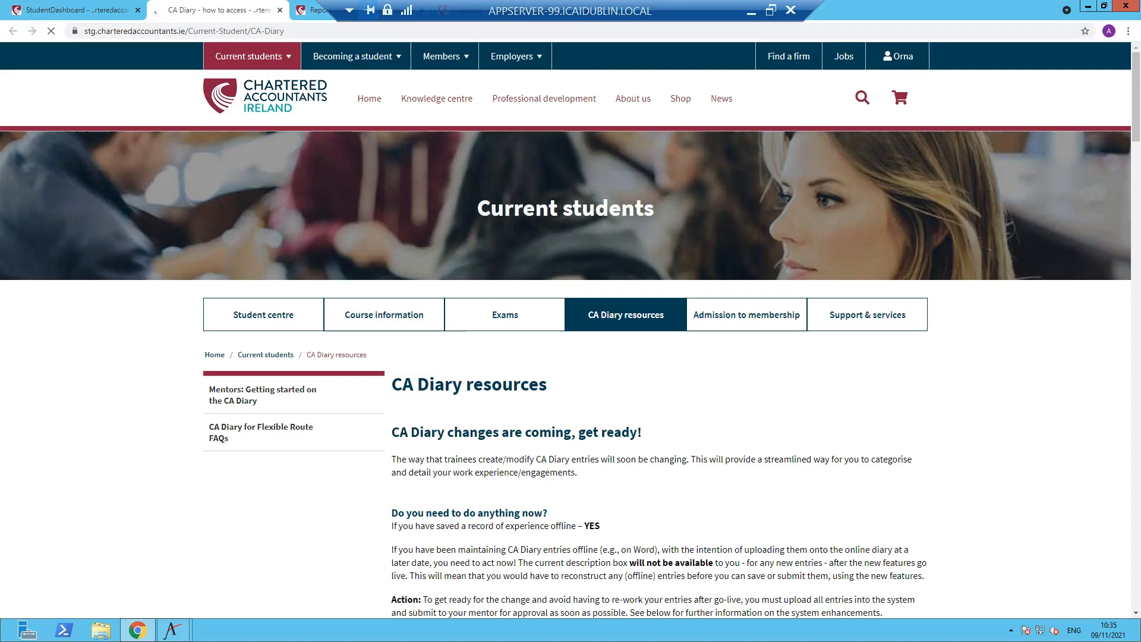
Scroll through the PDF guides on the CA Diary resources page and return to the StudentDashboard tab.
scroll("down", 3)
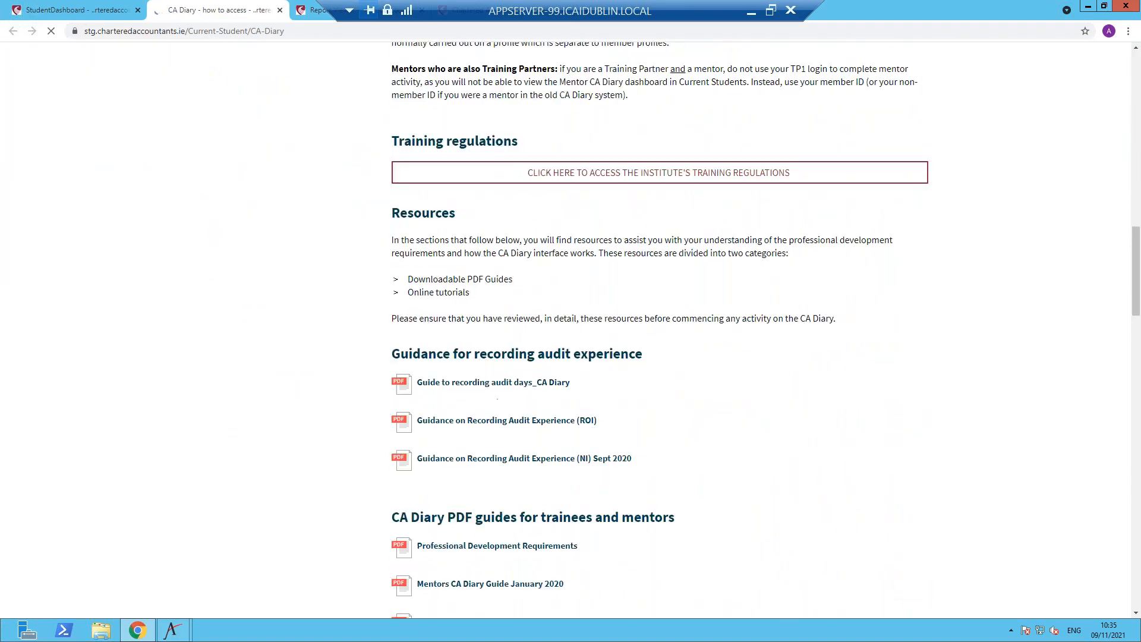
scroll("down", 3)
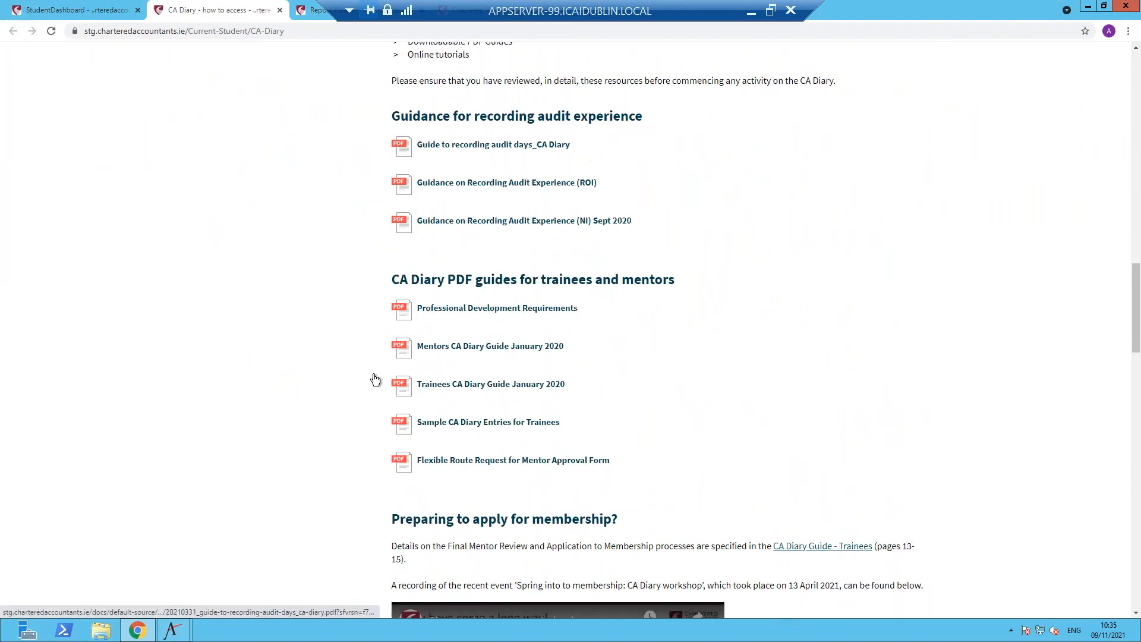
scroll("down", 3)
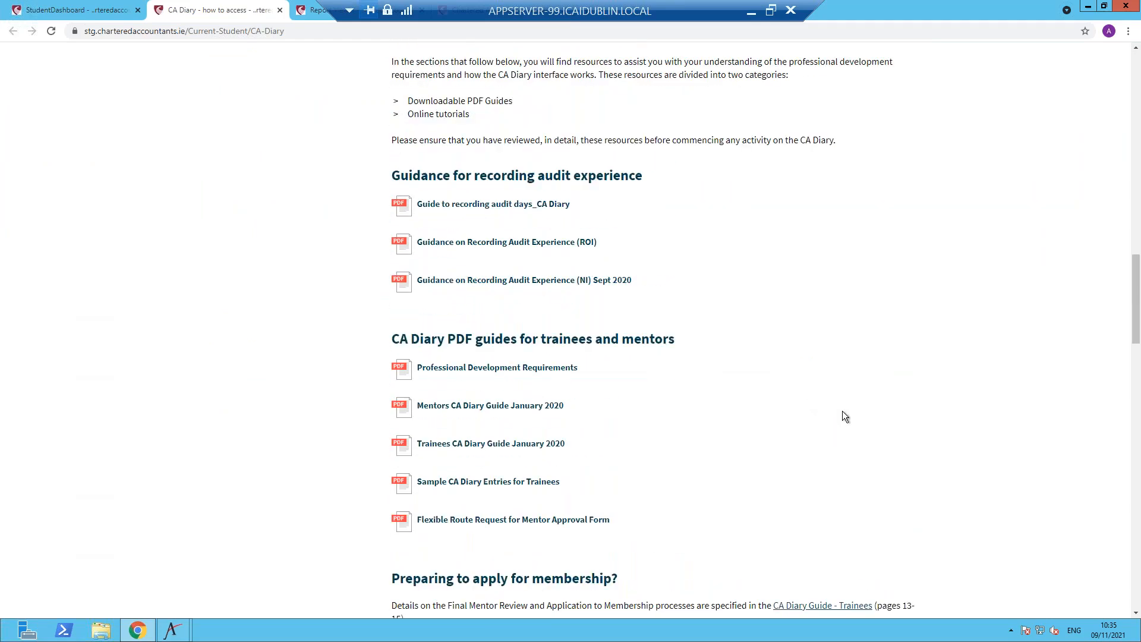
scroll("up", 3)
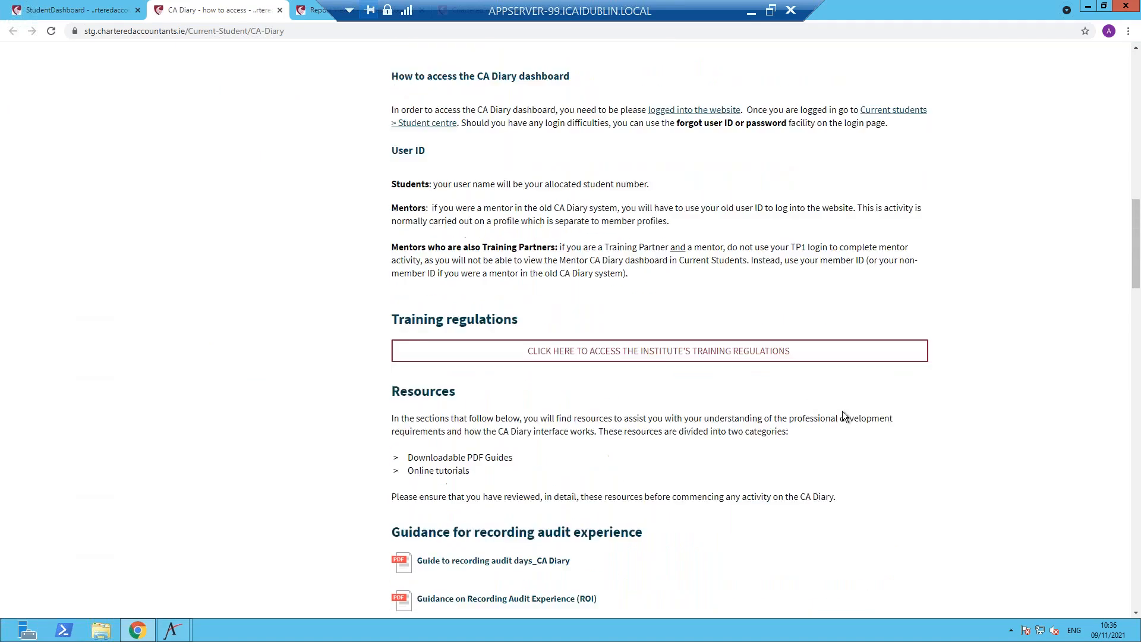
scroll("up", 3)
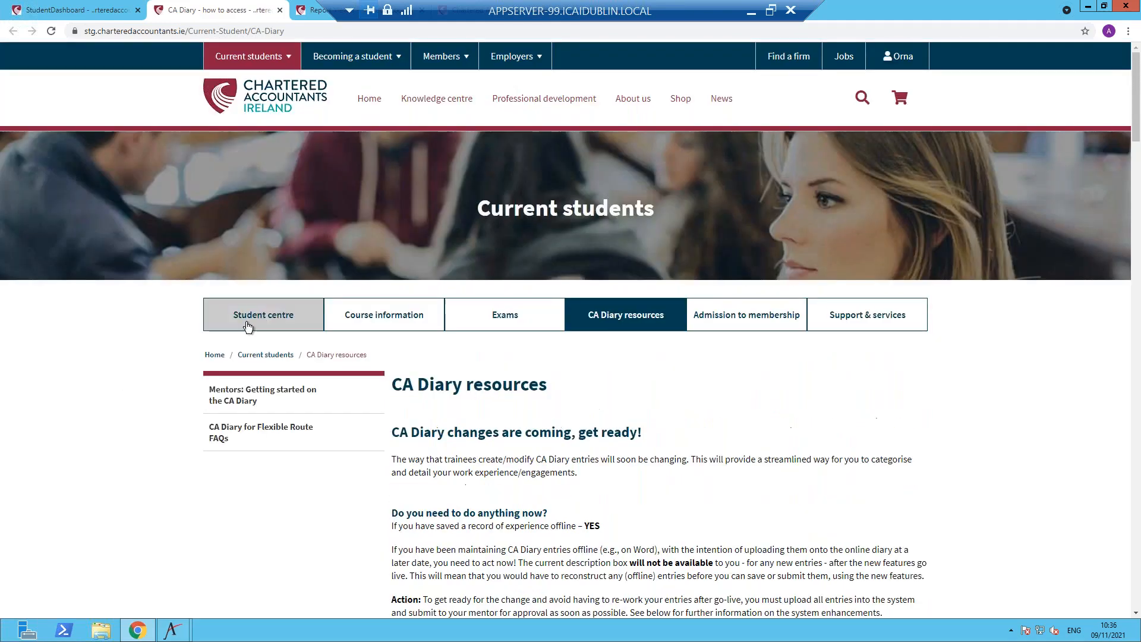
mouse_move(261, 395)
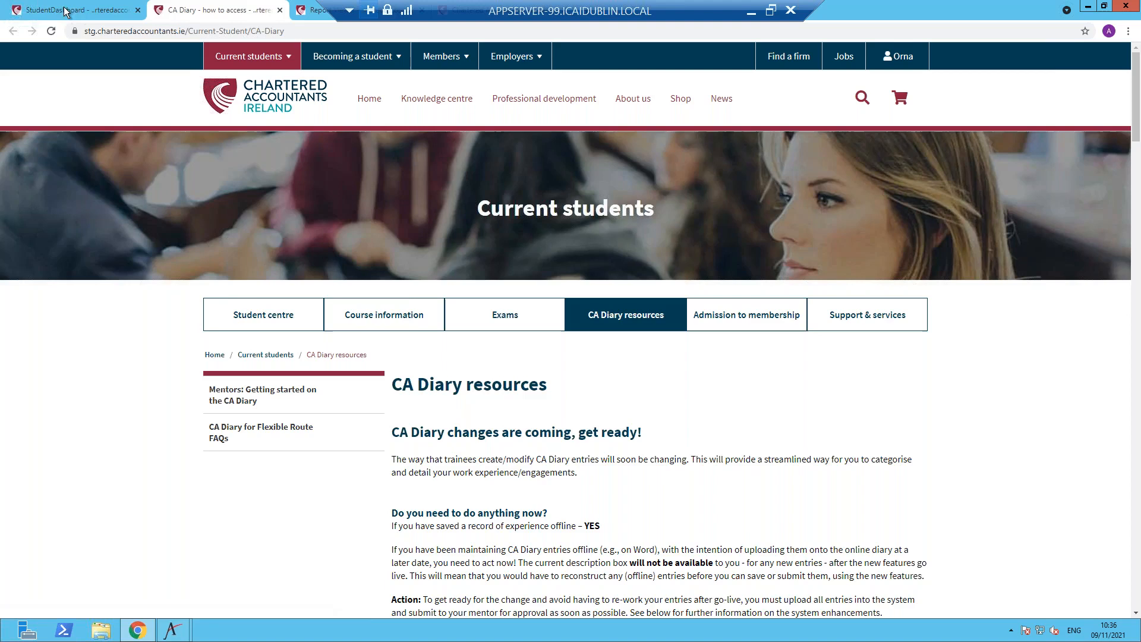
left_click(69, 10)
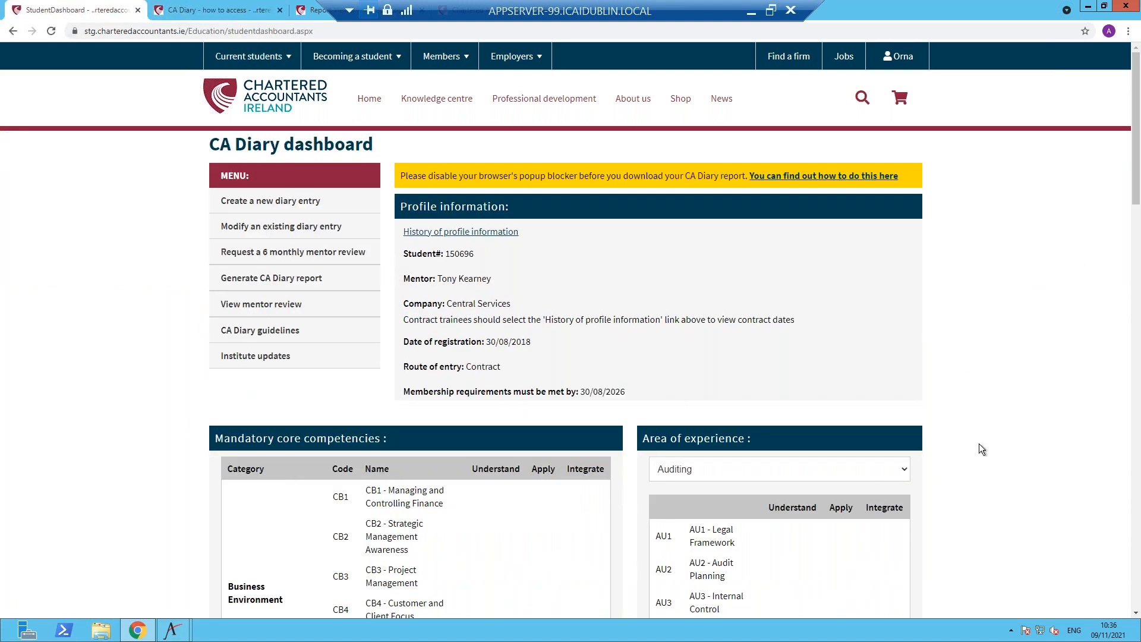
mouse_move(1042, 299)
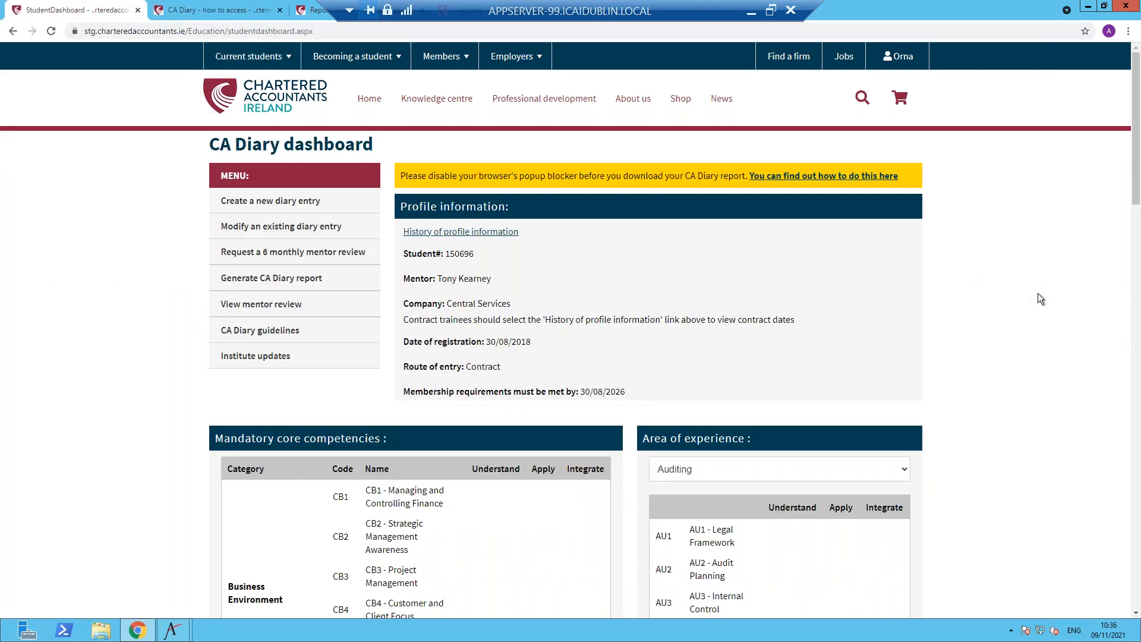